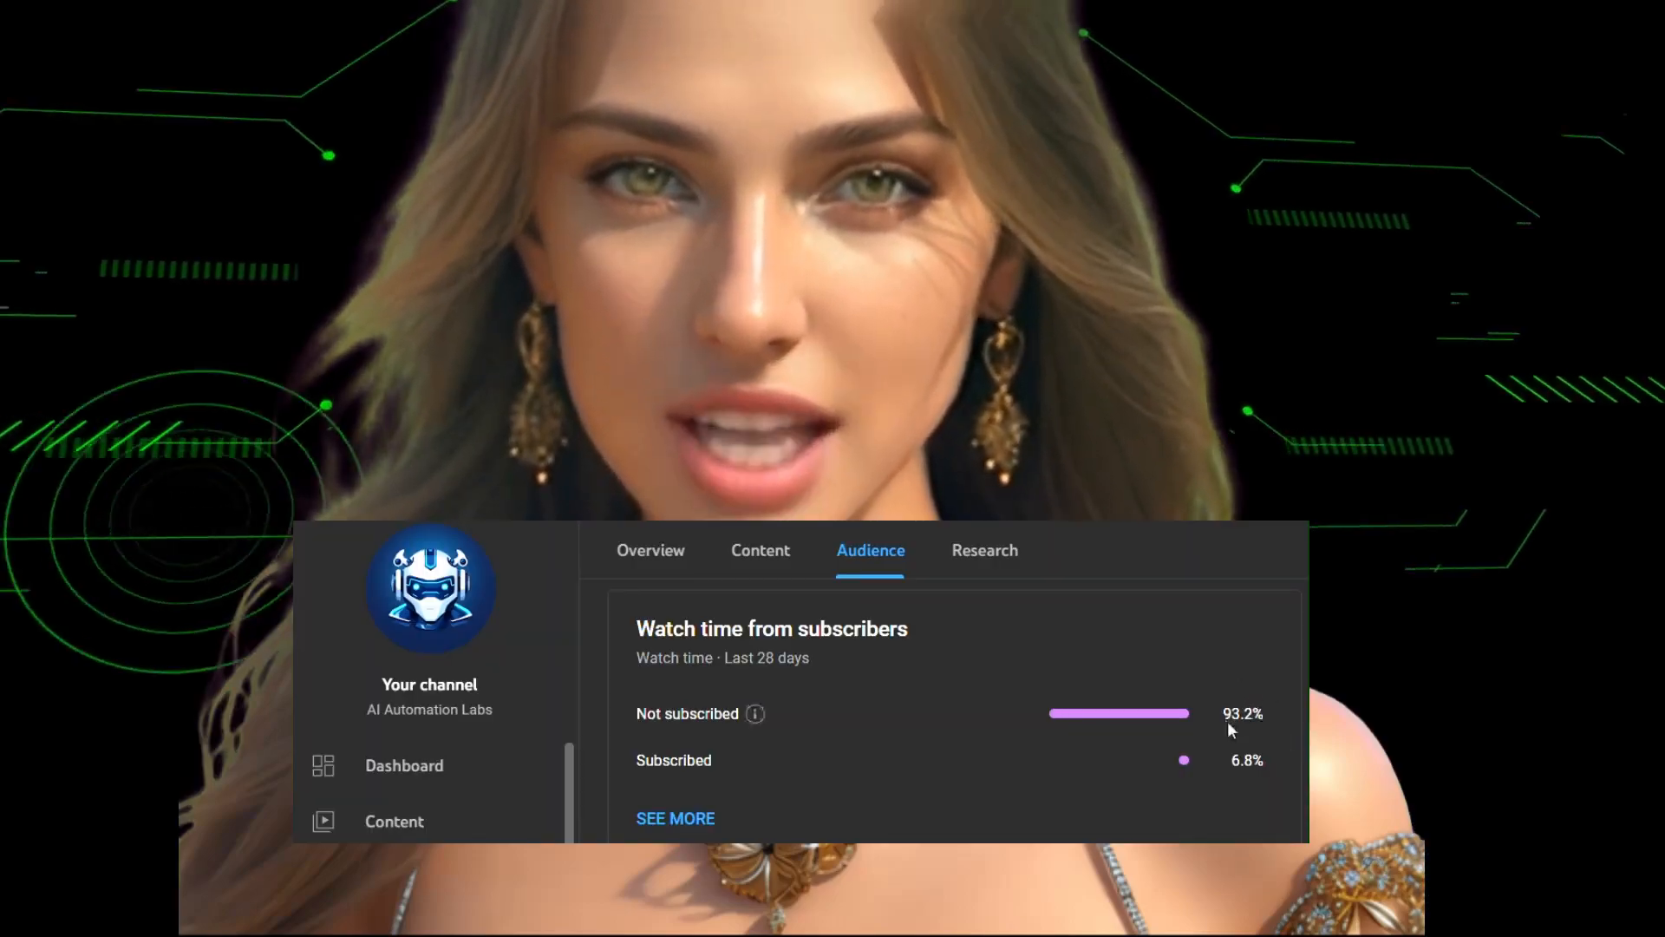
mouse_move(1249, 737)
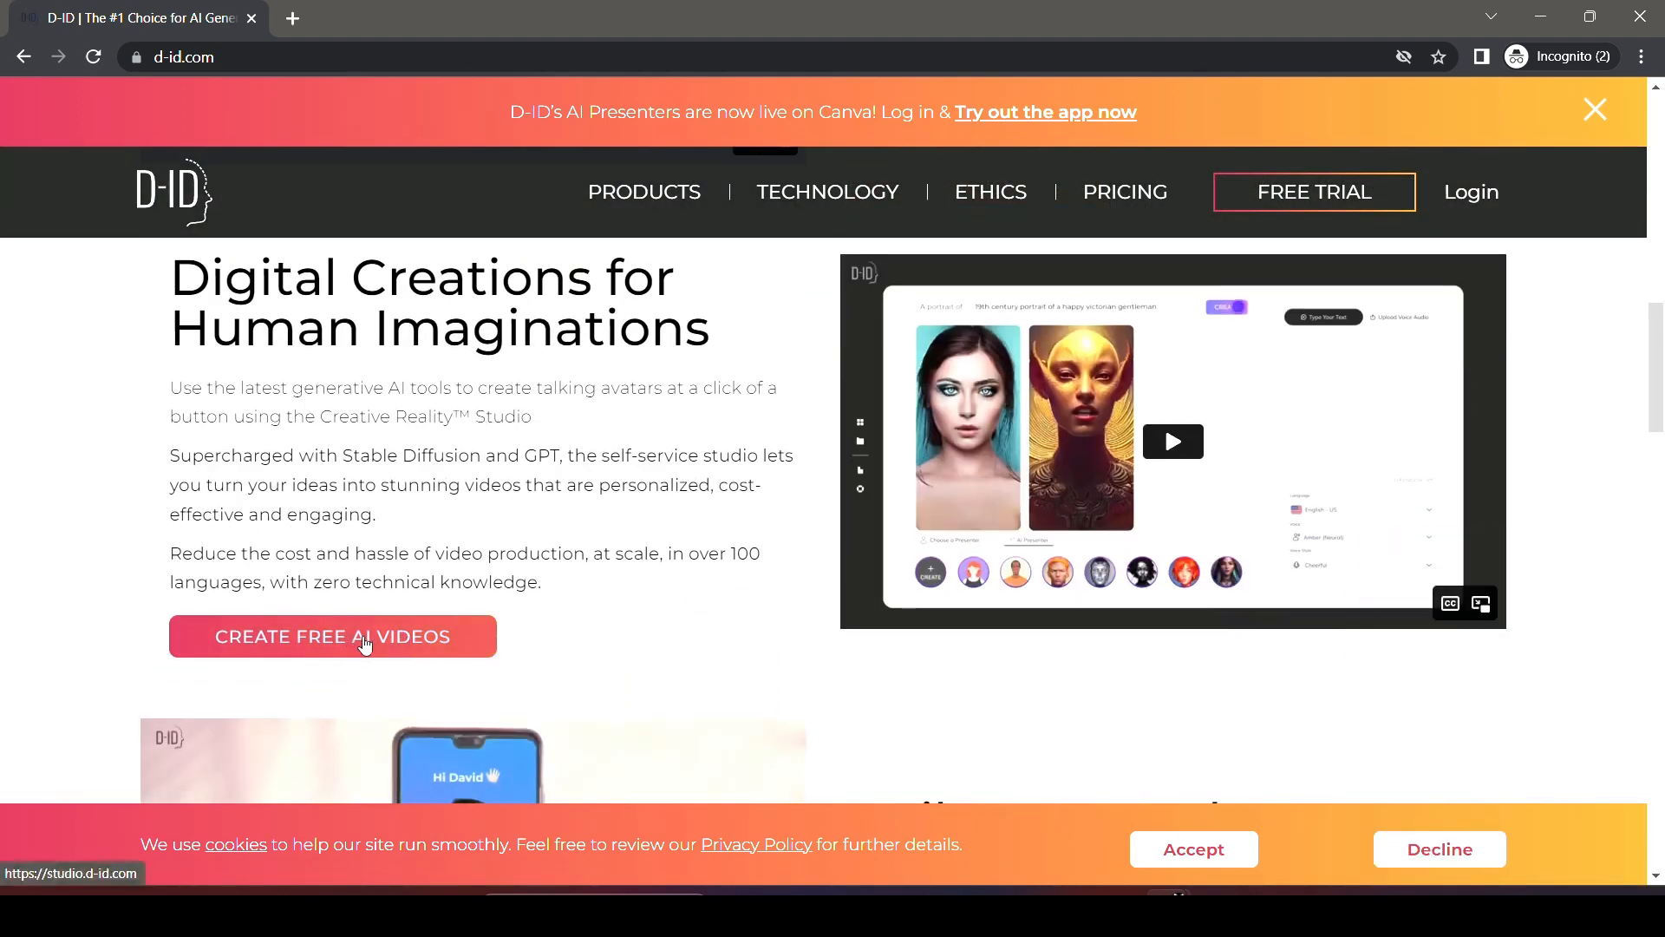
- Enter D-ID Studio via Create Free AI Videos and reach Login/Signup from the Guest menu
left_click(333, 635)
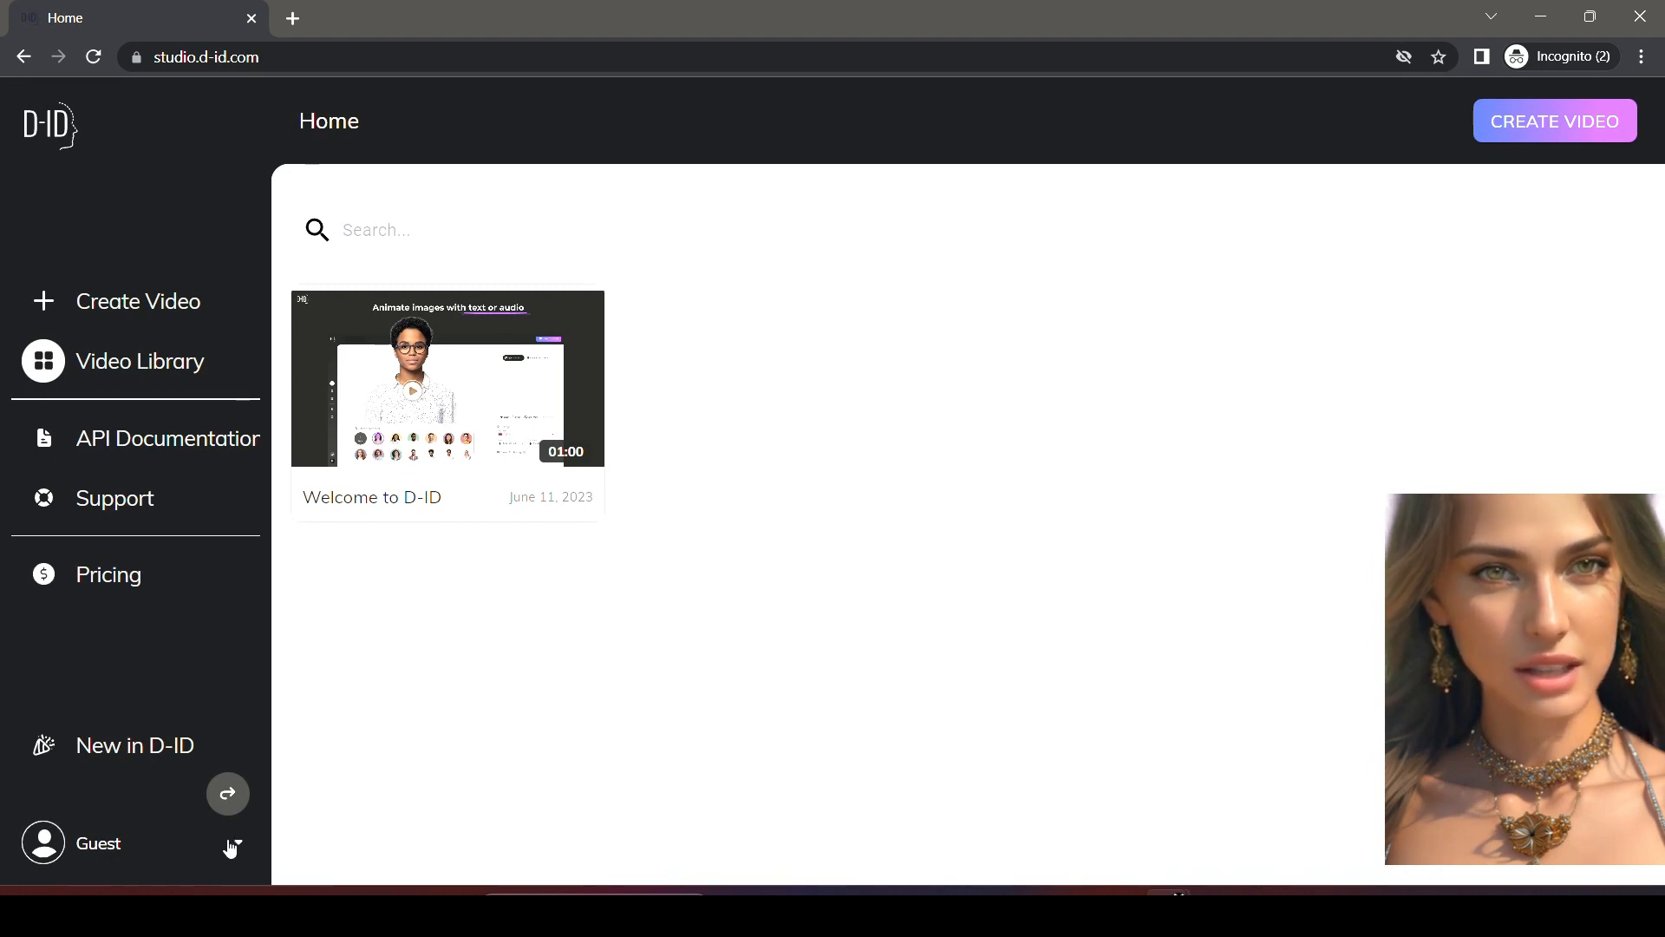
left_click(97, 843)
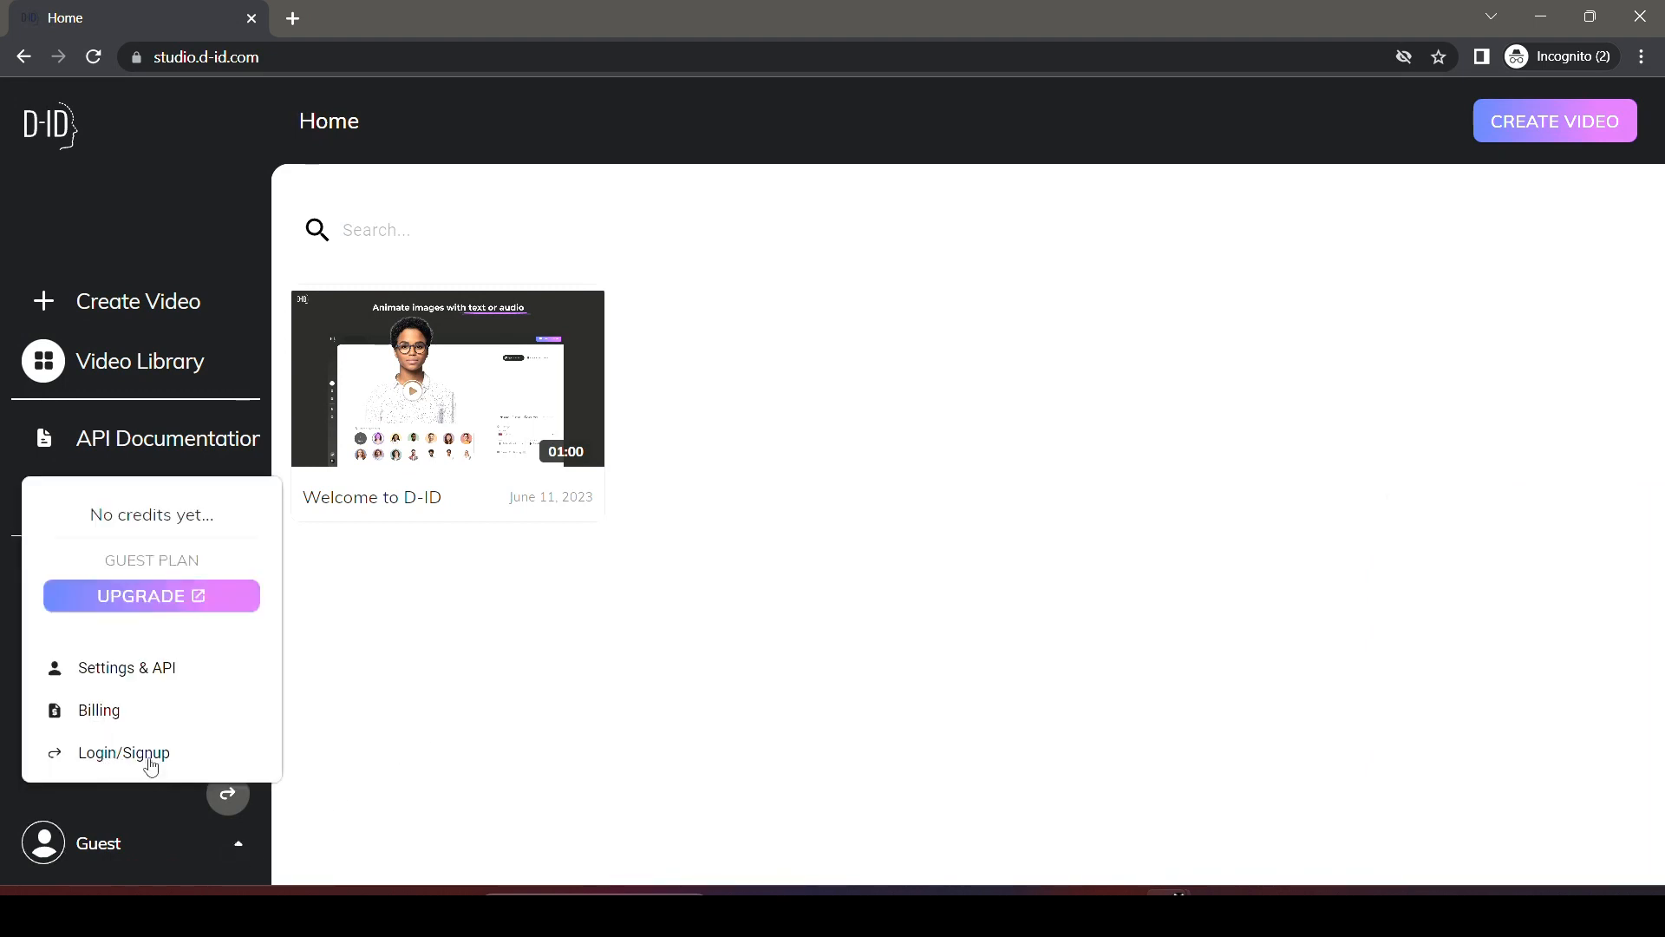
left_click(124, 751)
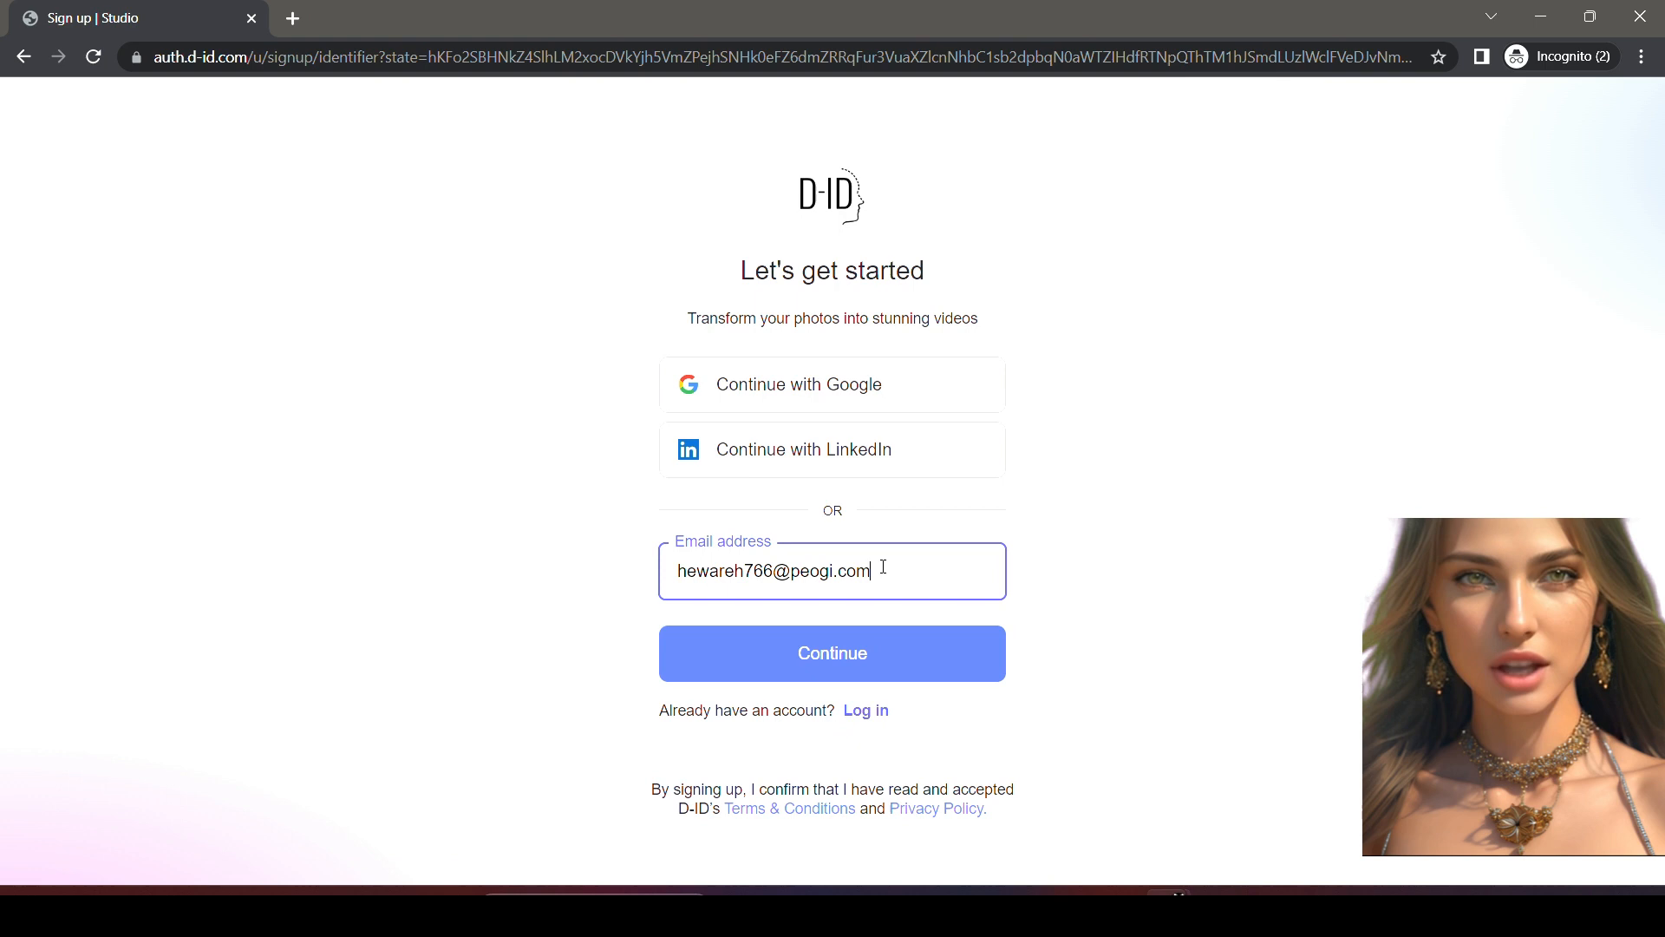
- Submit the email address and a compliant password to create the D-ID account
left_click(833, 653)
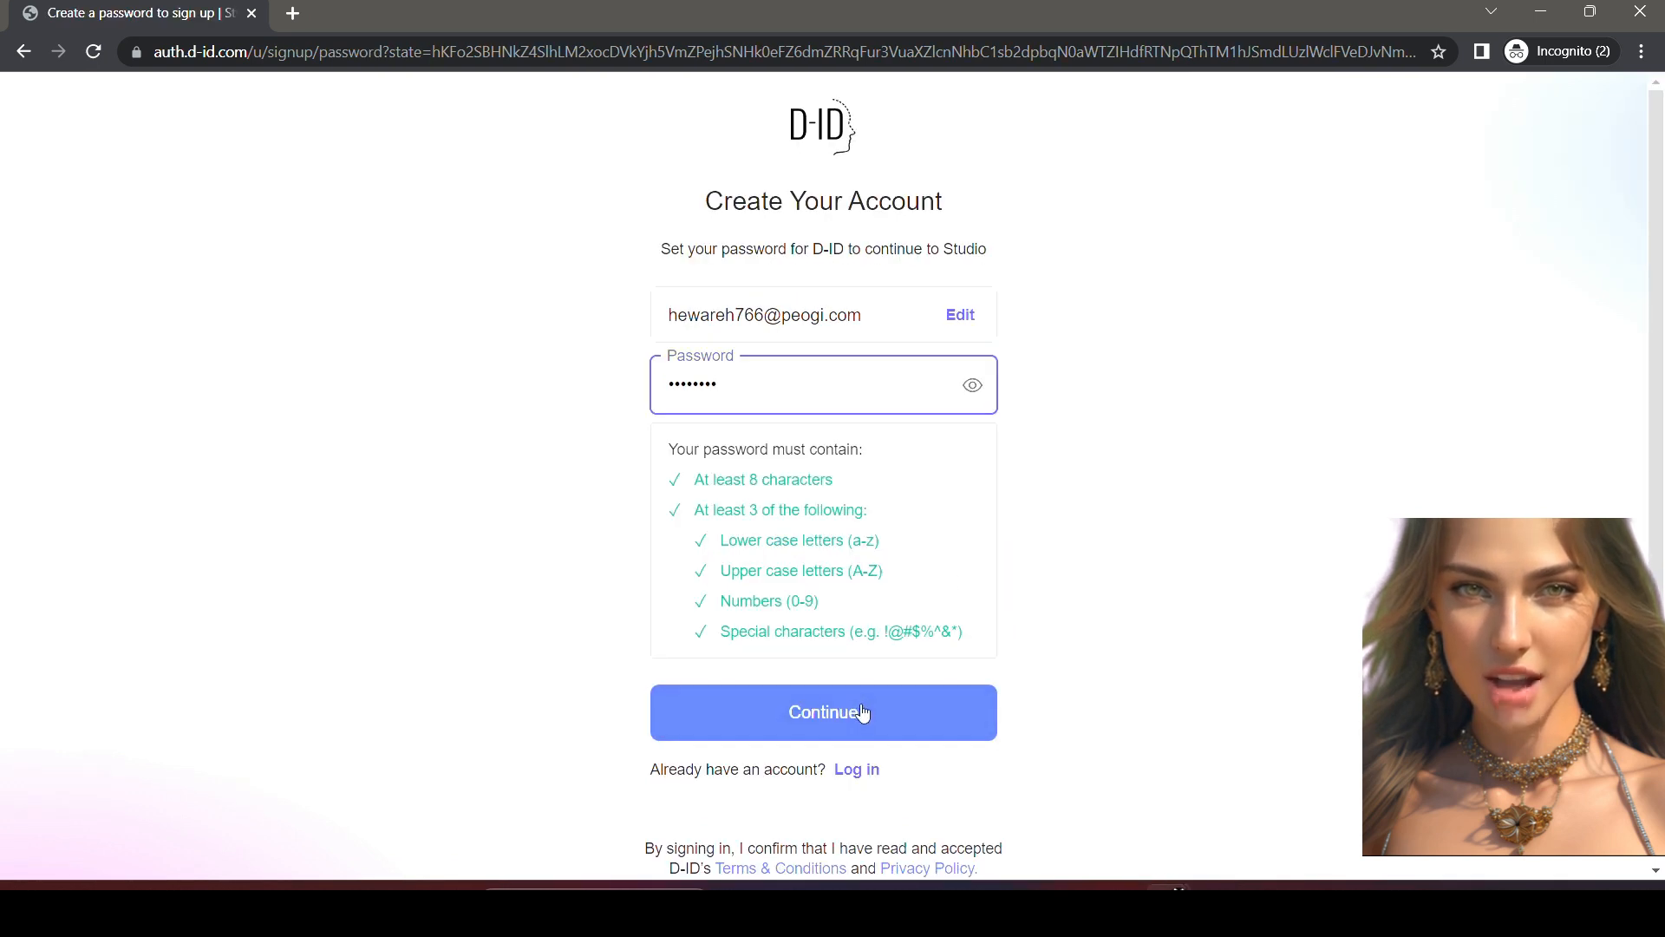
left_click(824, 711)
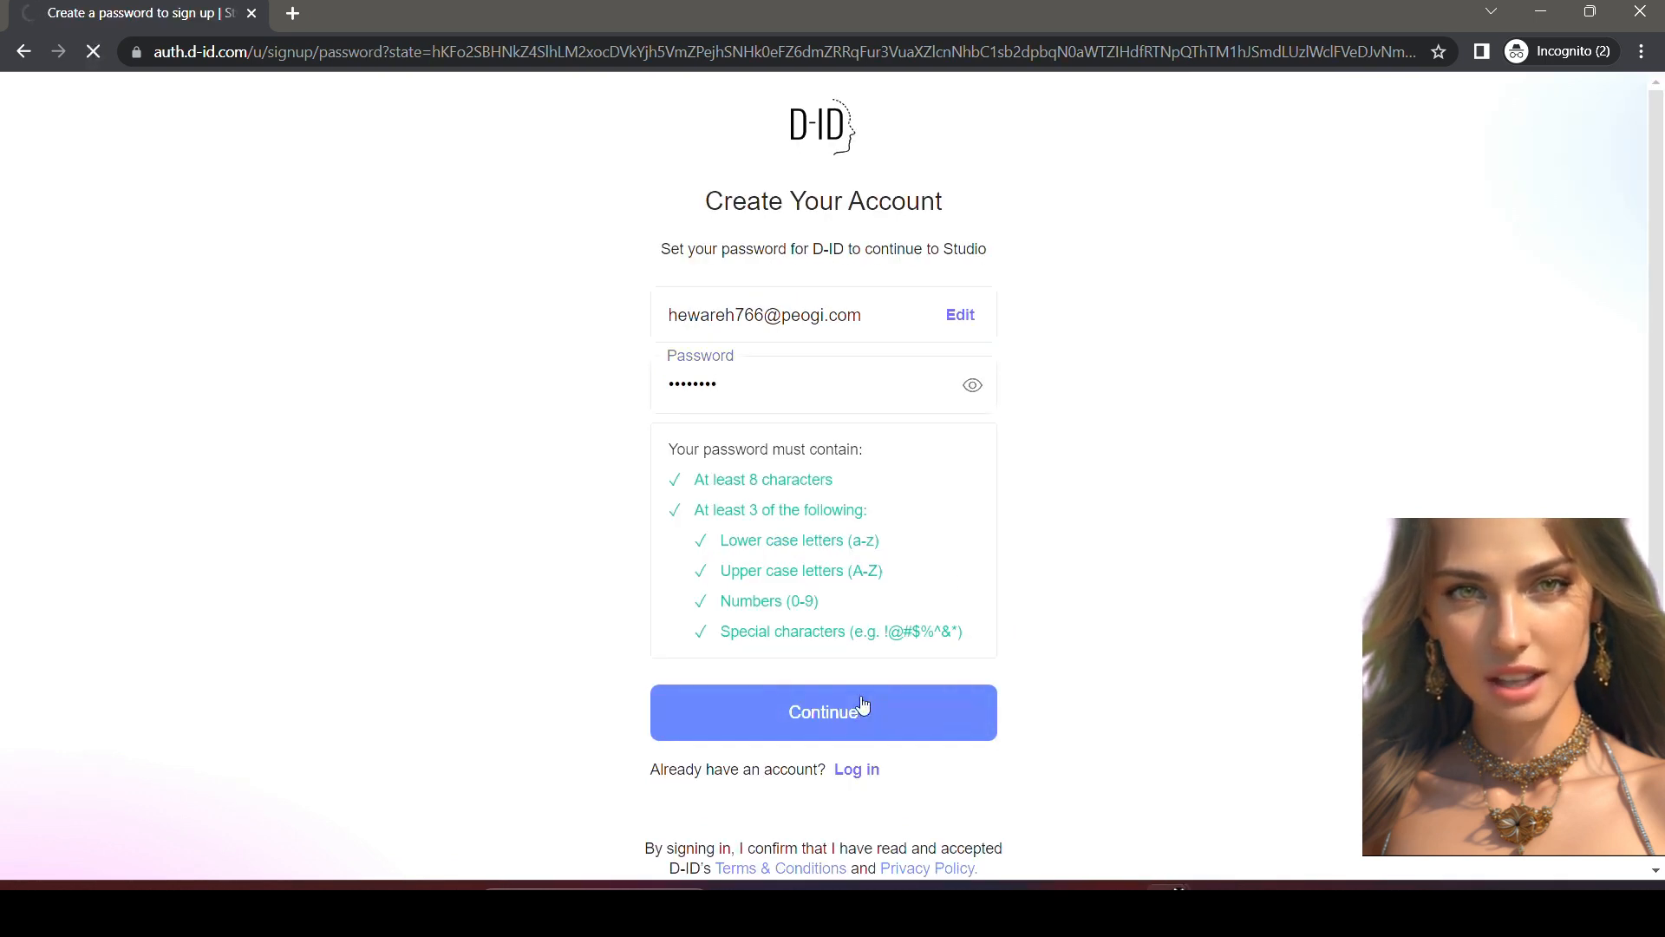
left_click(822, 712)
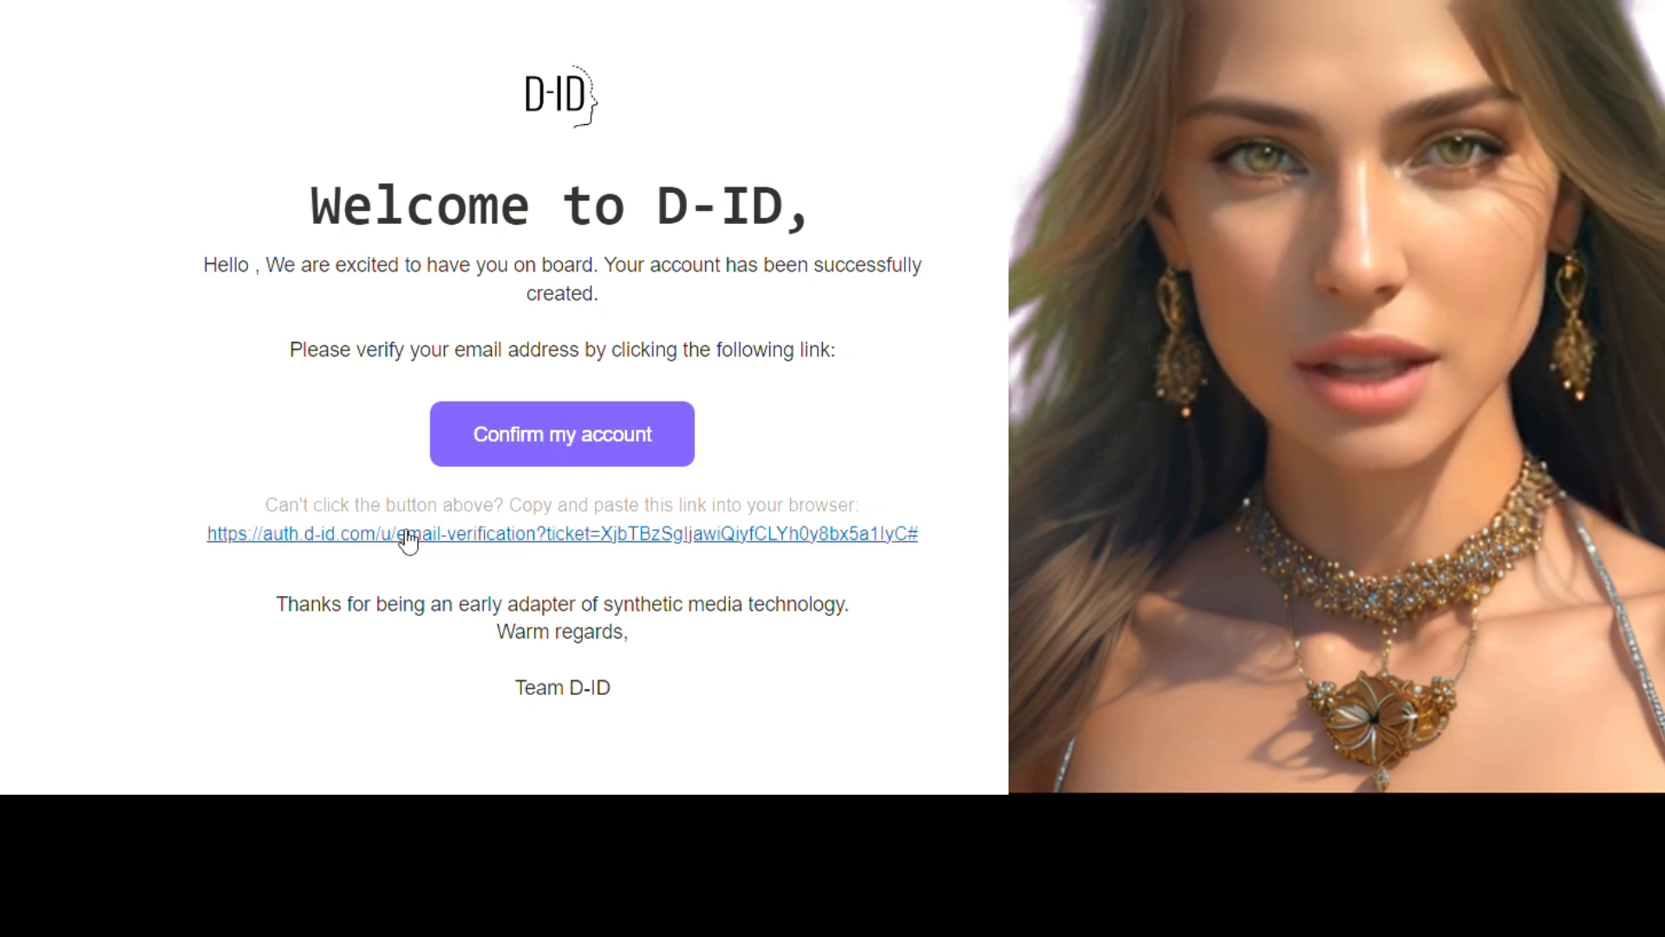
- Copy the verification link from the welcome email and open a new tab for it
right_click(407, 535)
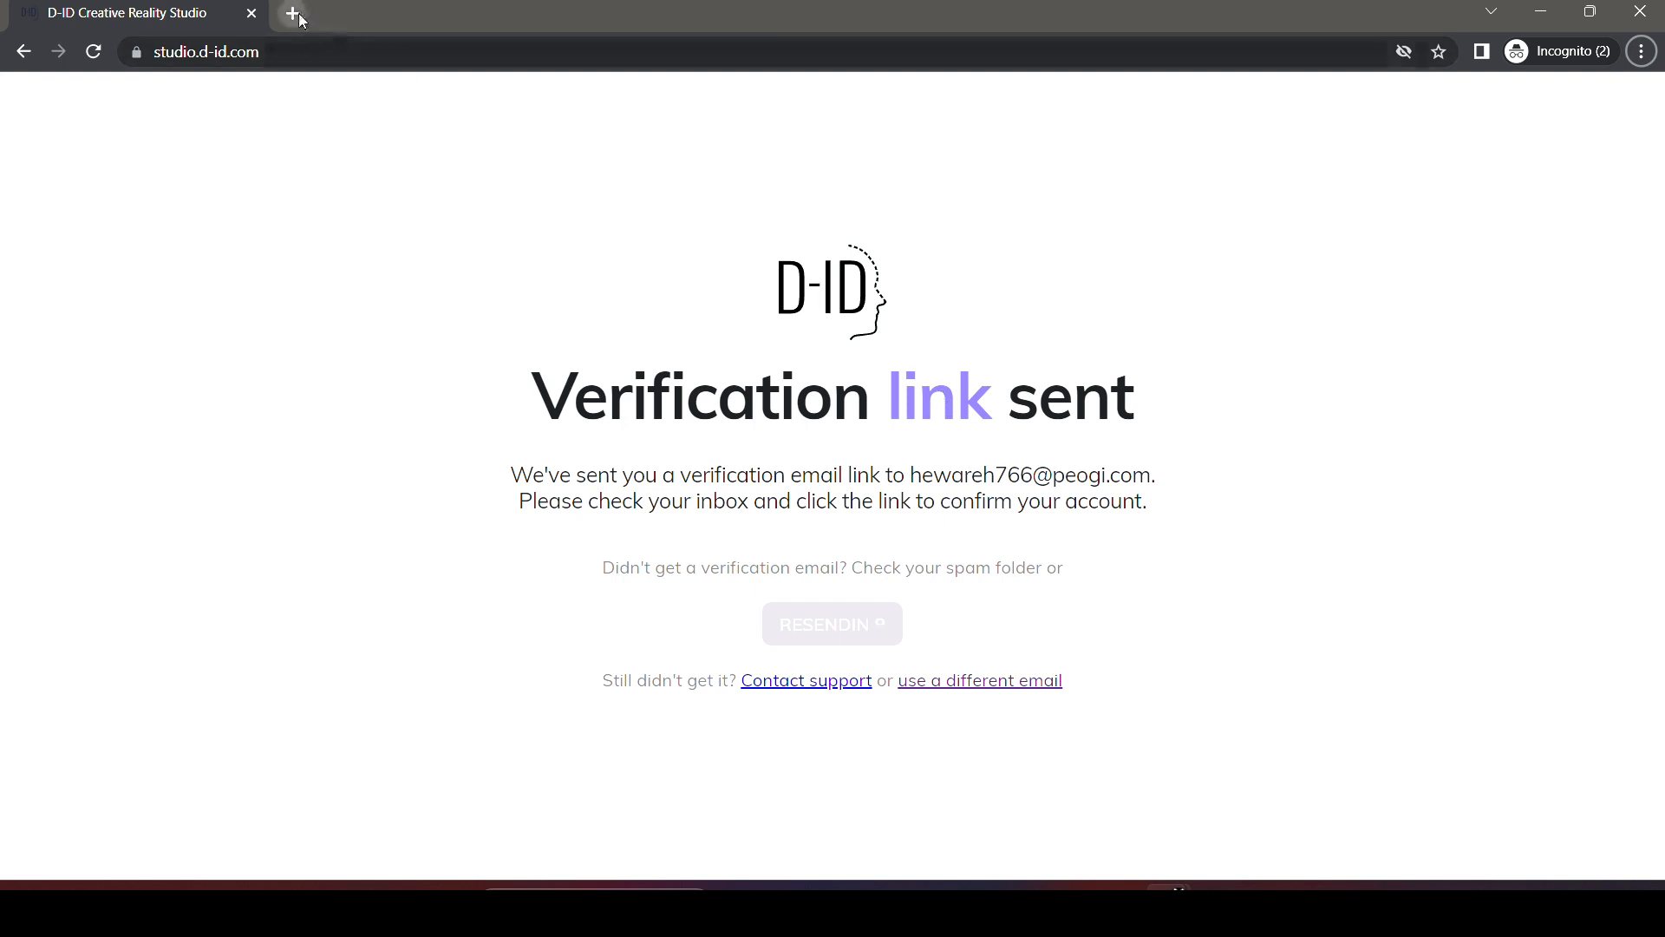
left_click(288, 14)
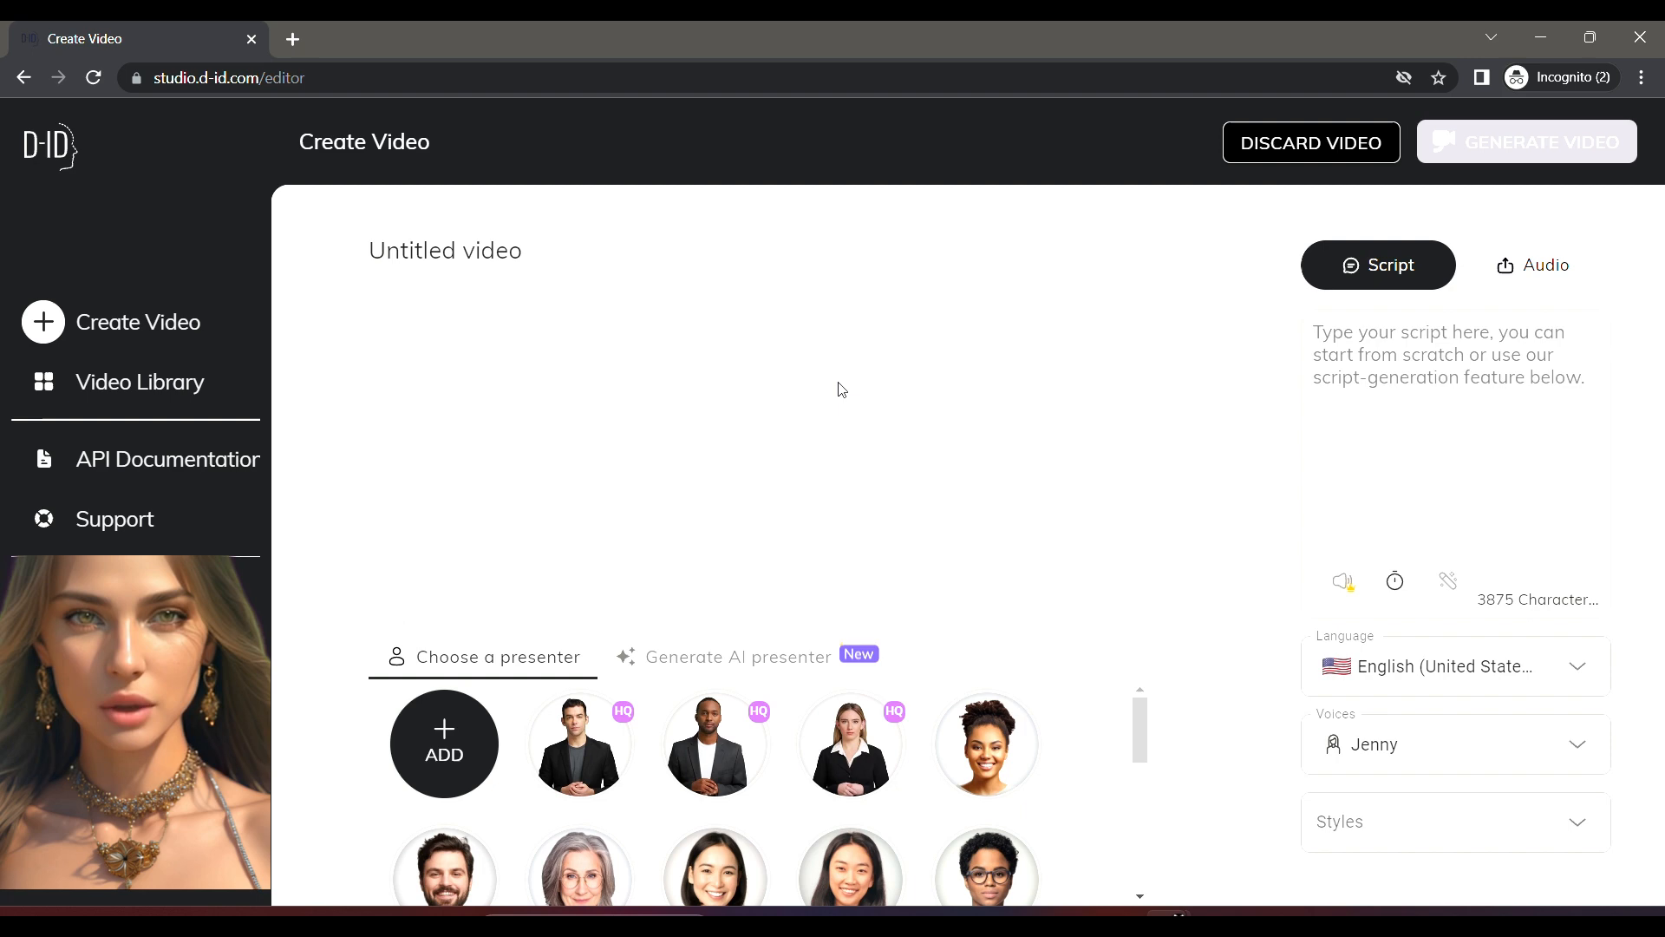
mouse_move(507, 482)
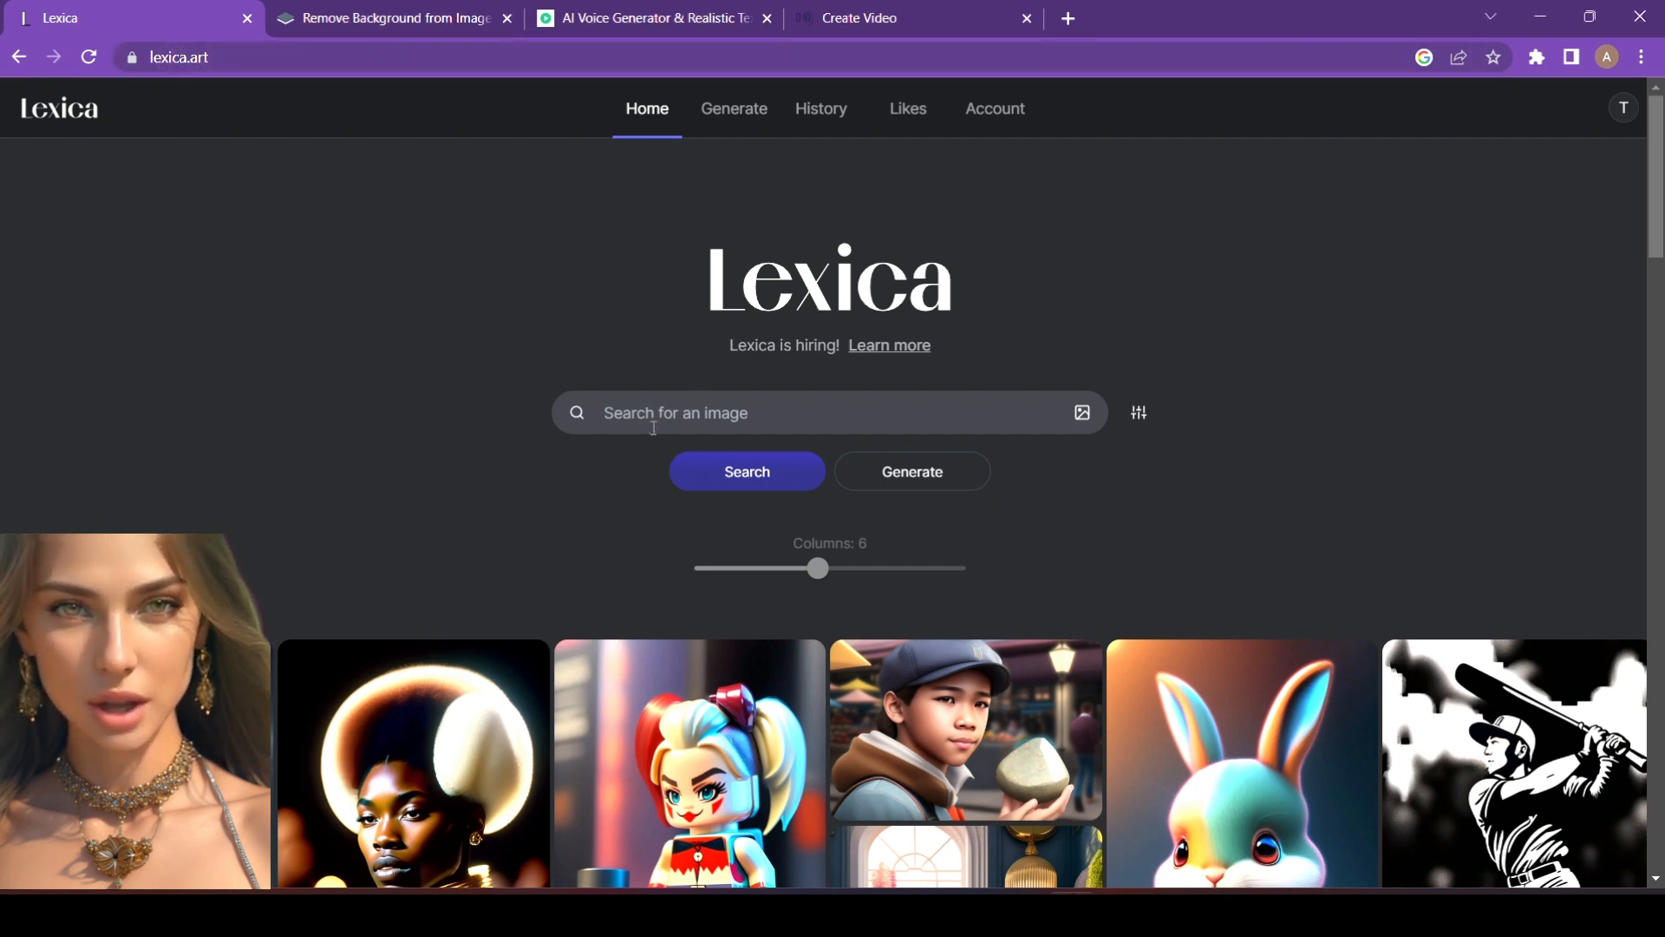
- Download the white-haired, yellow-eyed man portrait from the Lexica feed and go back Home
scroll("down", 3)
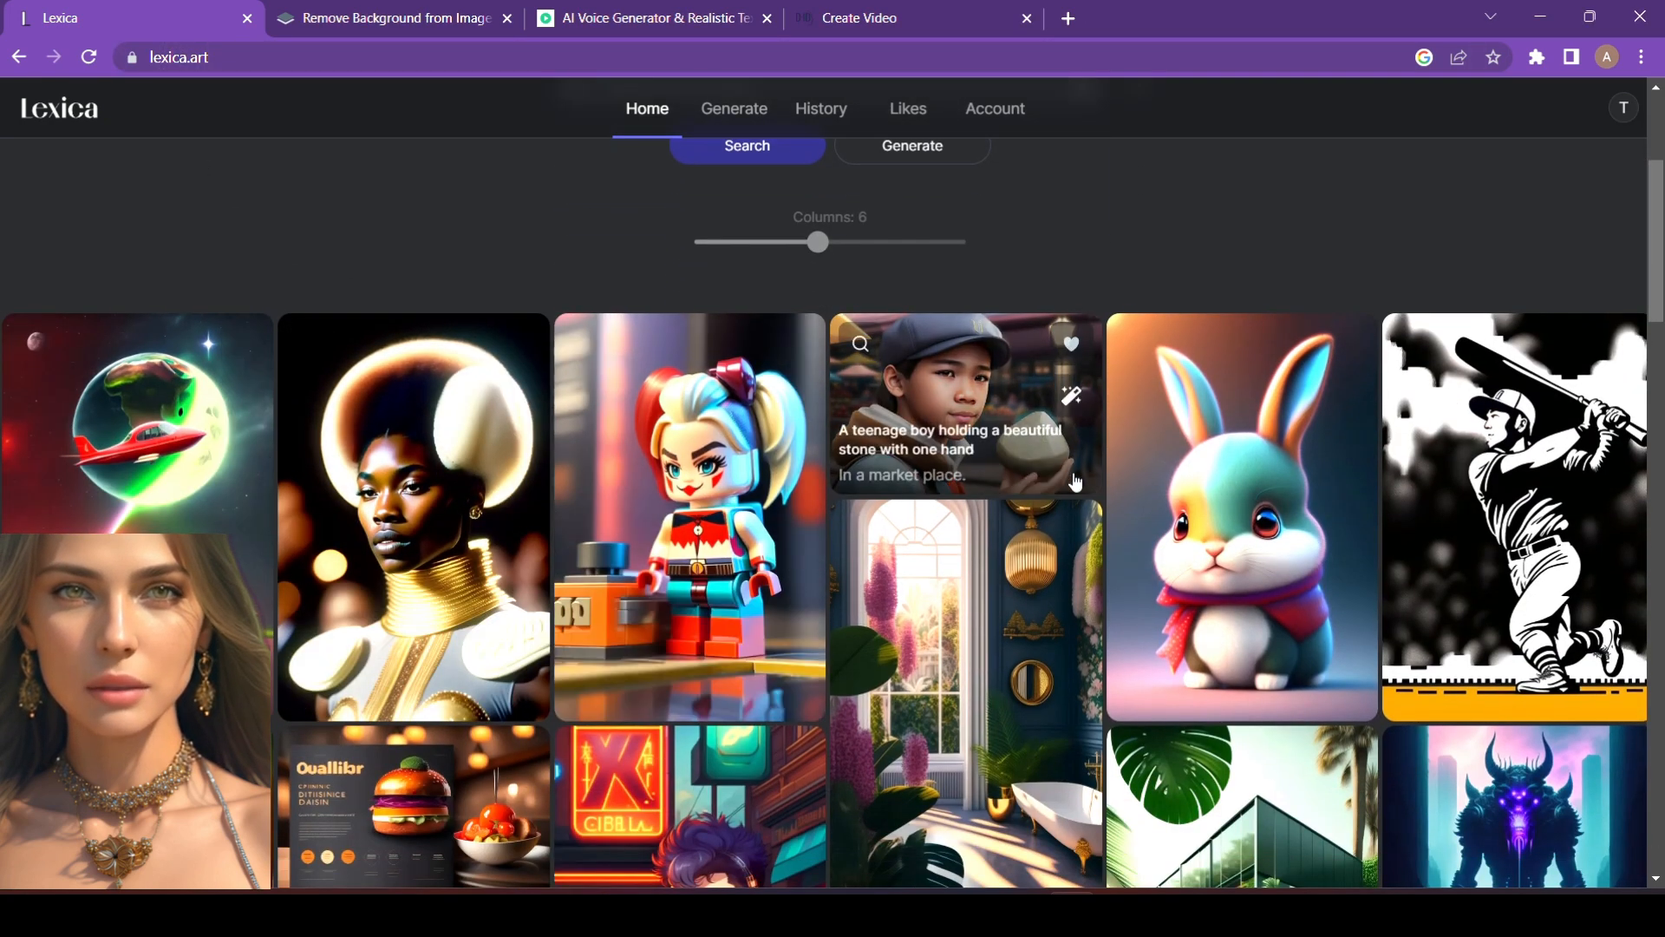
scroll("down", 3)
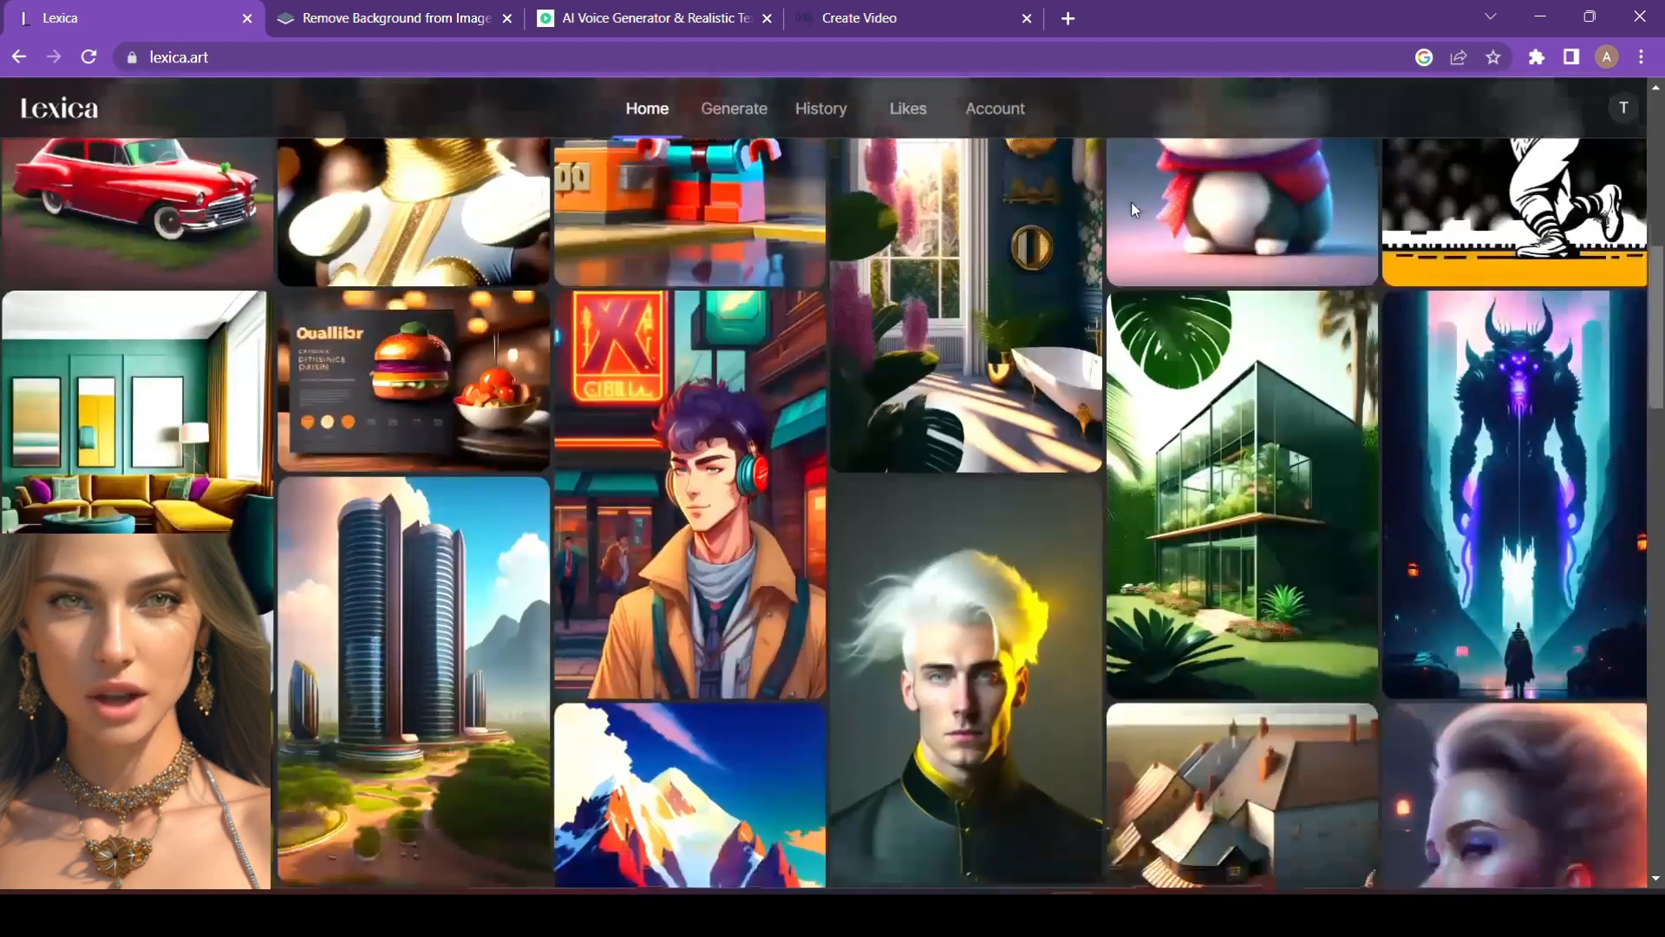
scroll("down", 3)
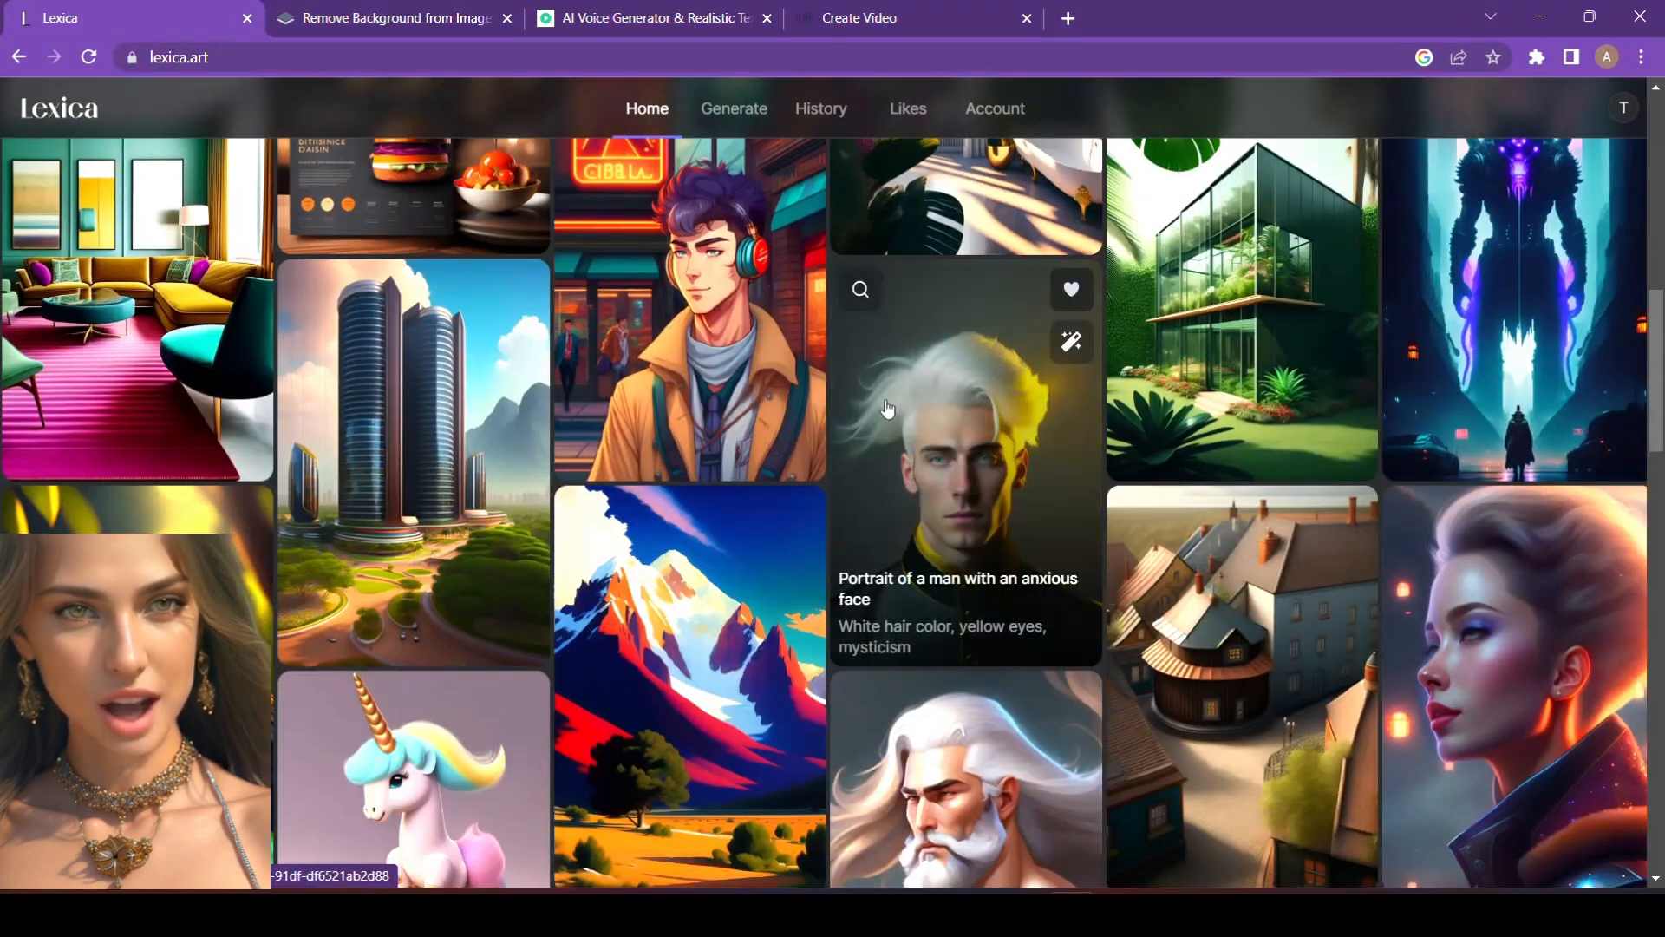
scroll("down", 3)
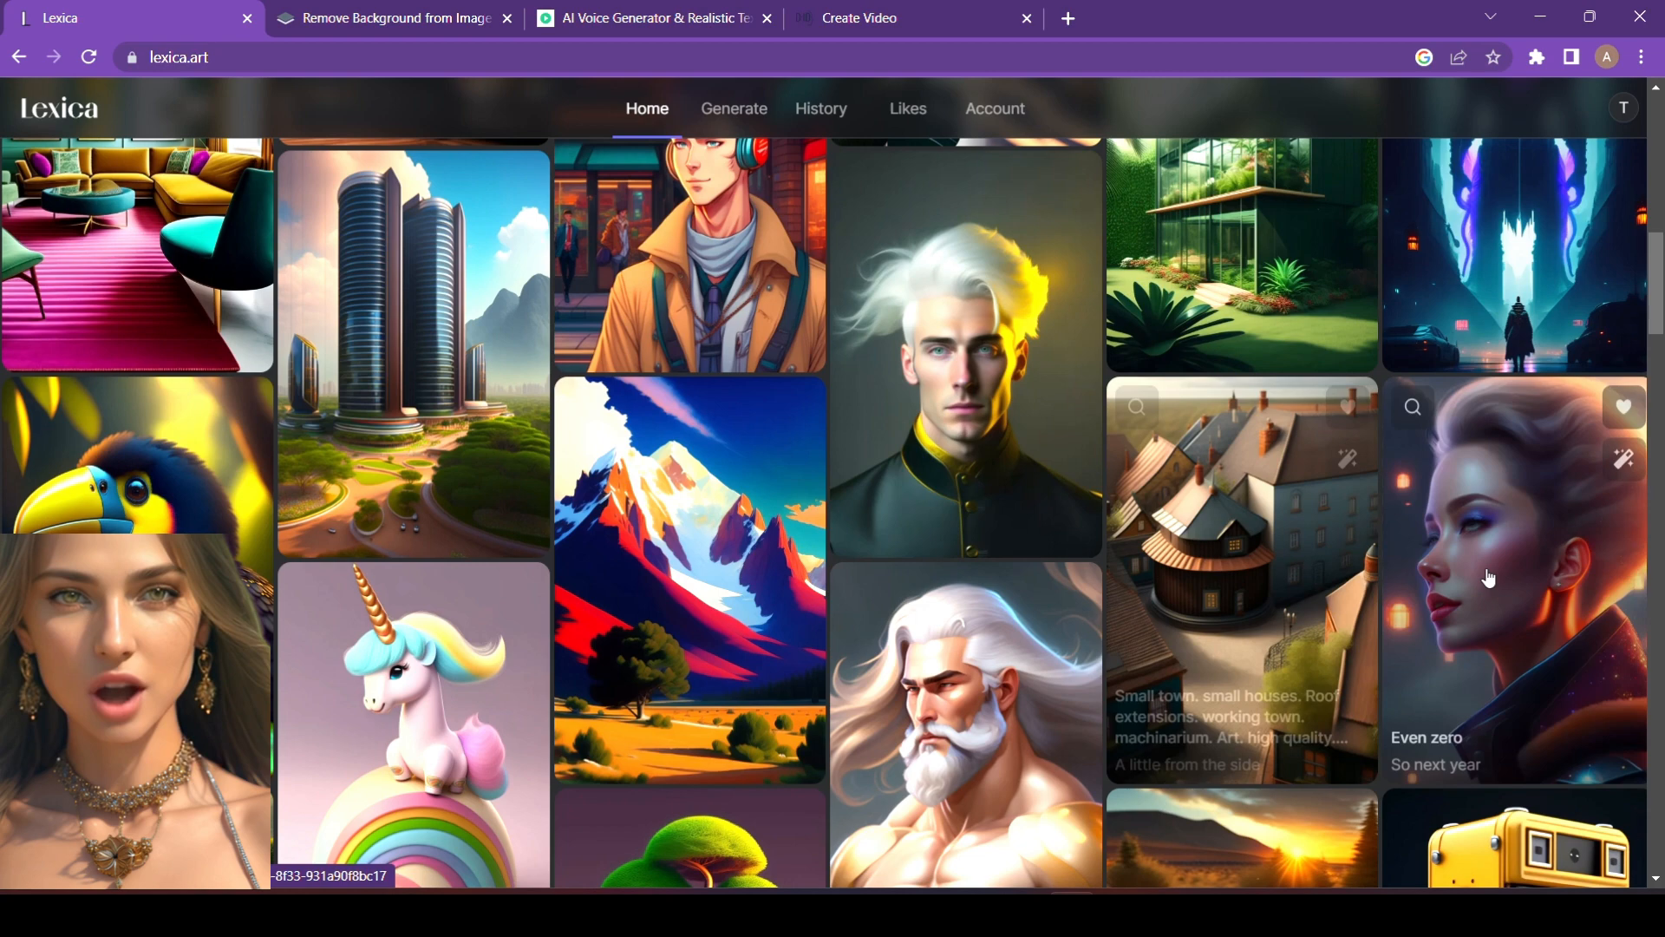
mouse_move(1083, 251)
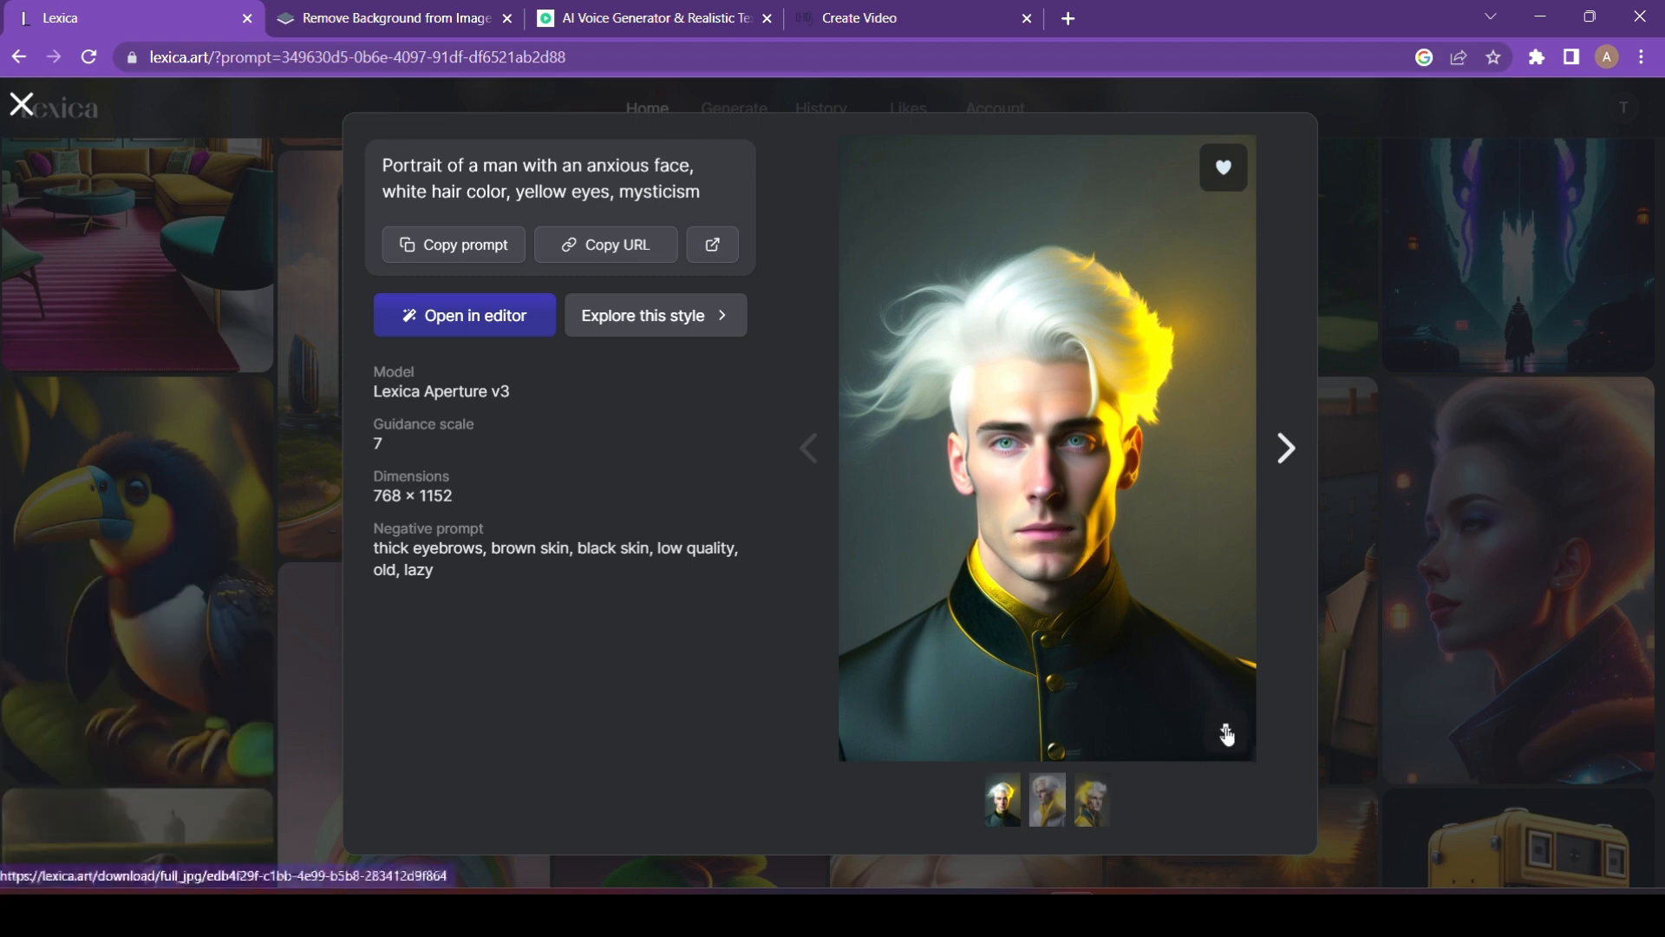
left_click(1228, 736)
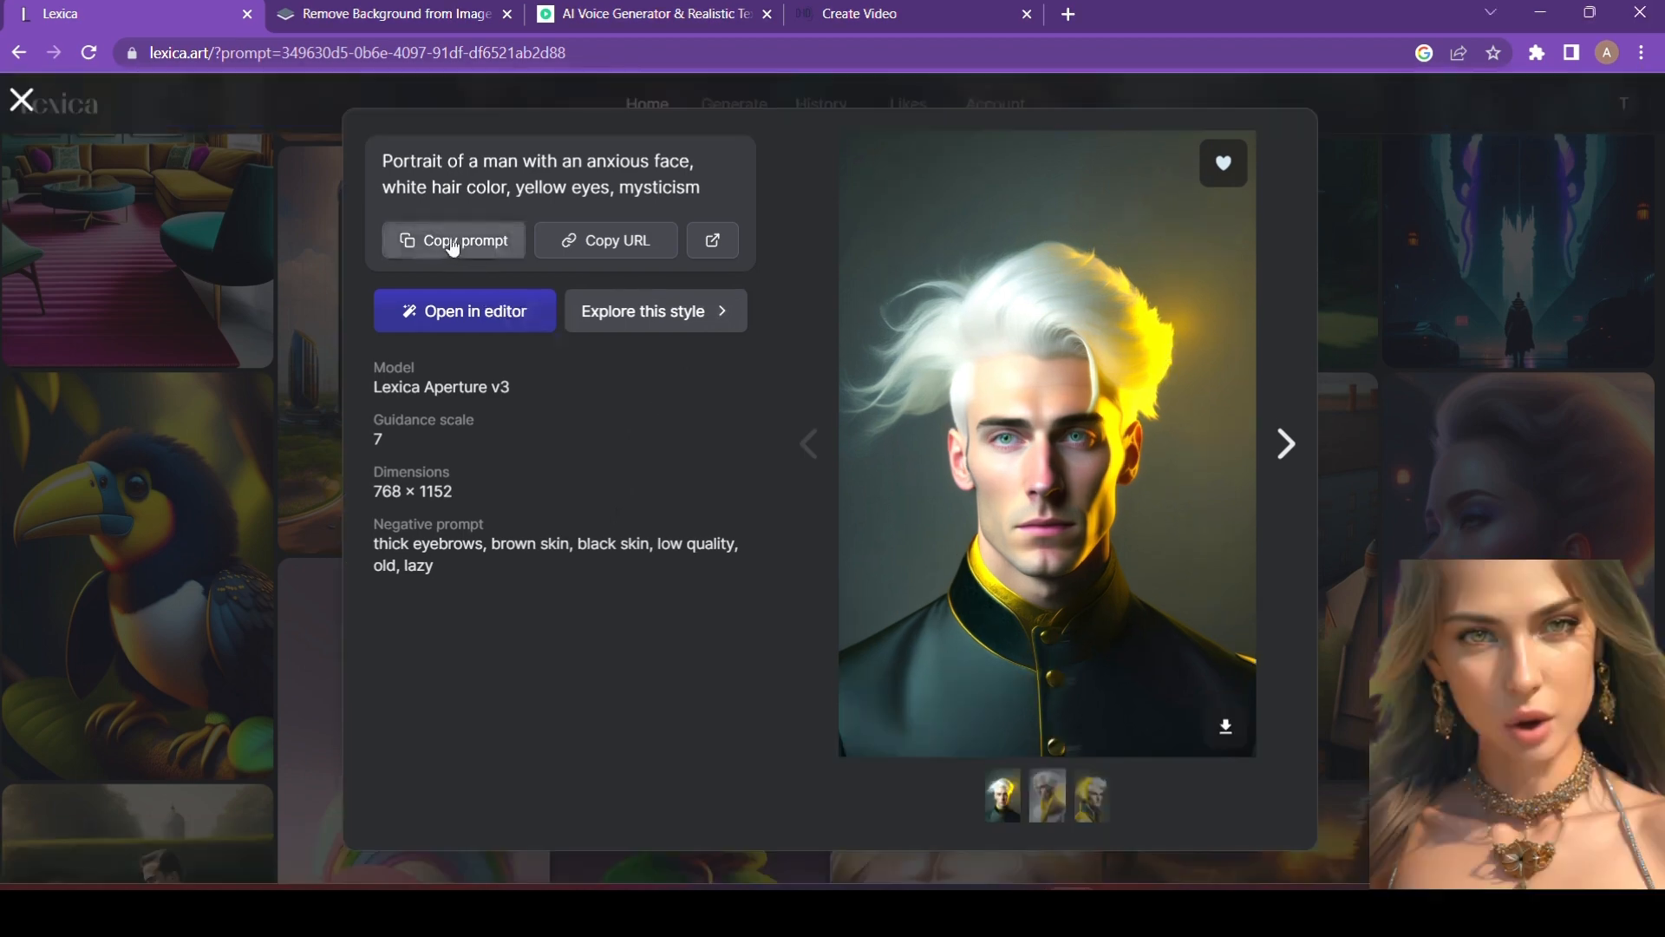
mouse_move(876, 590)
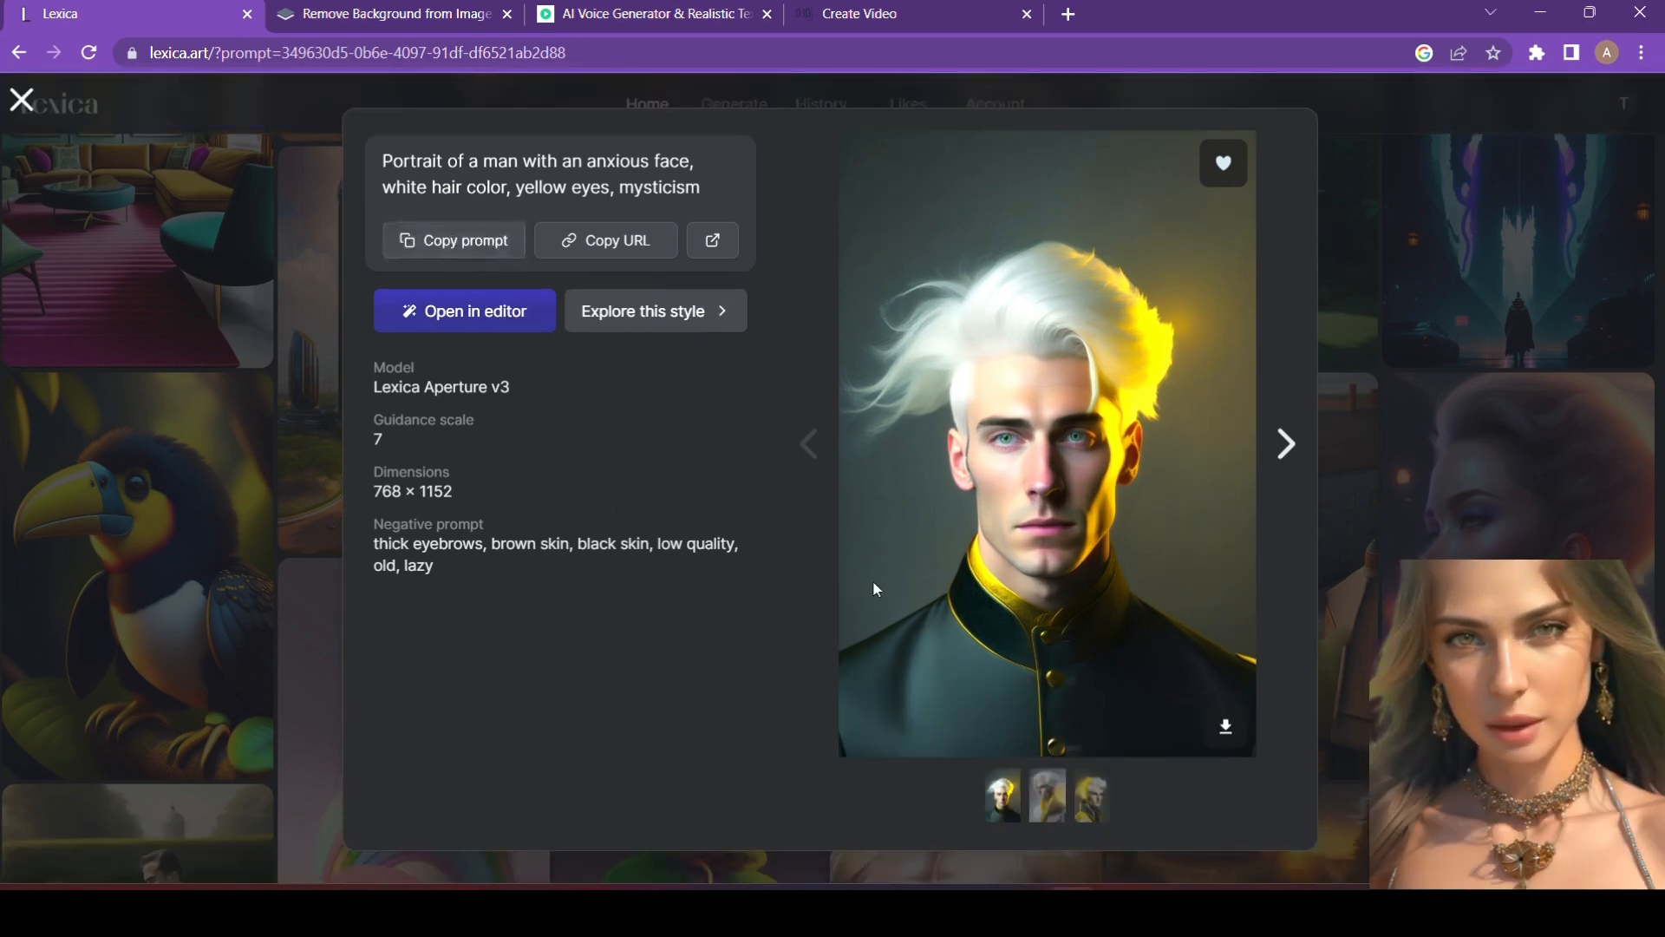
left_click(1225, 726)
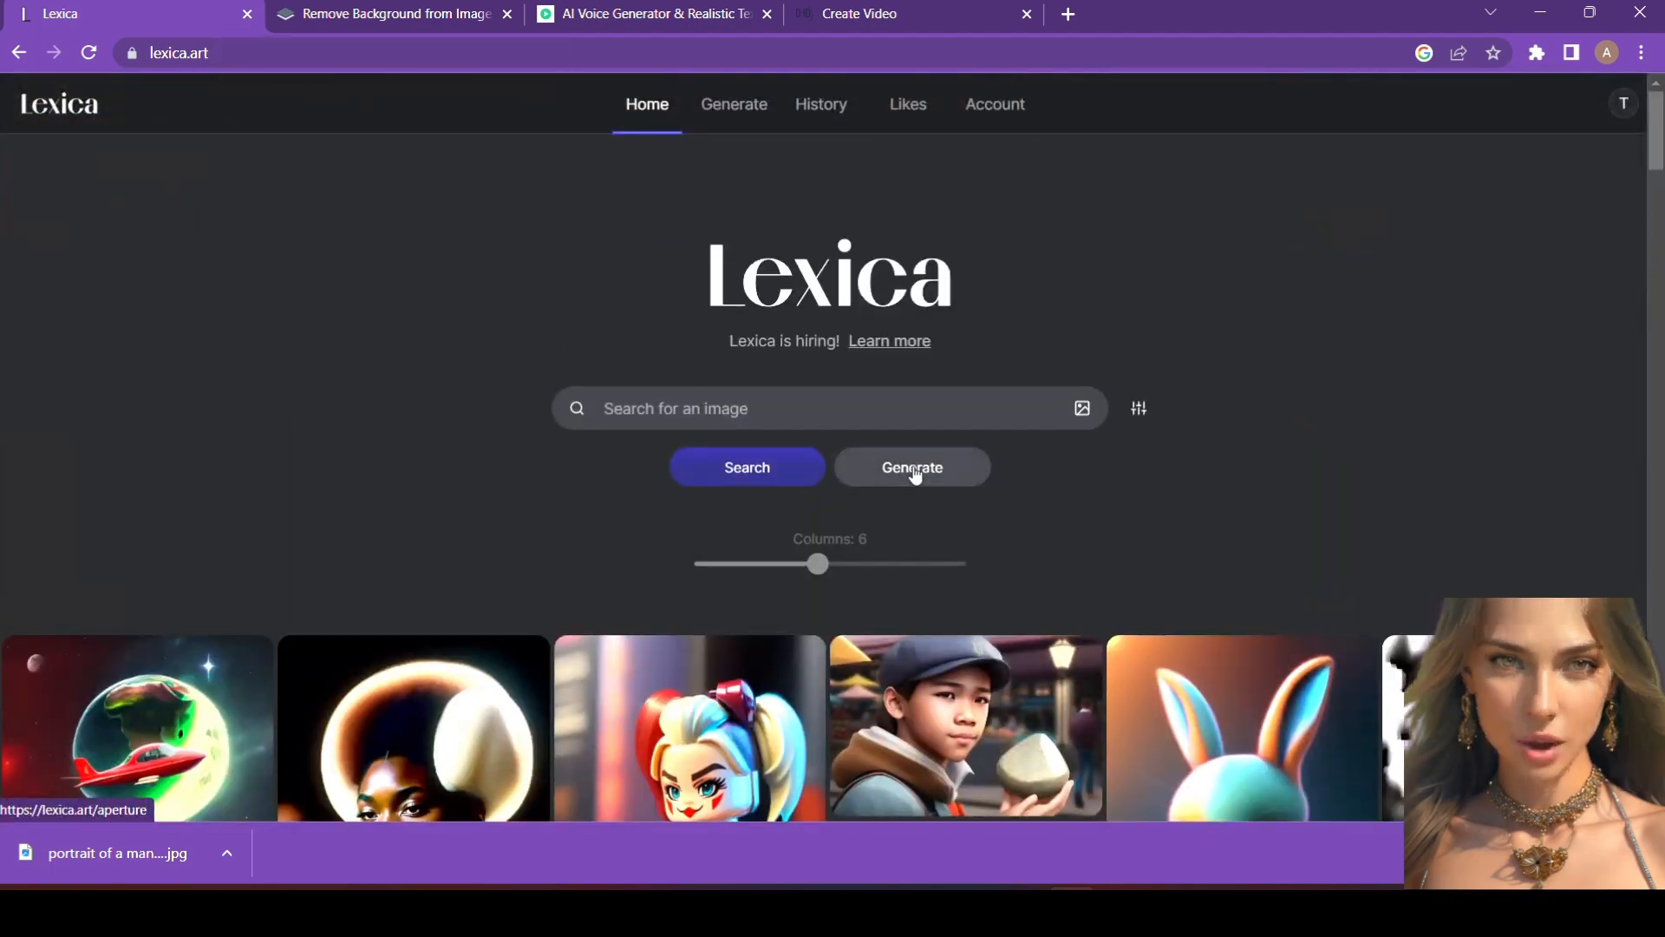
- Generate 'portrait of a man with an anxious face, white hair color, yellow eyes, mysticism' and download the second result
left_click(913, 469)
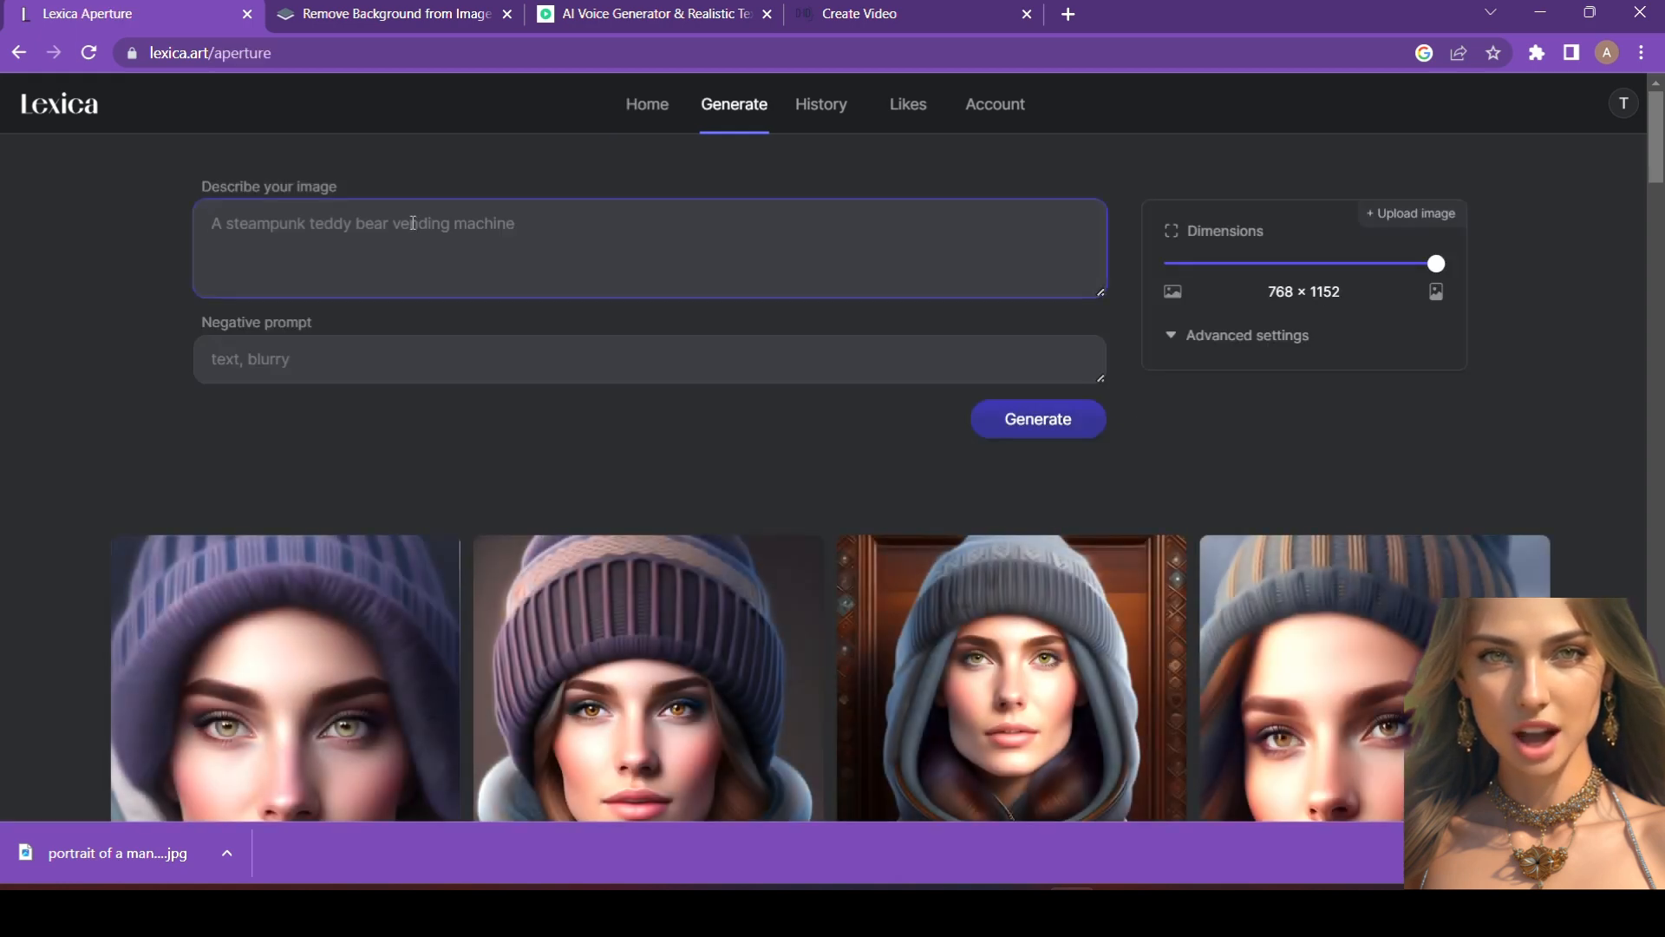
type("portrait of a man with an anxious face, white hair color, yellow eyes, mysticism")
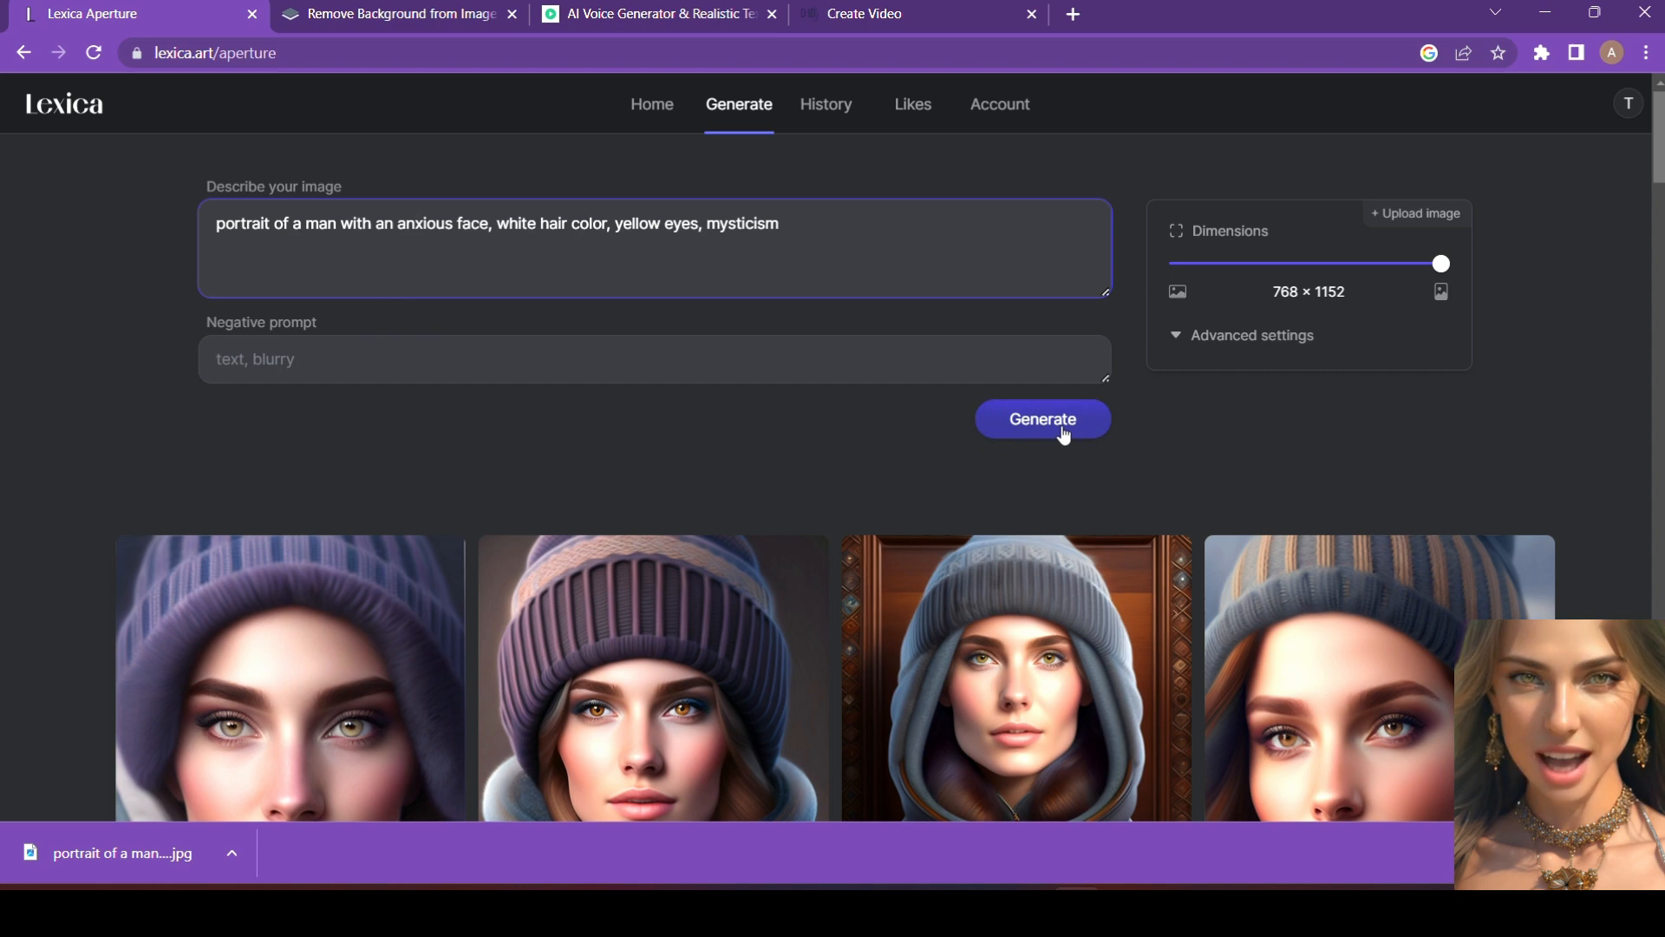
left_click(1042, 418)
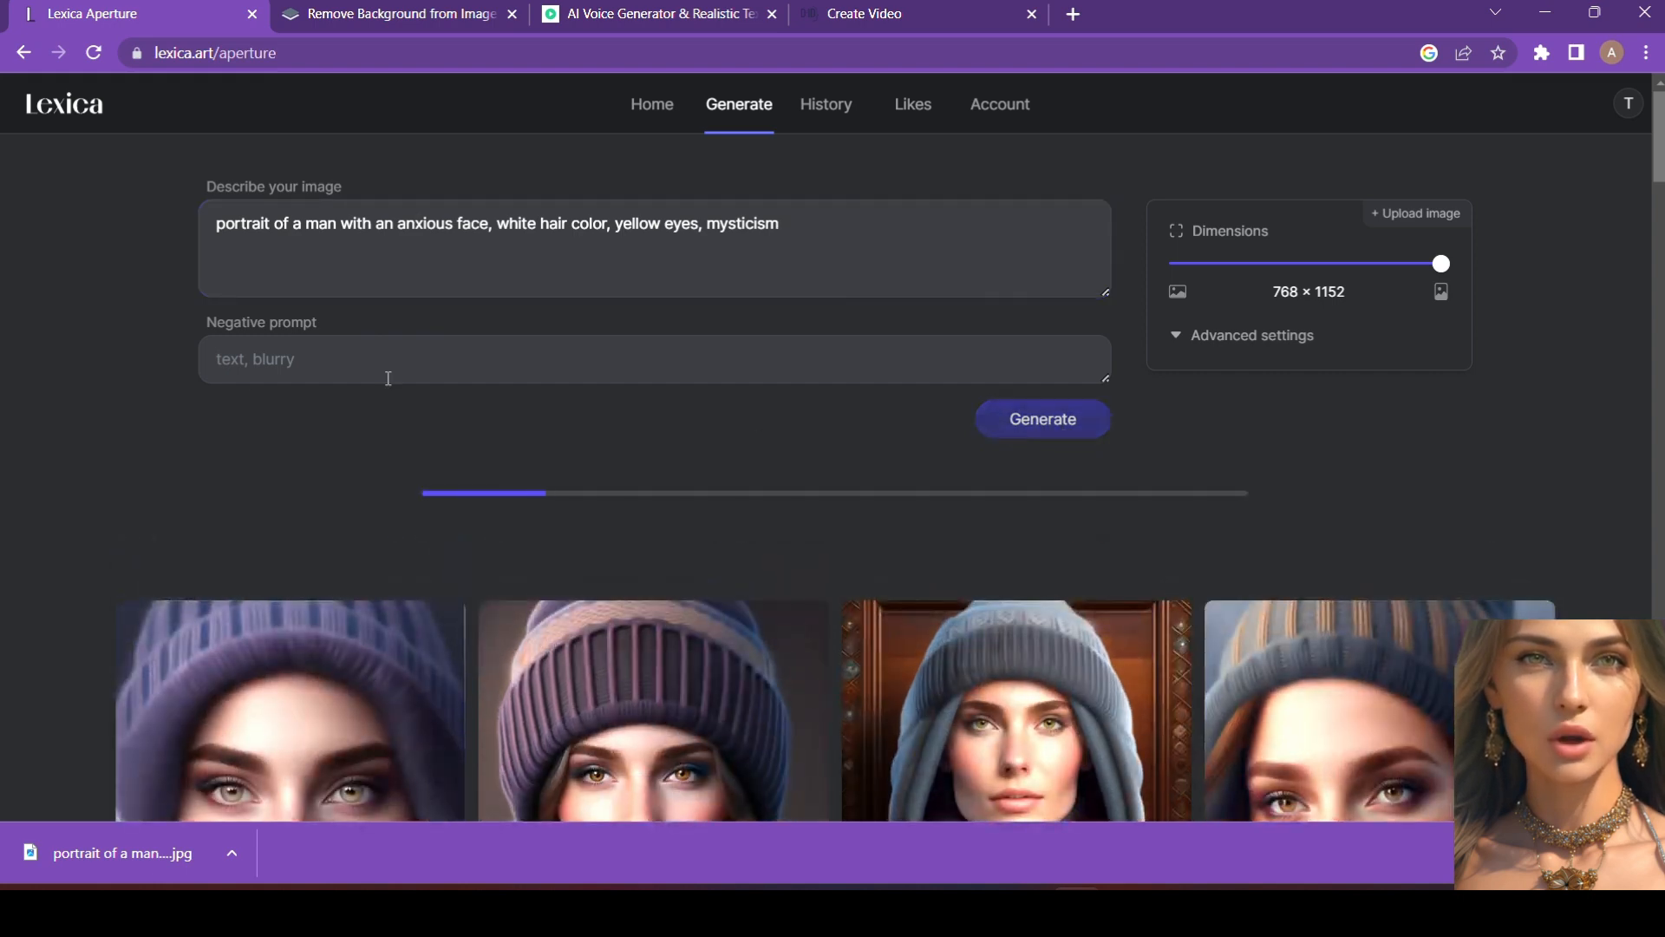
left_click(1042, 418)
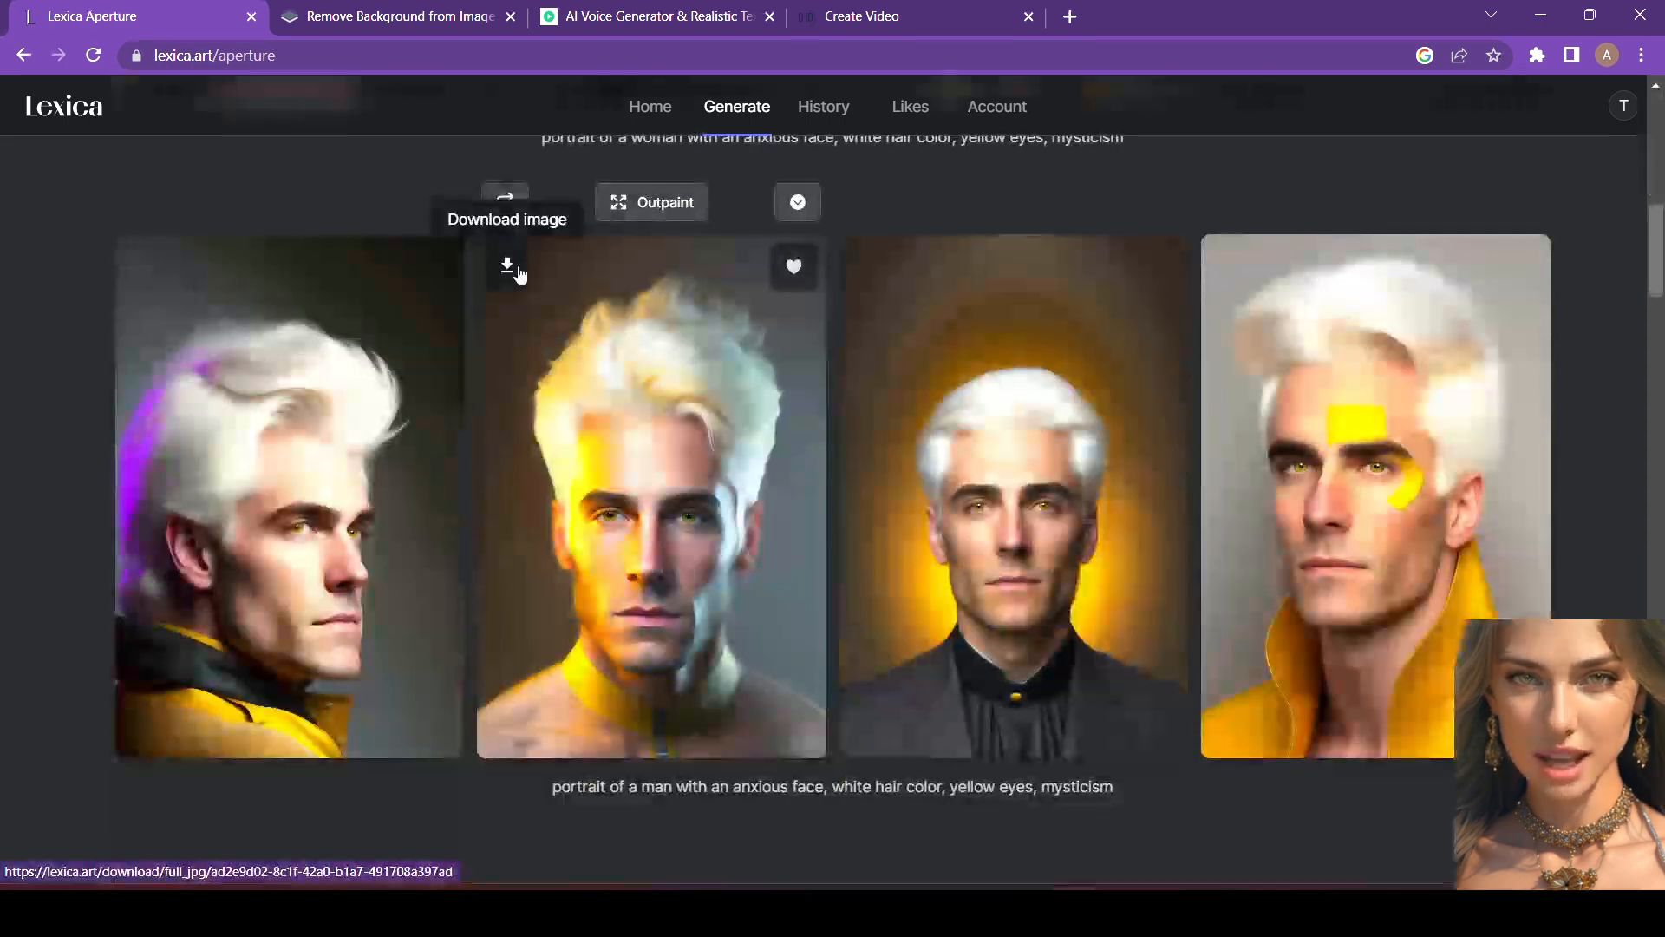
left_click(506, 267)
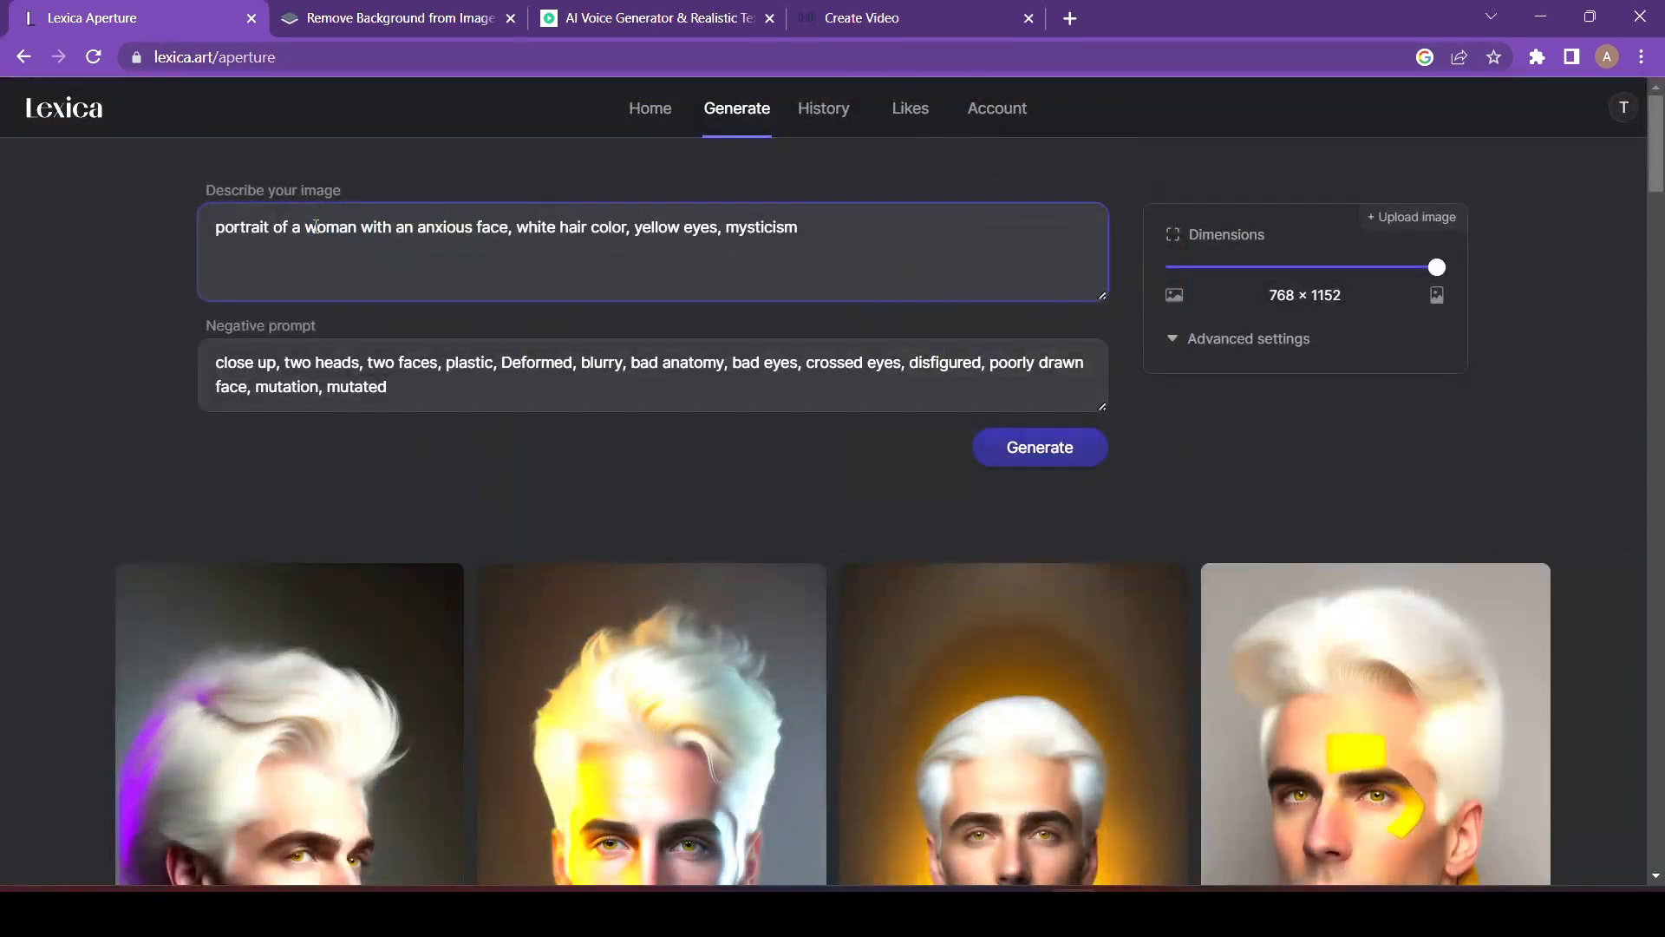
- Scroll down to the generated white-haired woman portraits
scroll("down", 3)
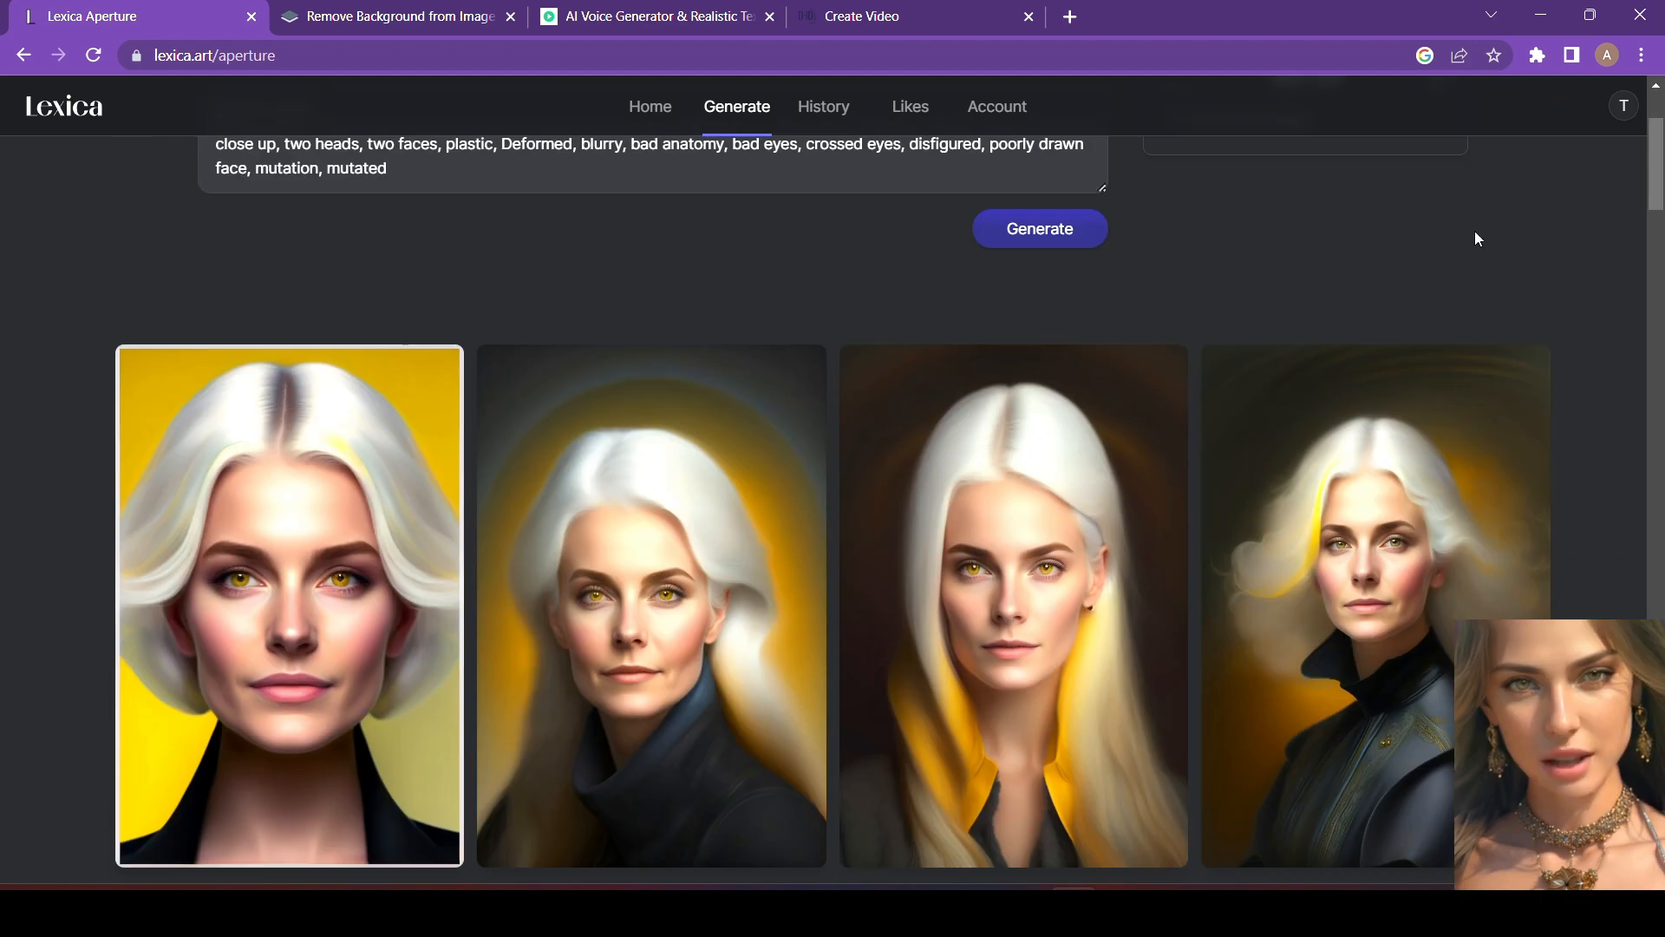
mouse_move(1377, 215)
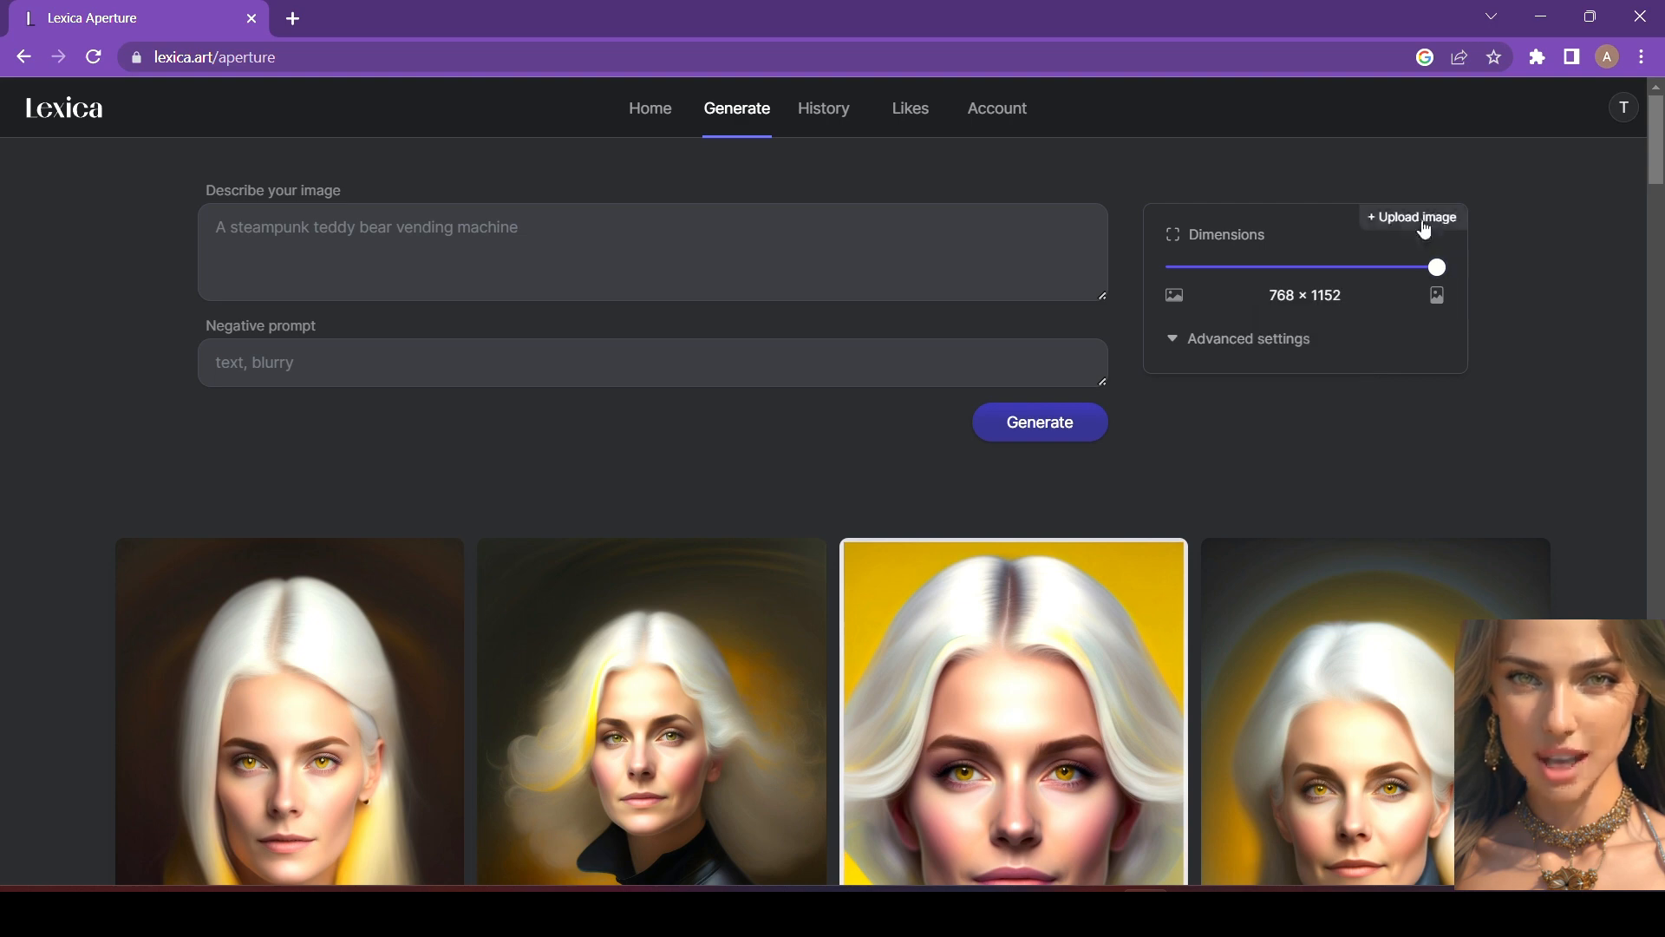
- Use the man portrait as reference image and generate 'cartoon ani' style versions
left_click(1410, 217)
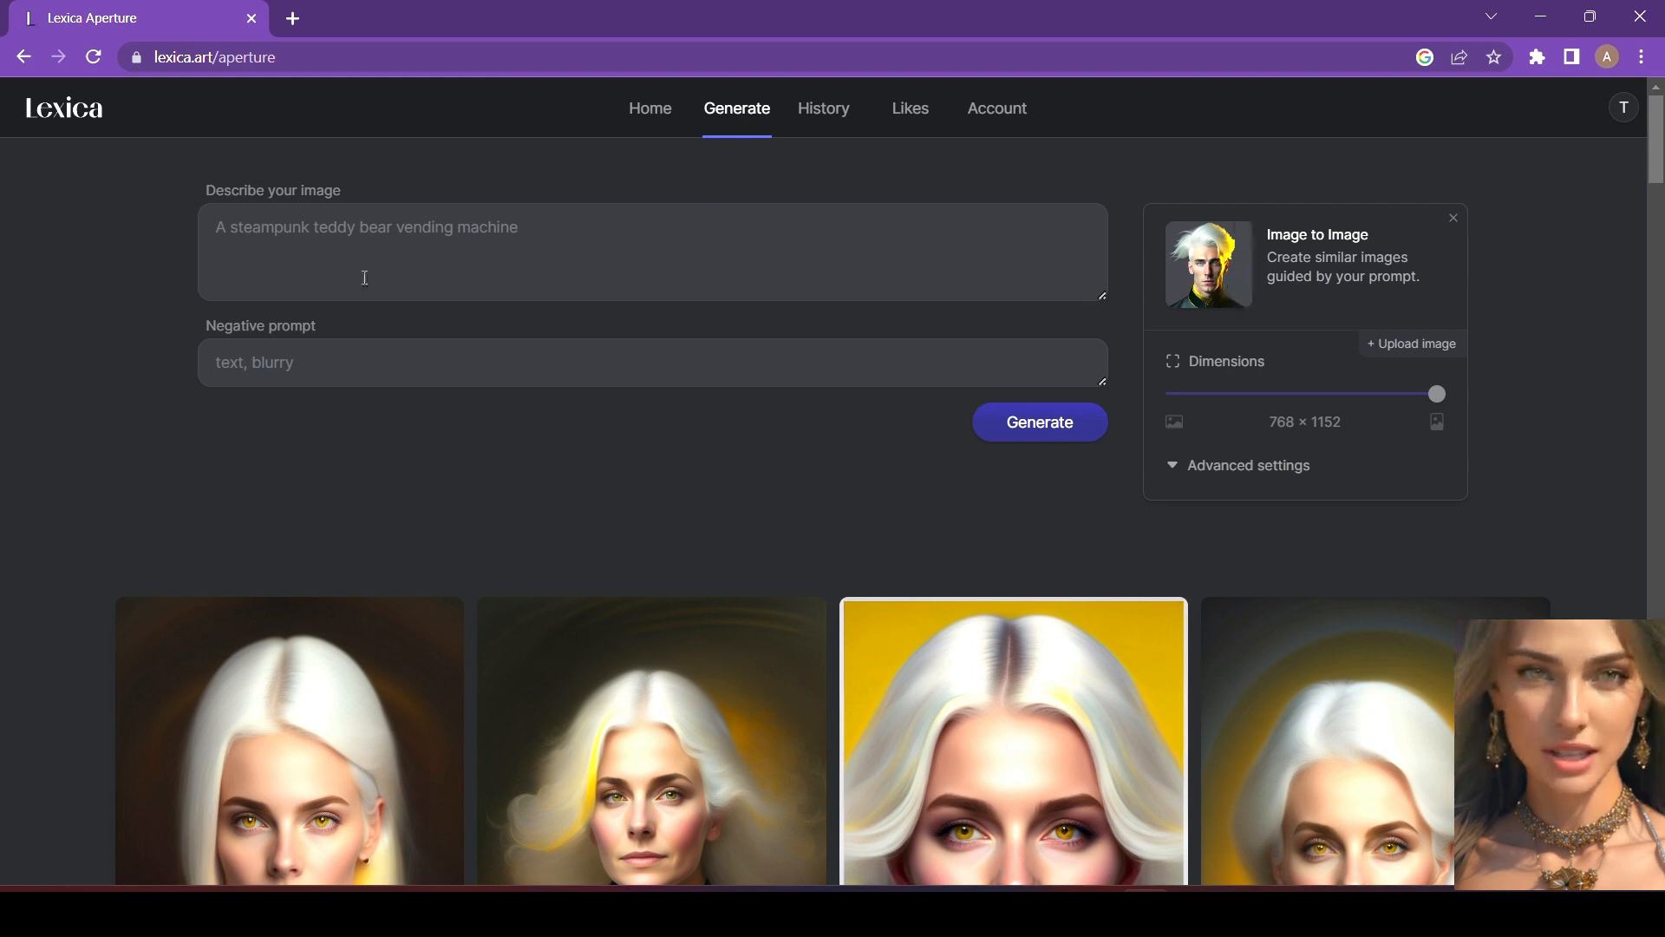
left_click(365, 252)
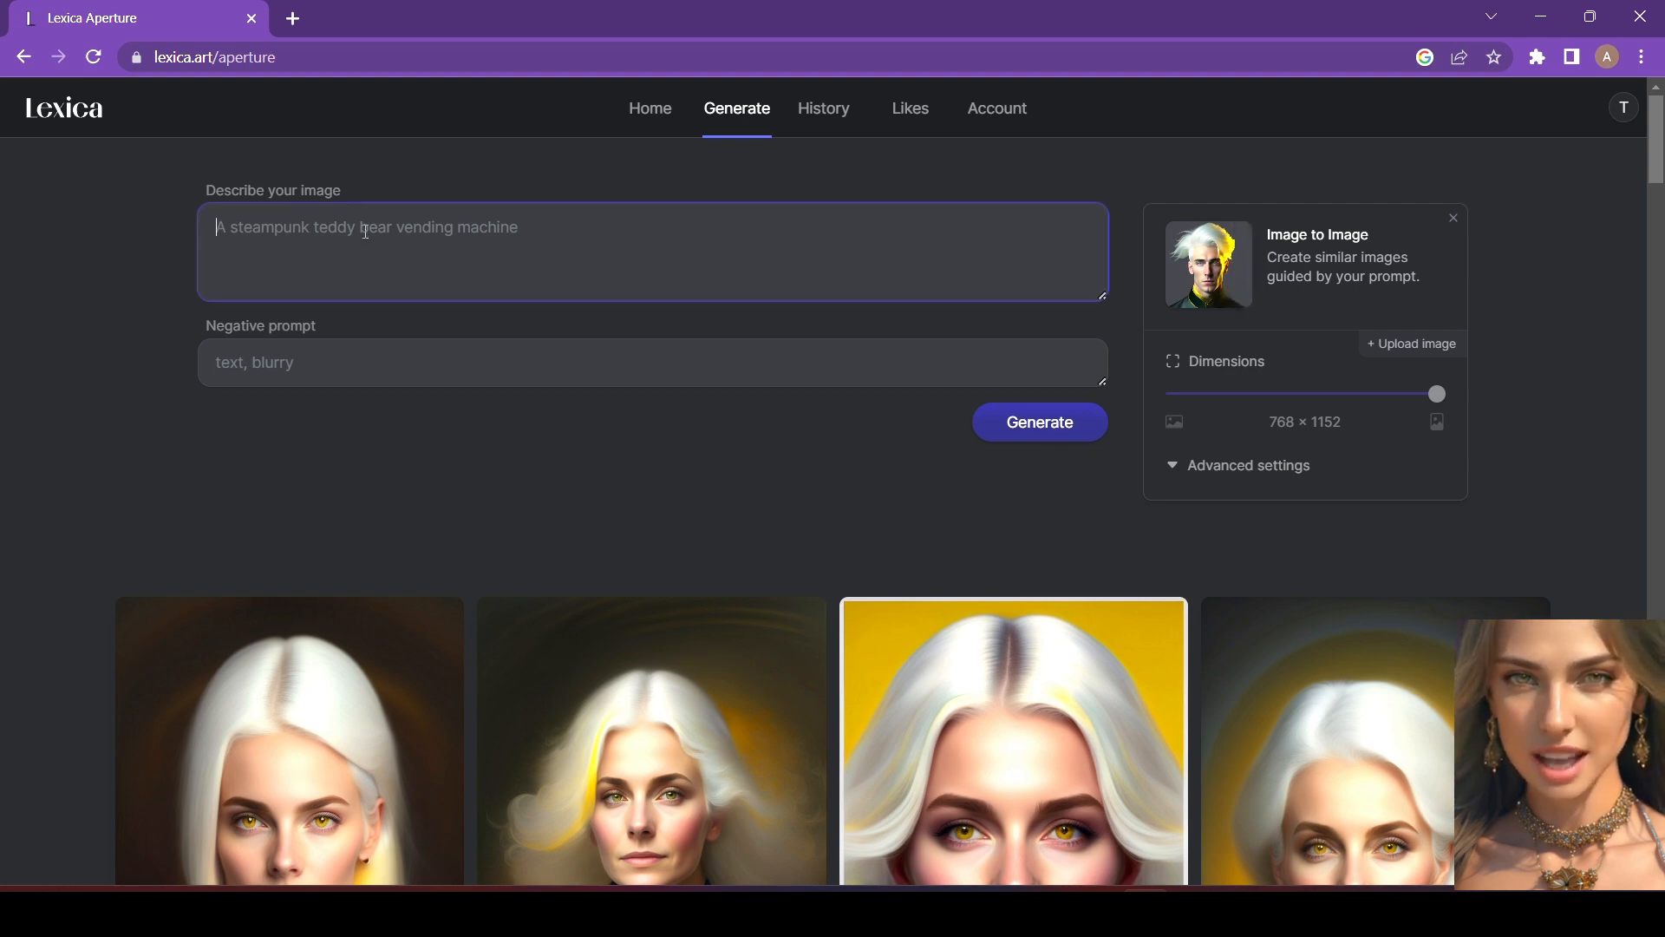
type("cartoon animation style, 8k")
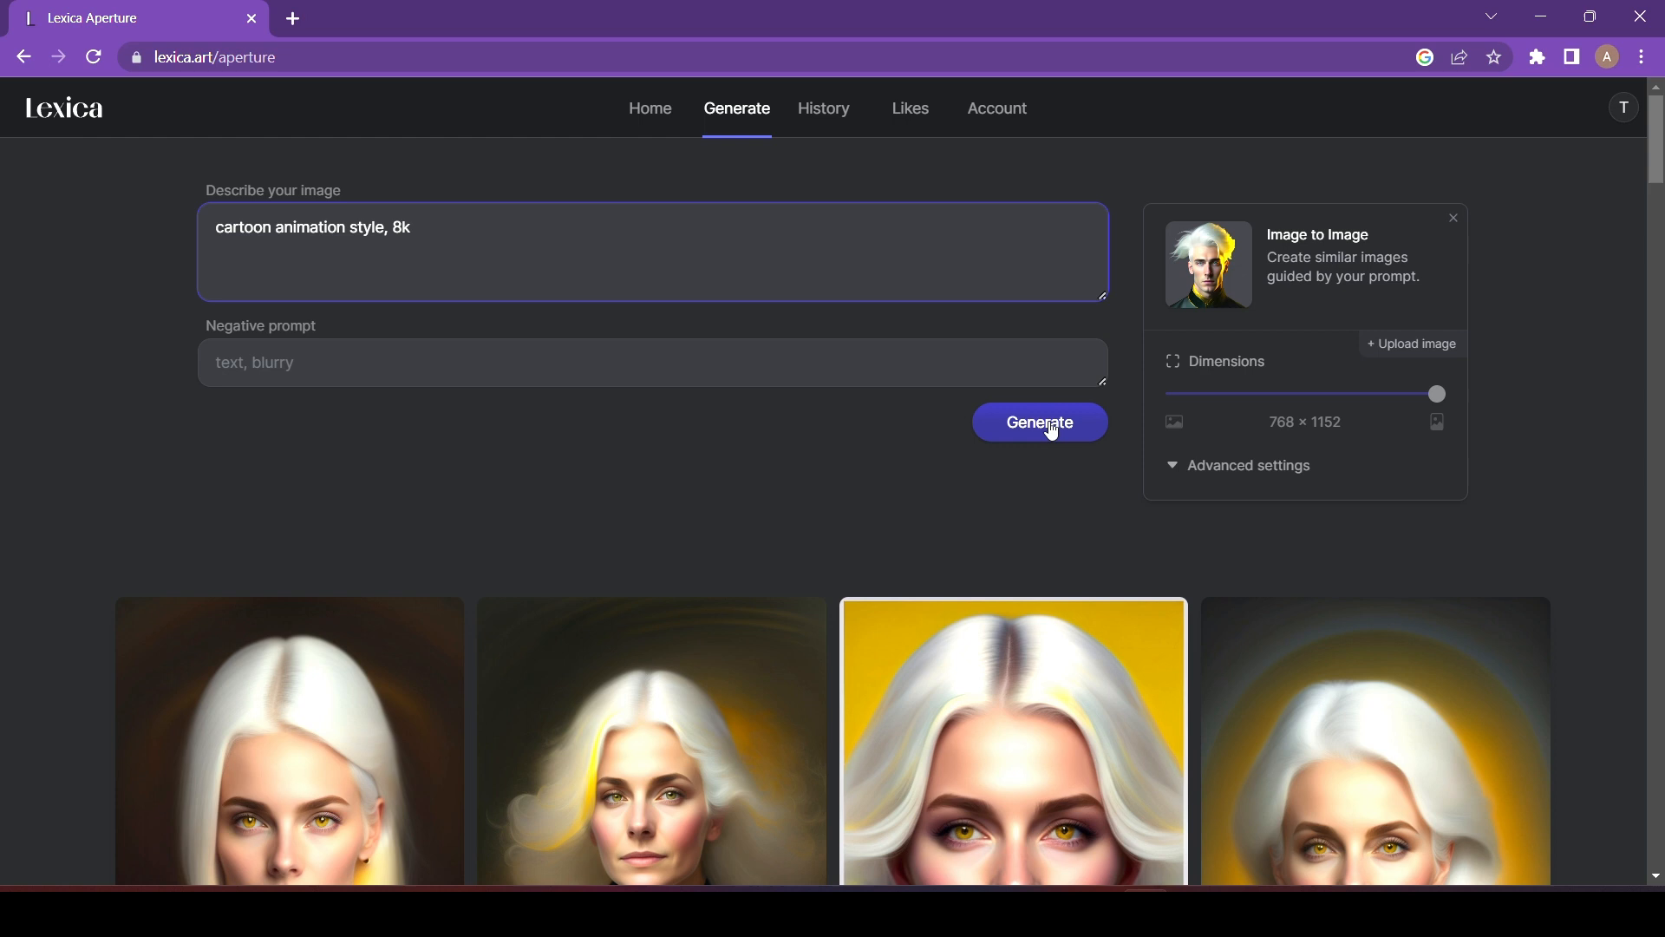
left_click(1039, 422)
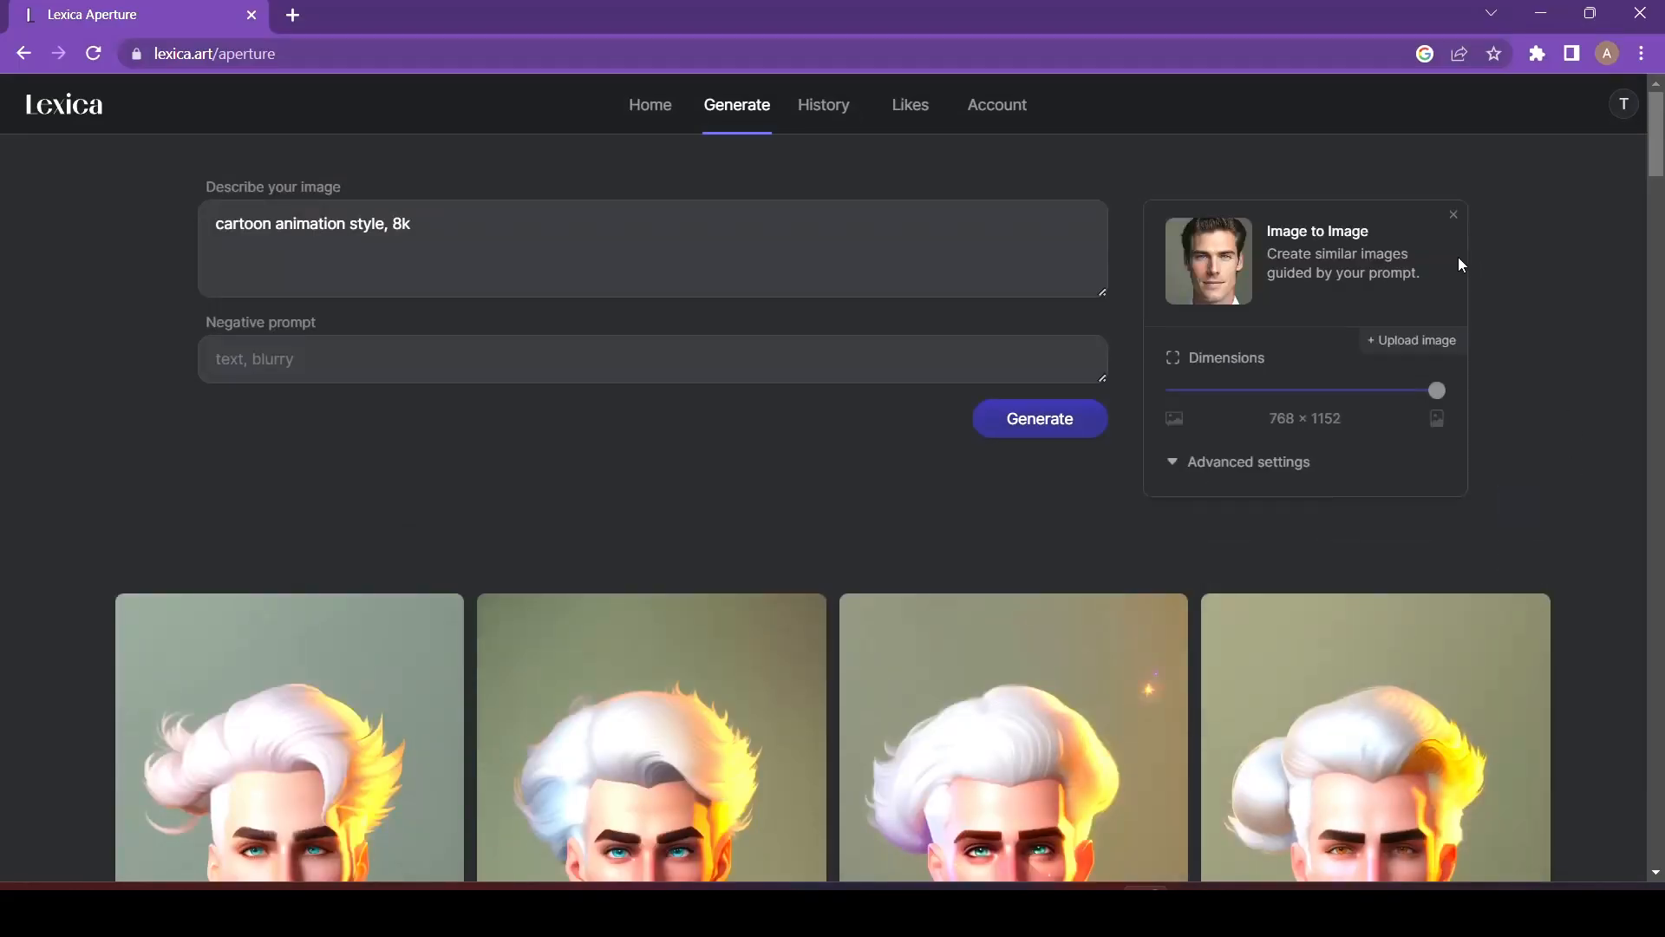
mouse_move(1563, 288)
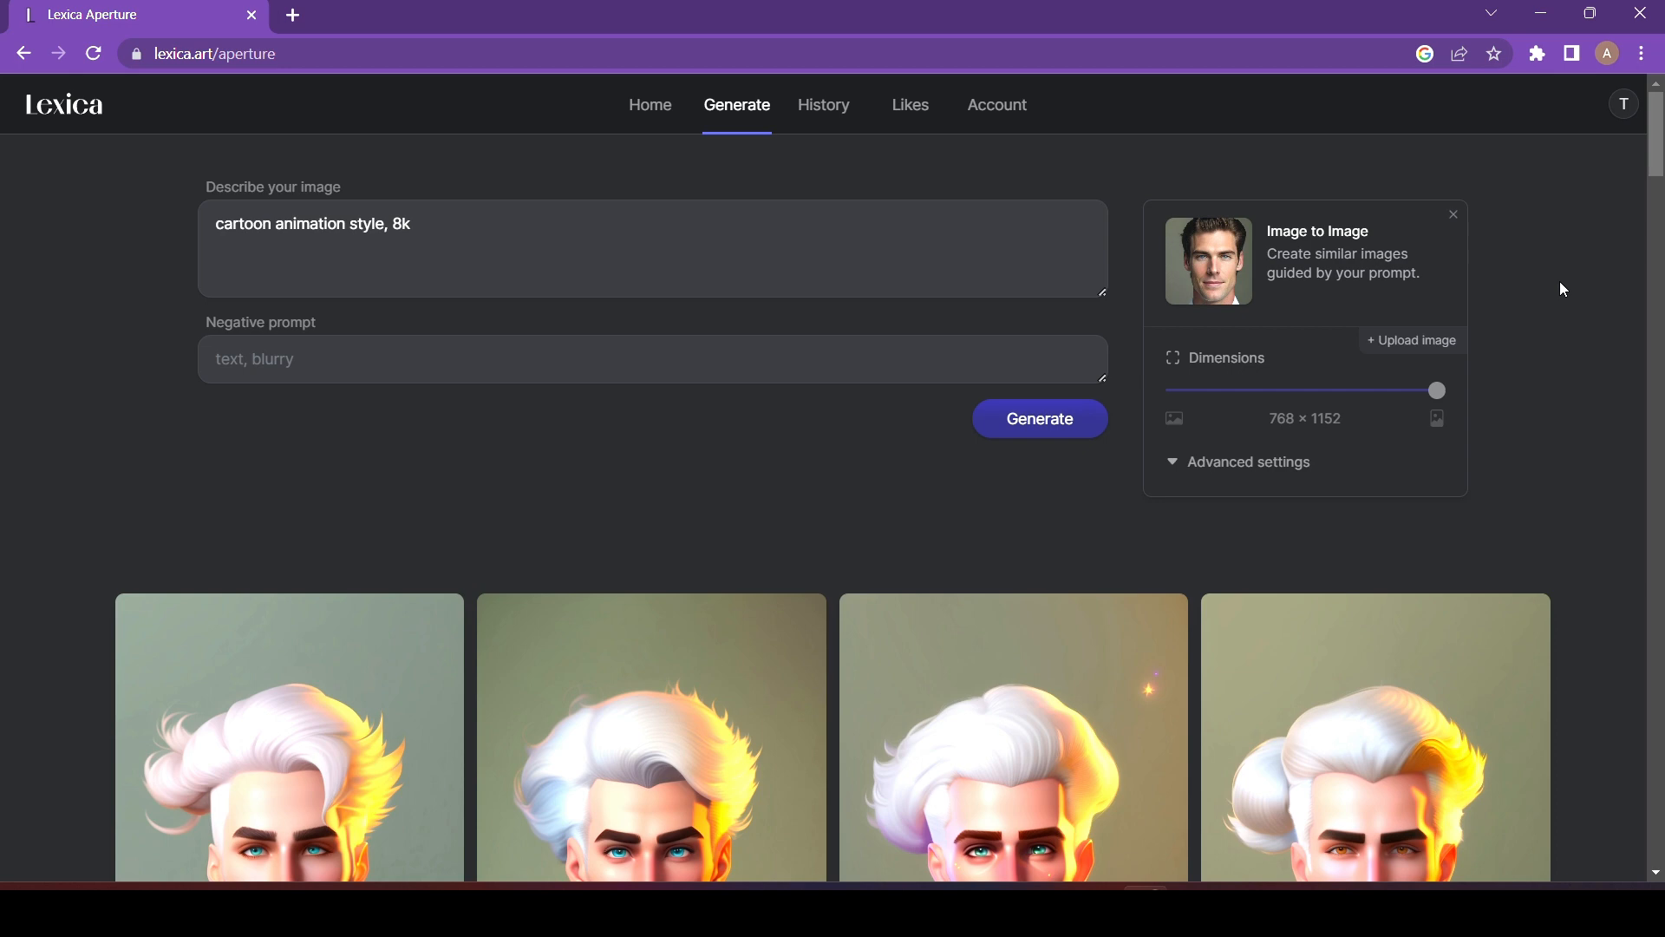
- Review the cartoon results, then generate portraits from the oil painting prompt
scroll("down", 3)
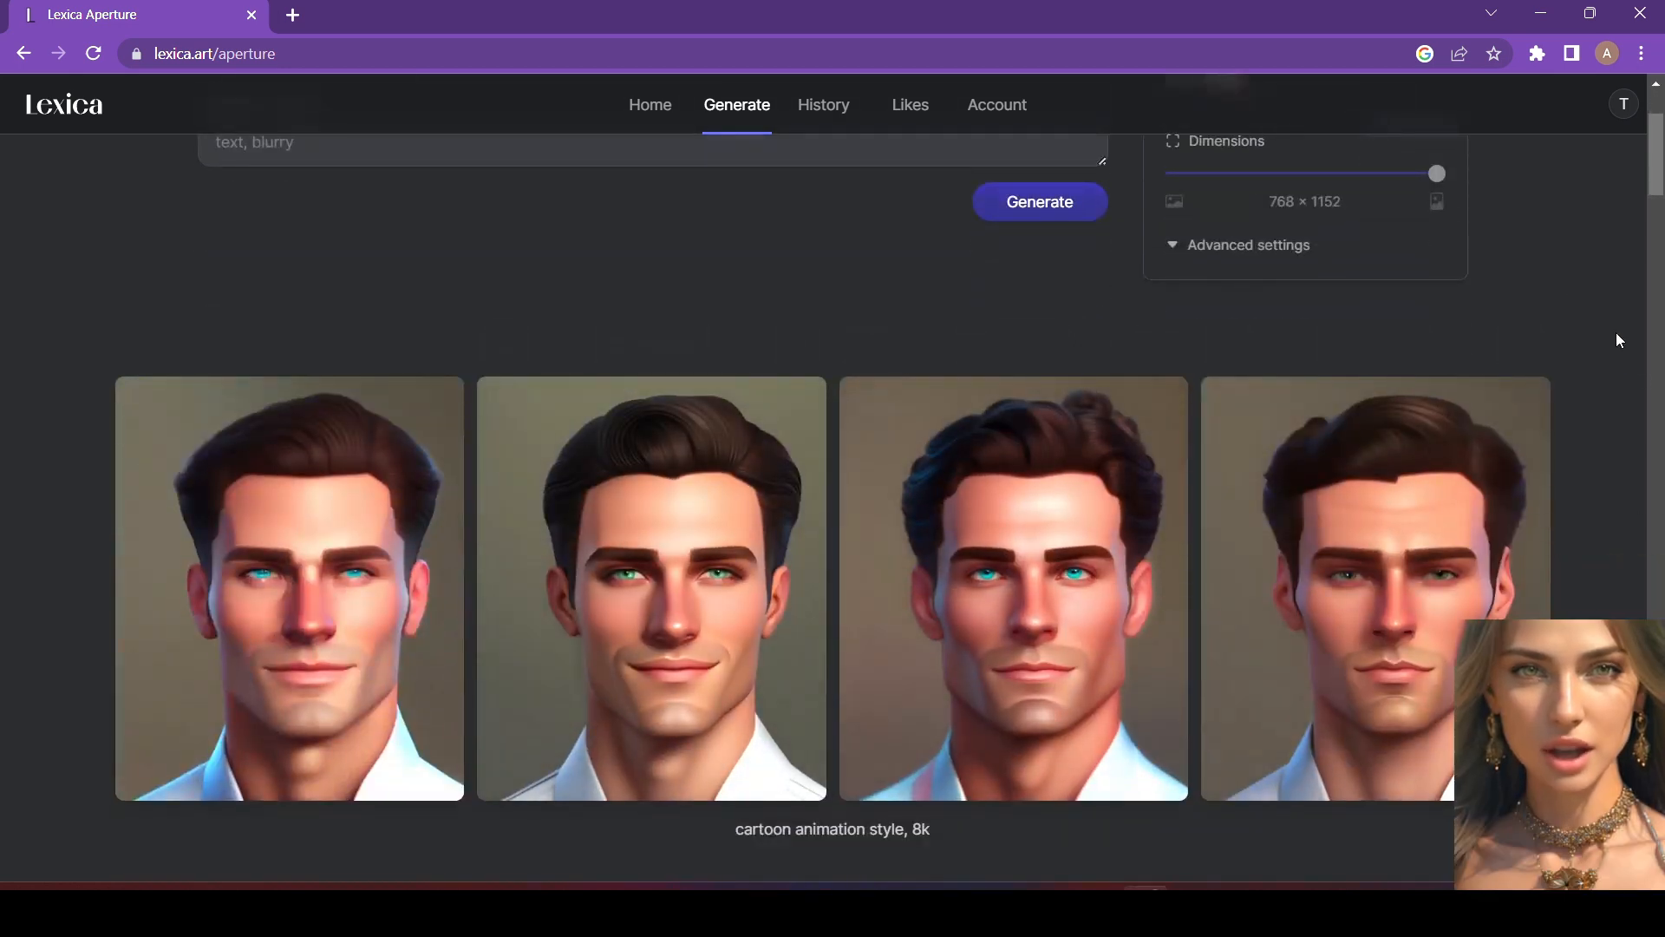
scroll("up", 3)
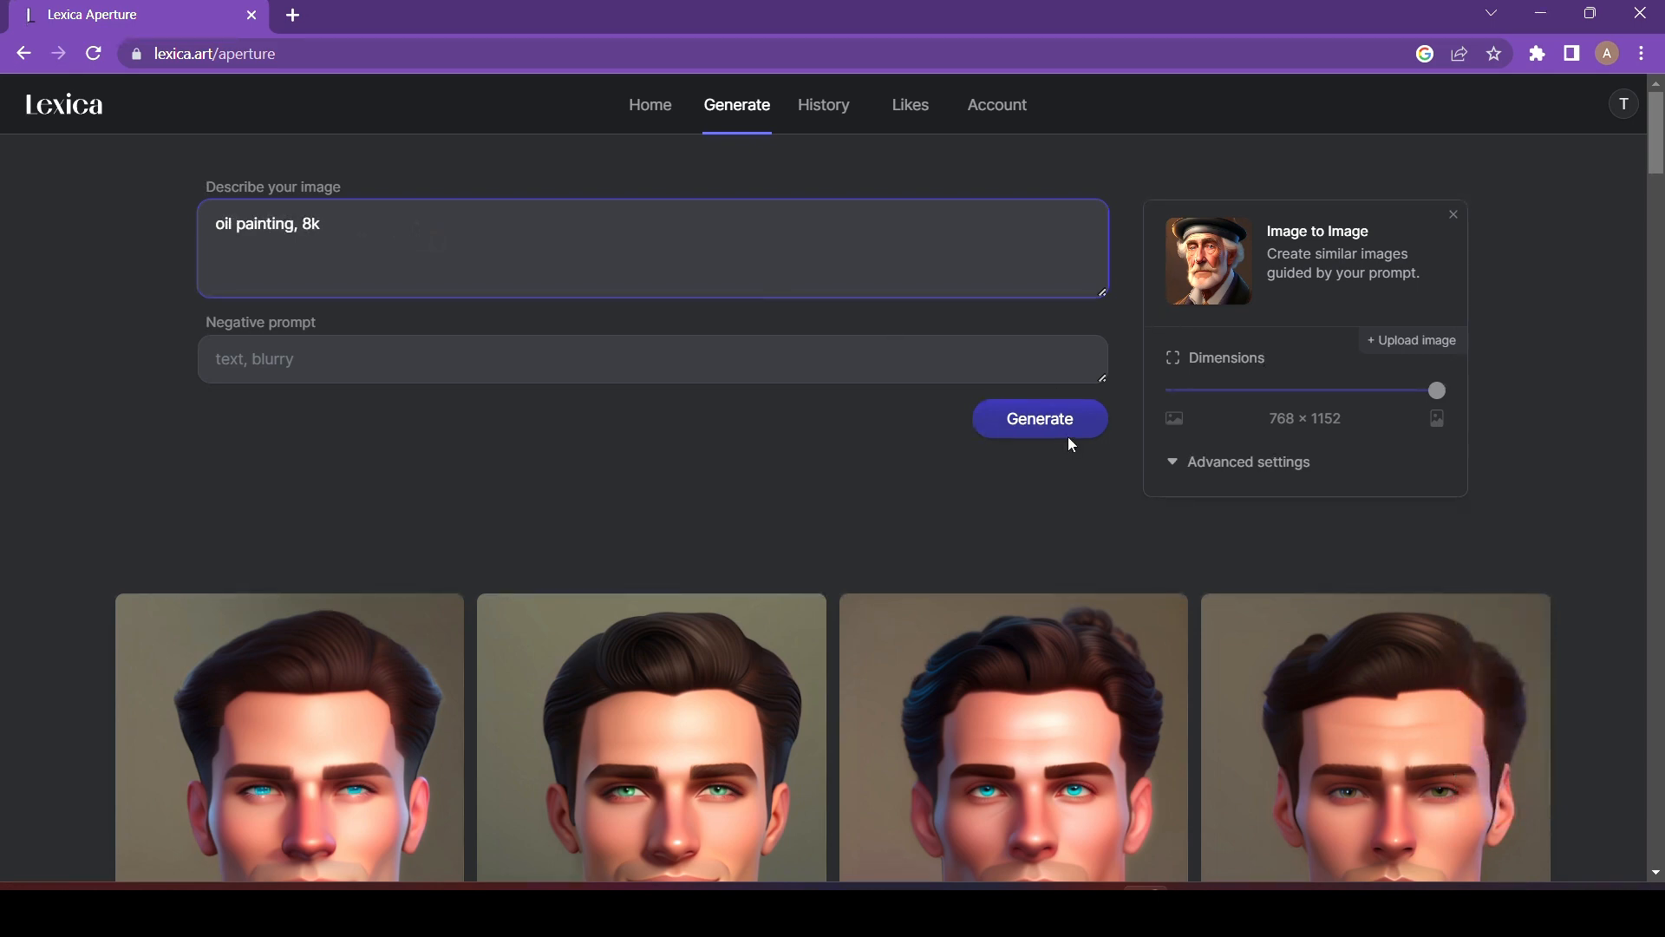
left_click(1039, 419)
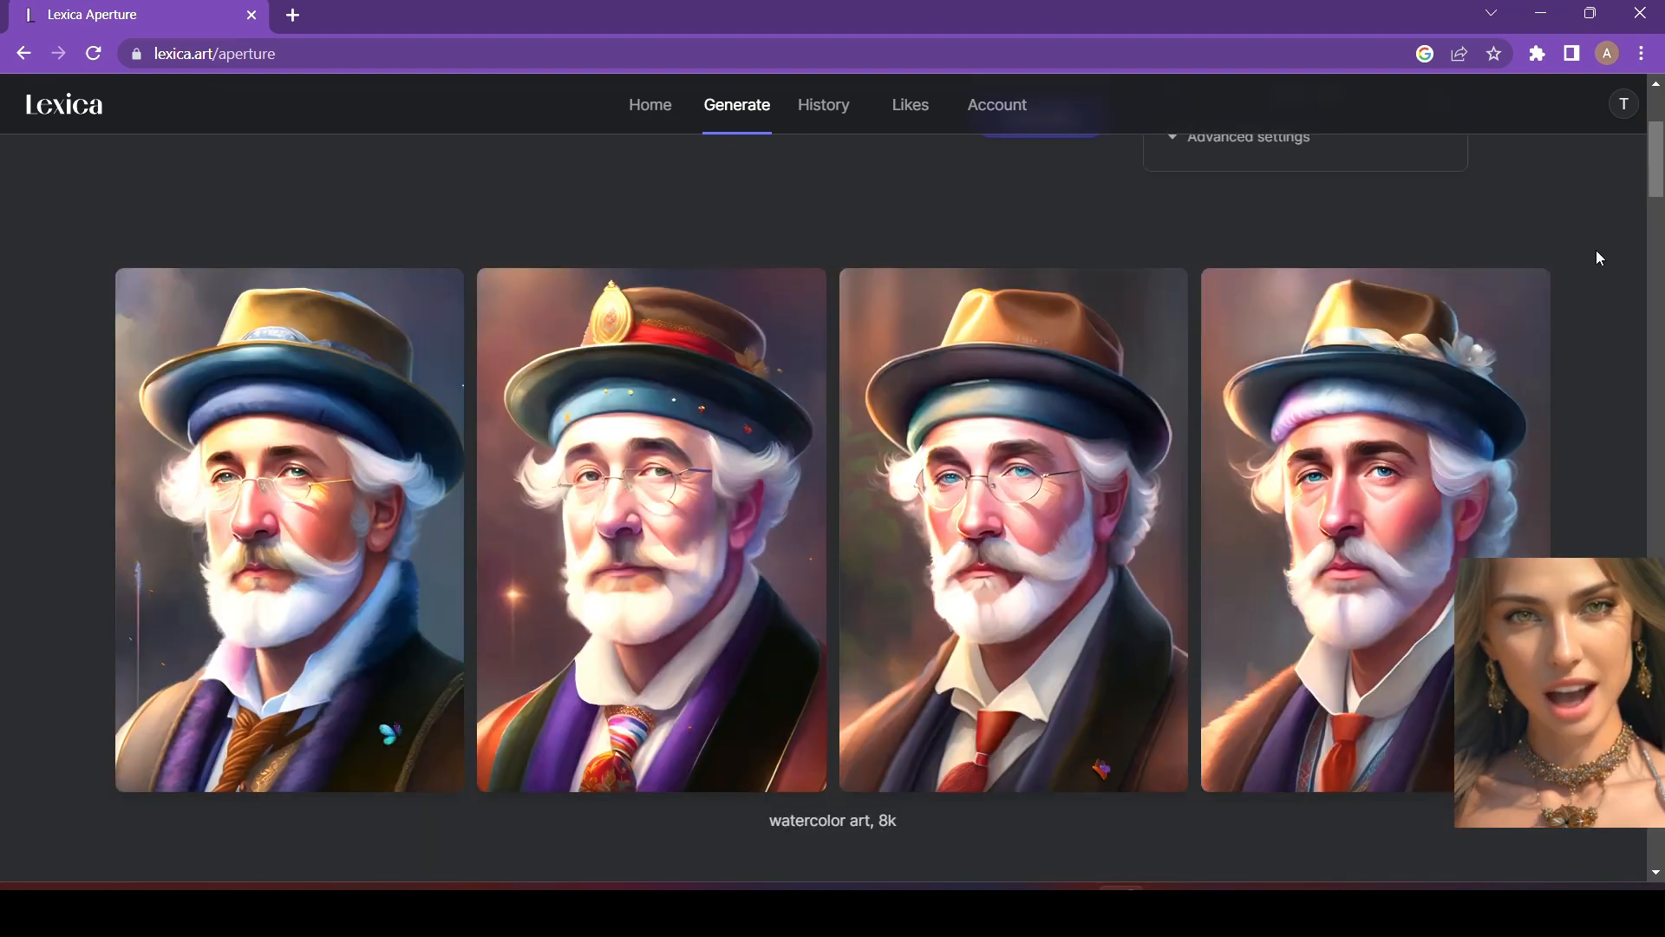
mouse_move(1112, 566)
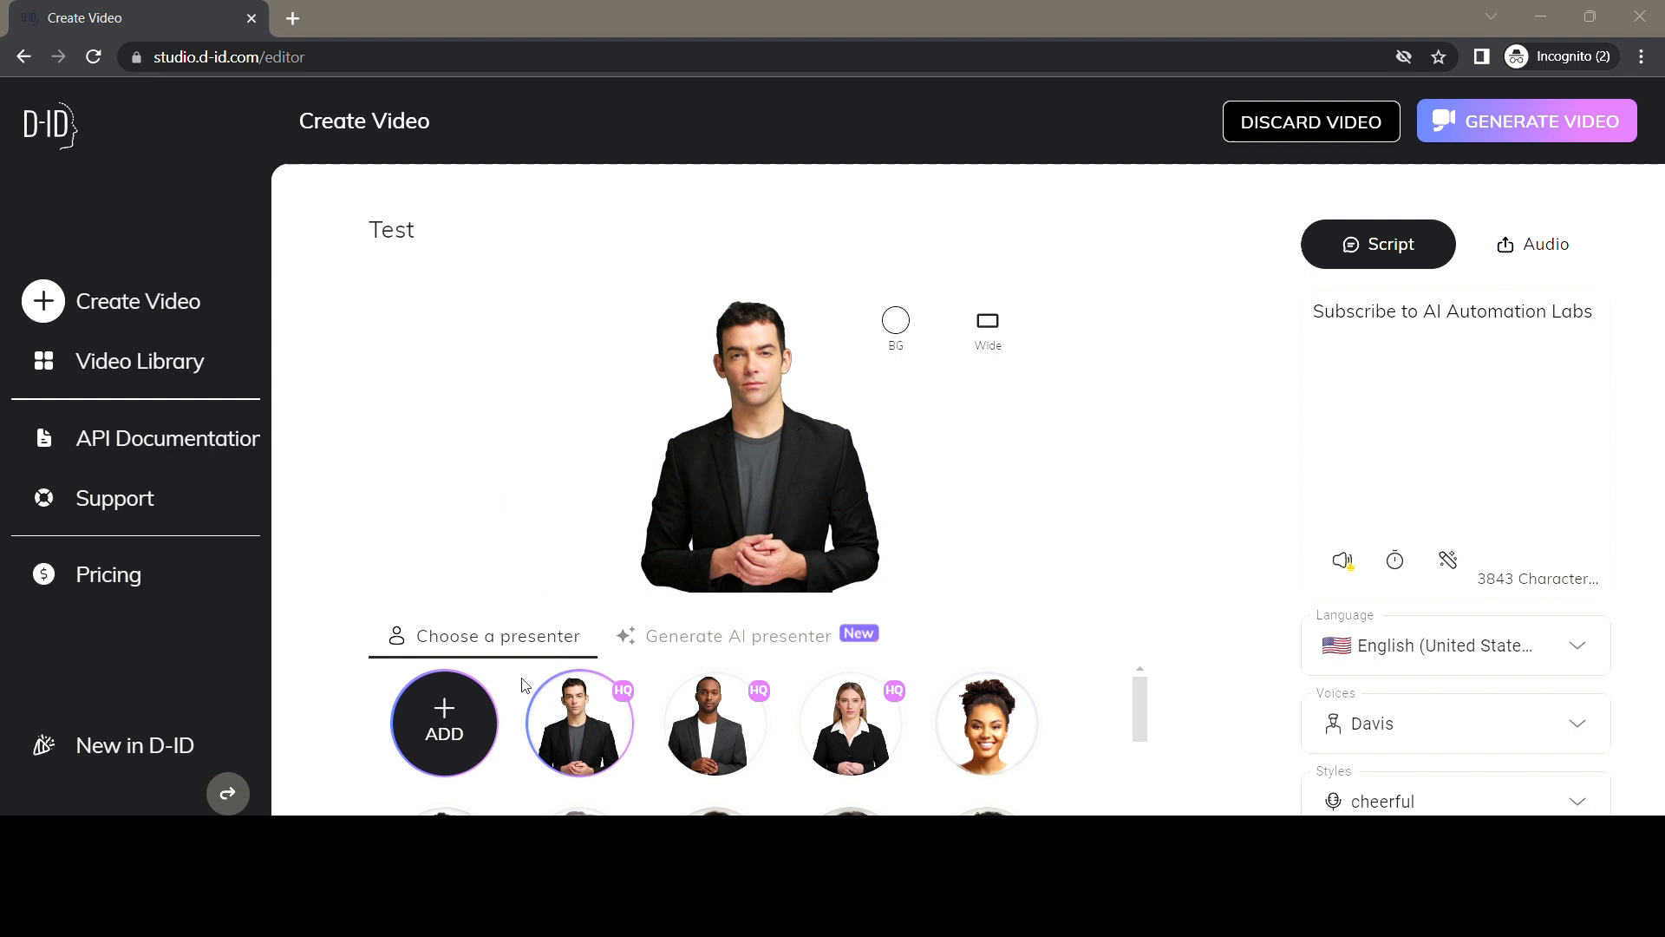
- Select the white-haired portrait as presenter and preview the welcome script in the Davis voice
left_click(442, 721)
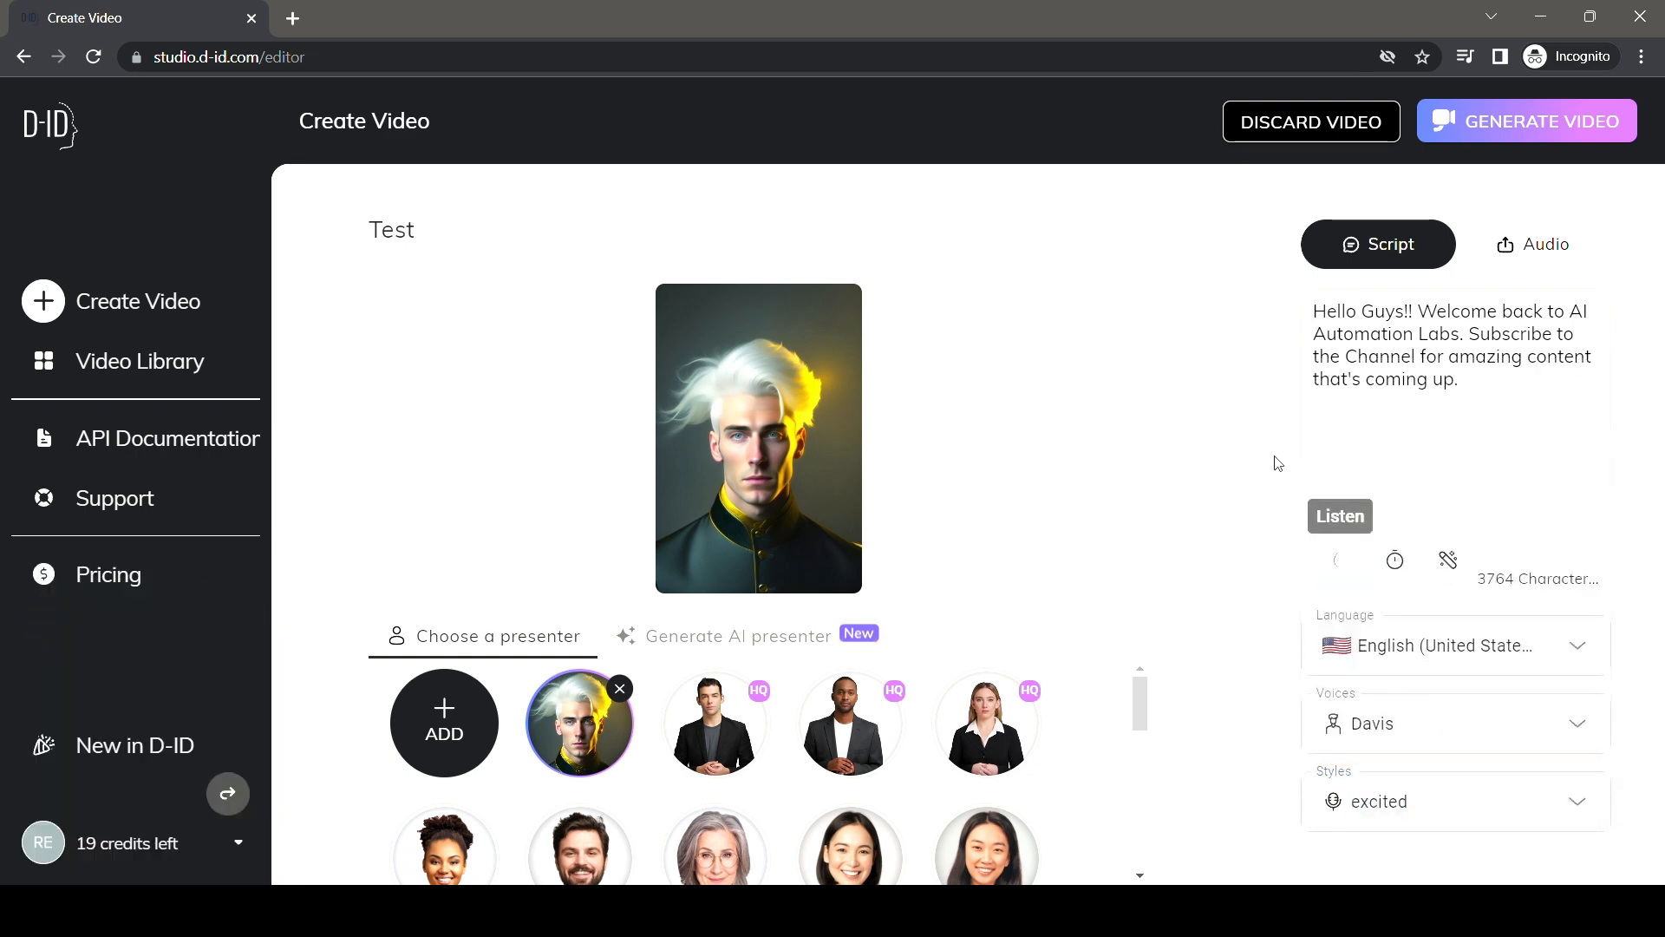
left_click(1339, 517)
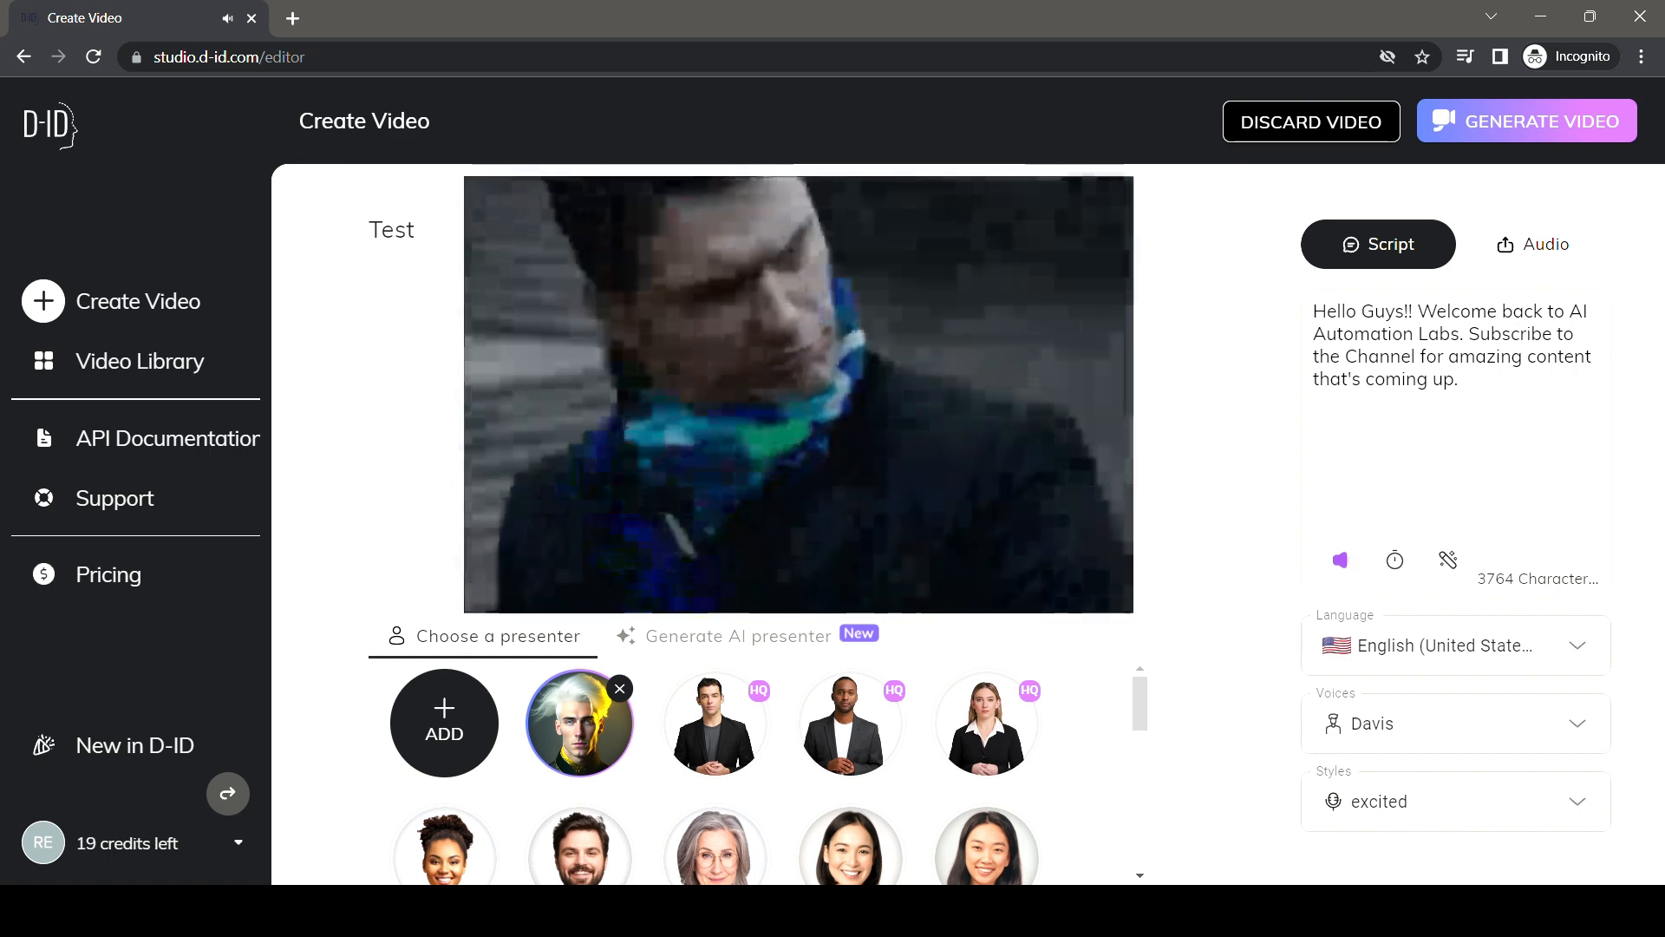
left_click(580, 721)
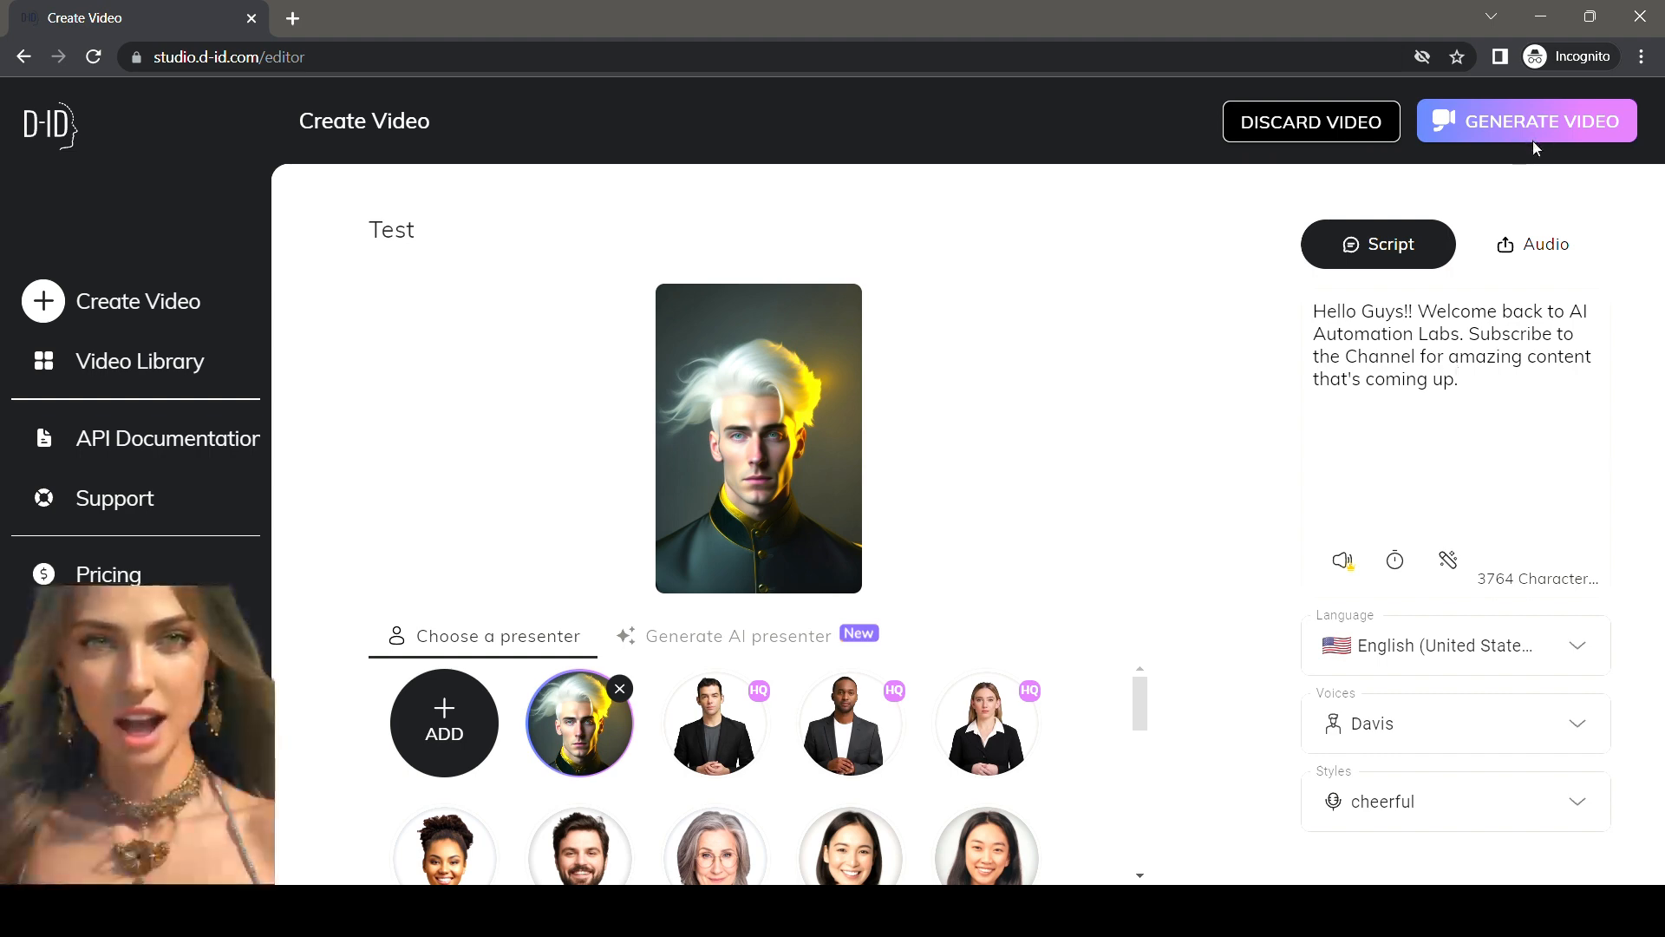
- Generate the Test video for one credit and play it back from the Video Library
left_click(1540, 122)
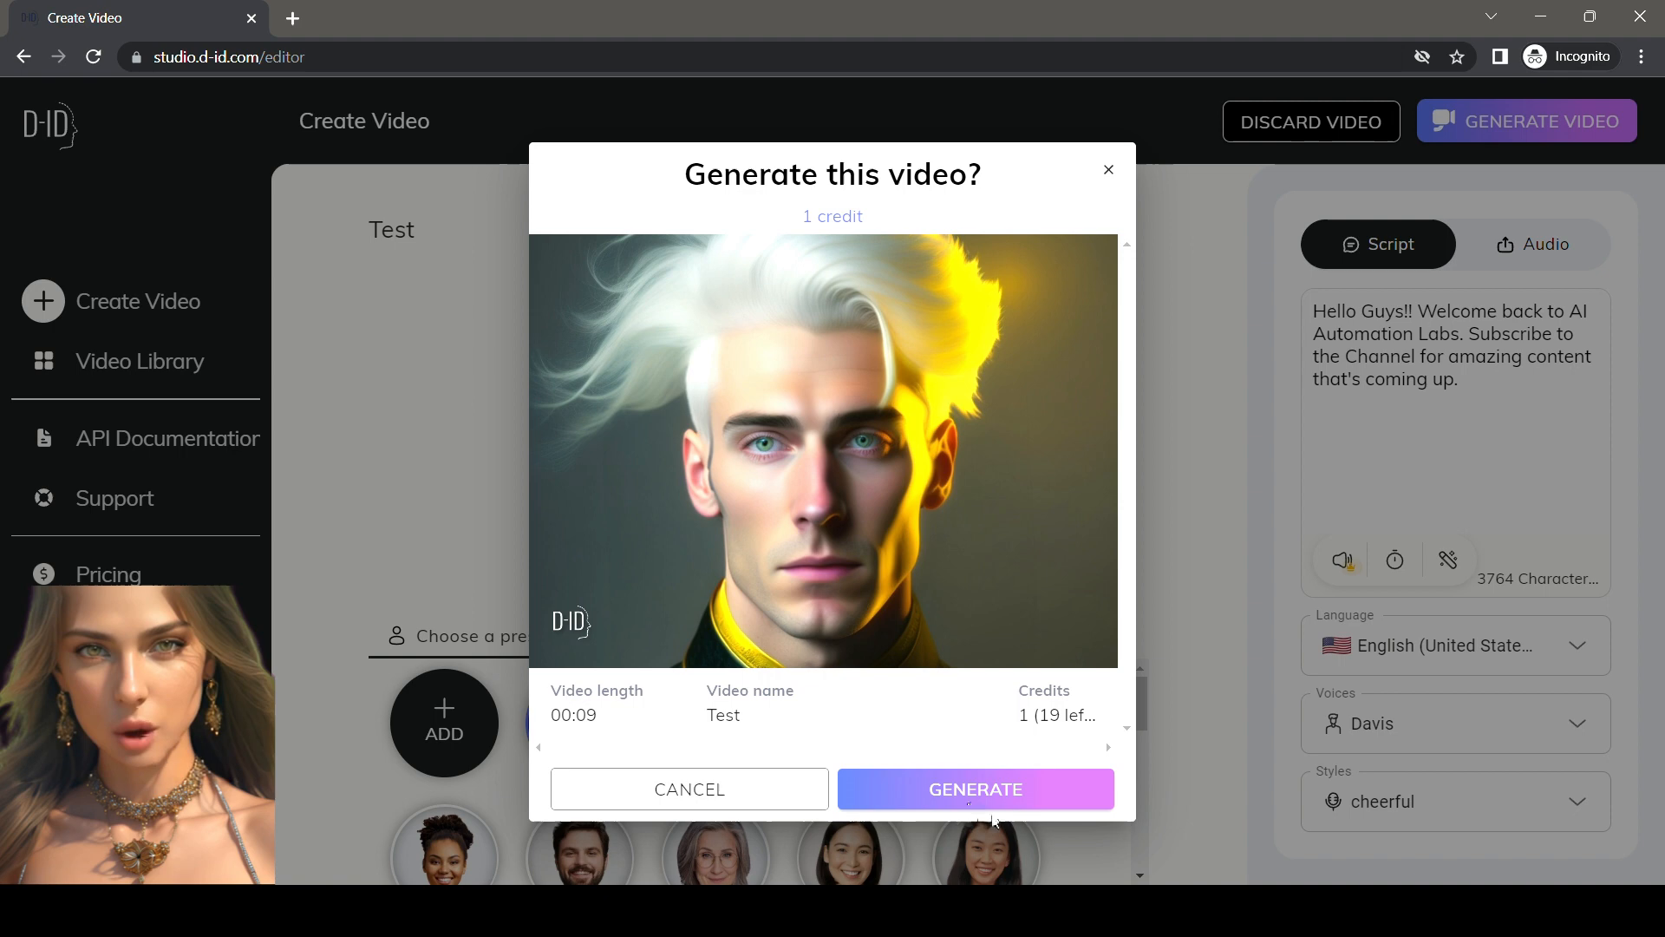
left_click(975, 788)
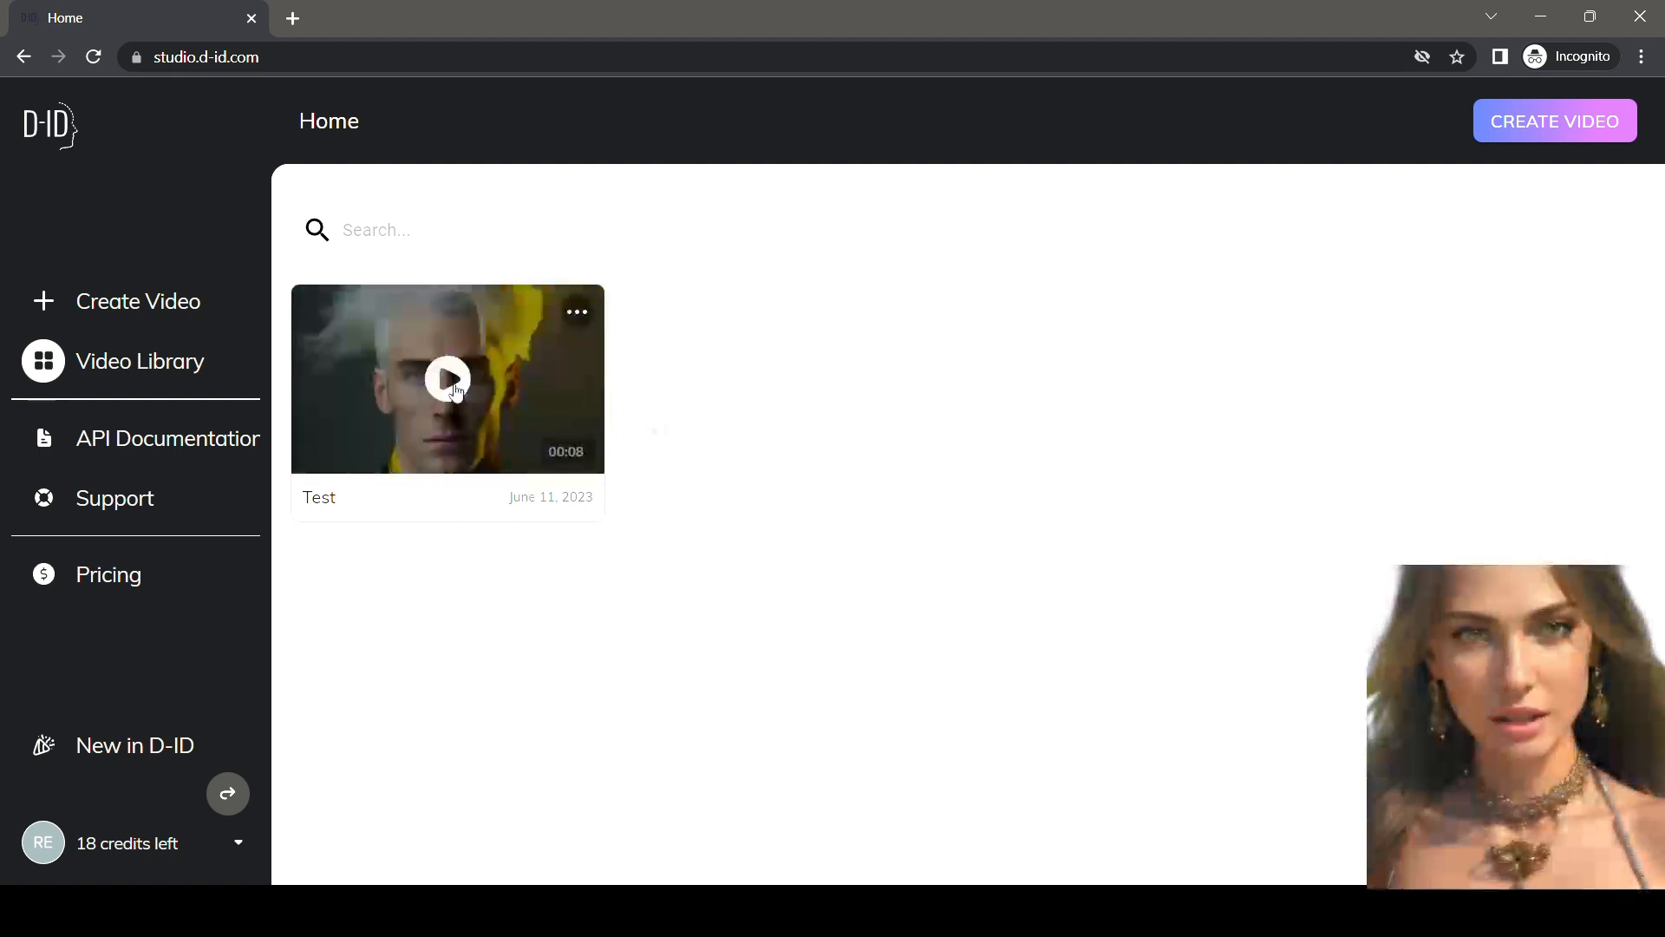
left_click(448, 378)
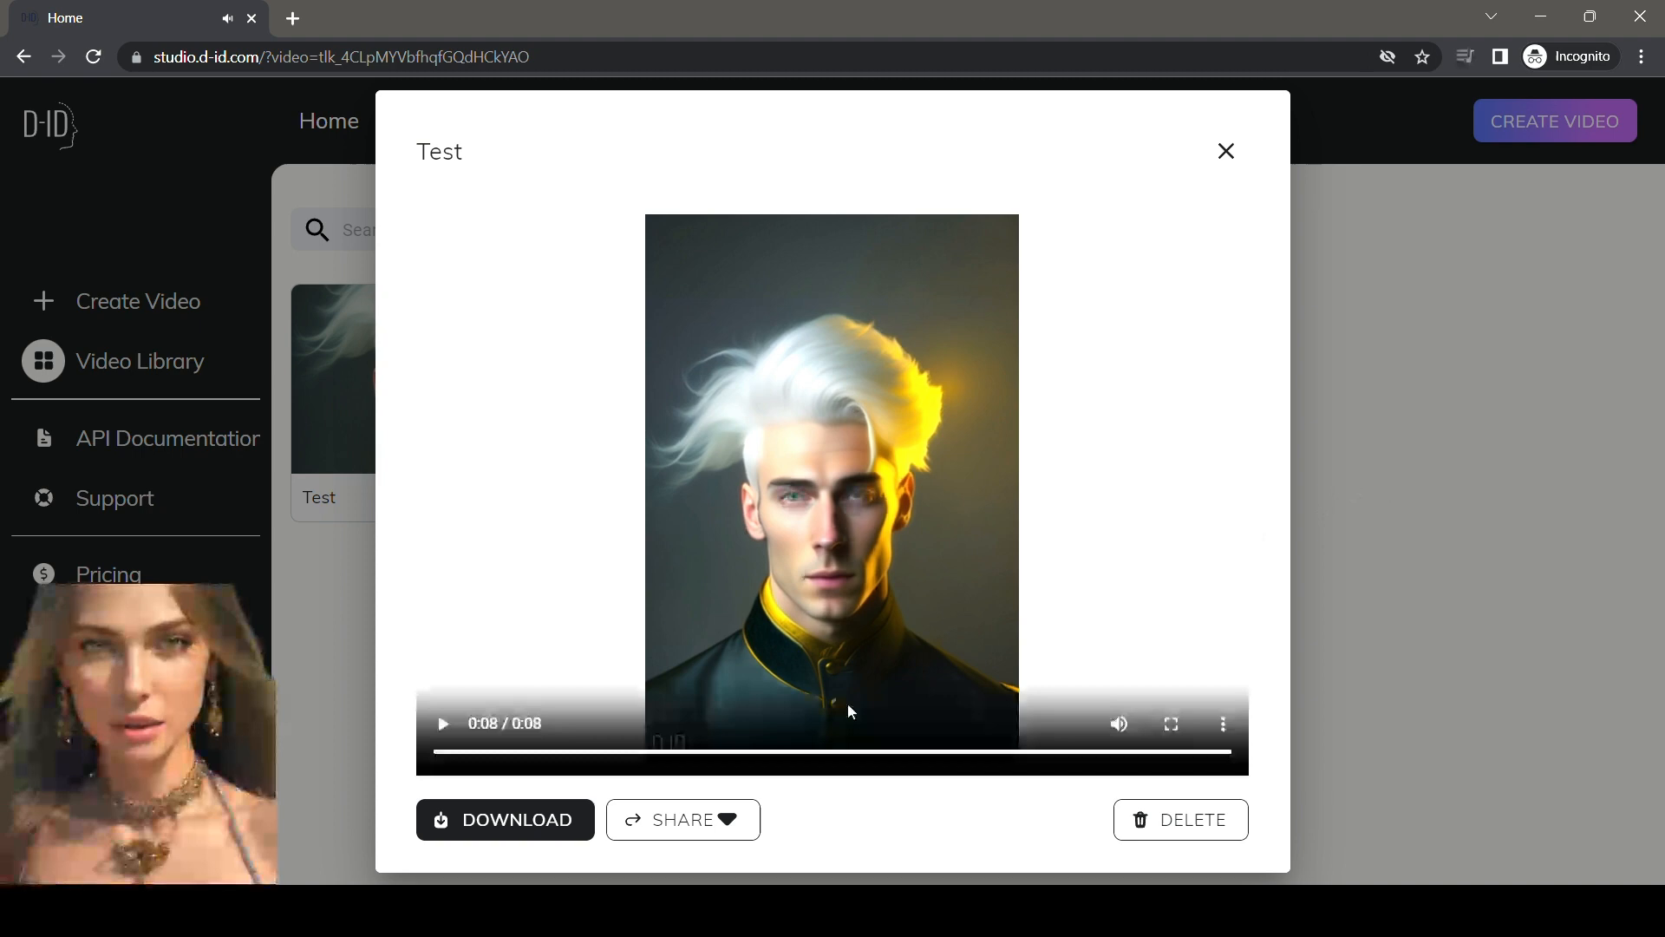
left_click(517, 819)
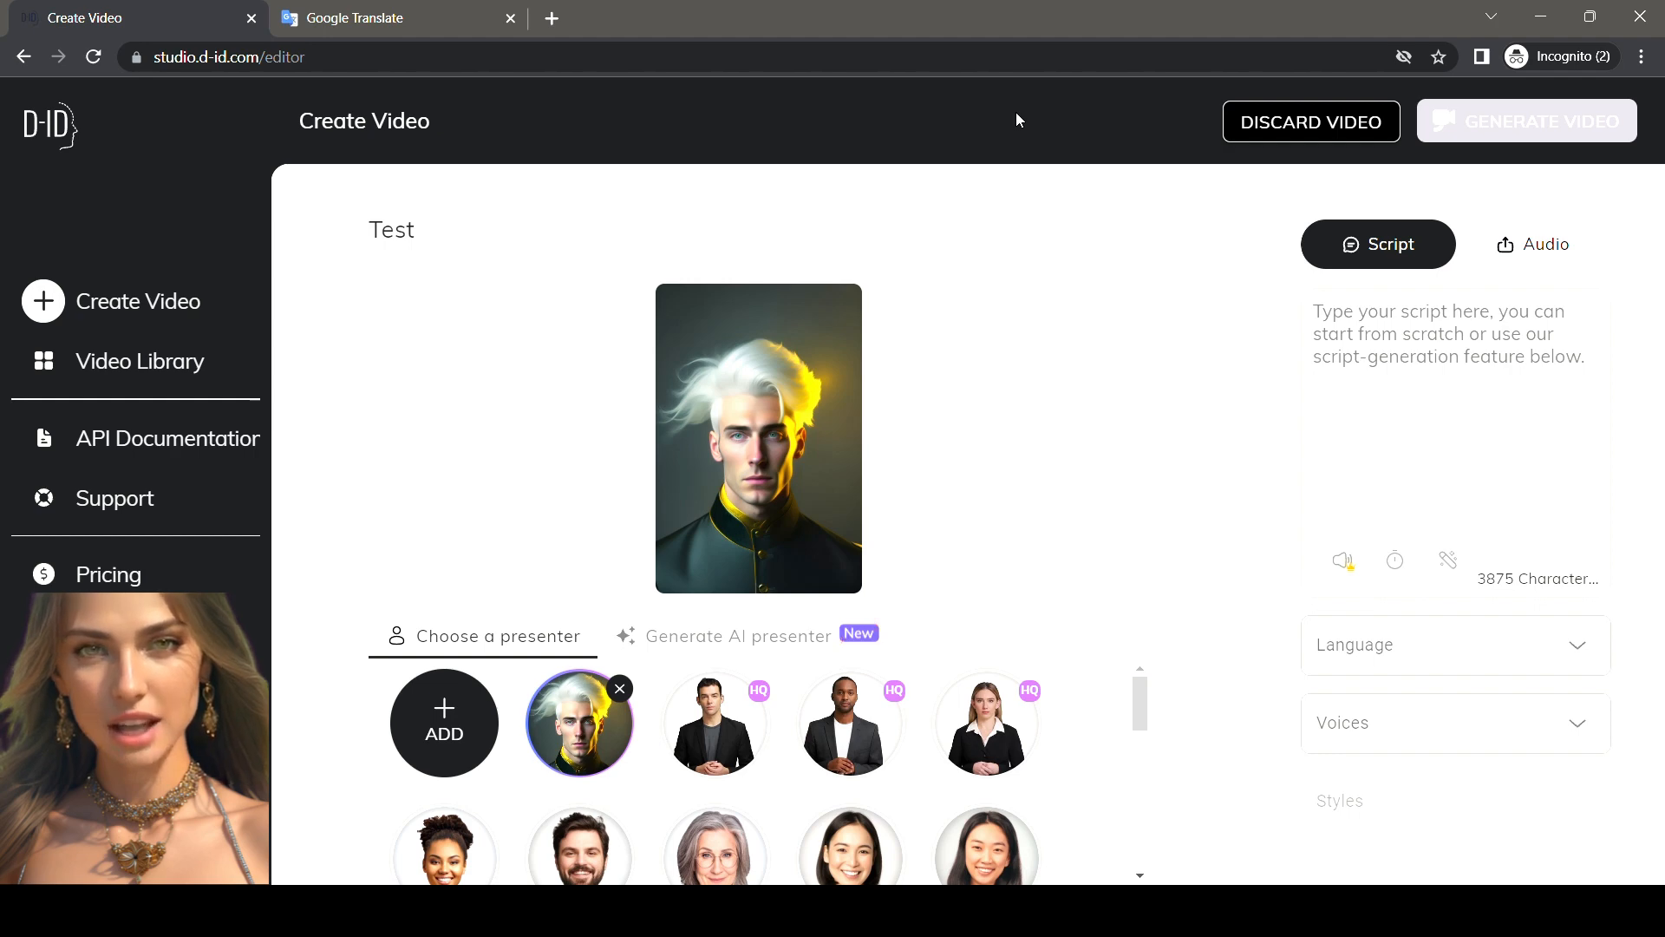
mouse_move(1065, 155)
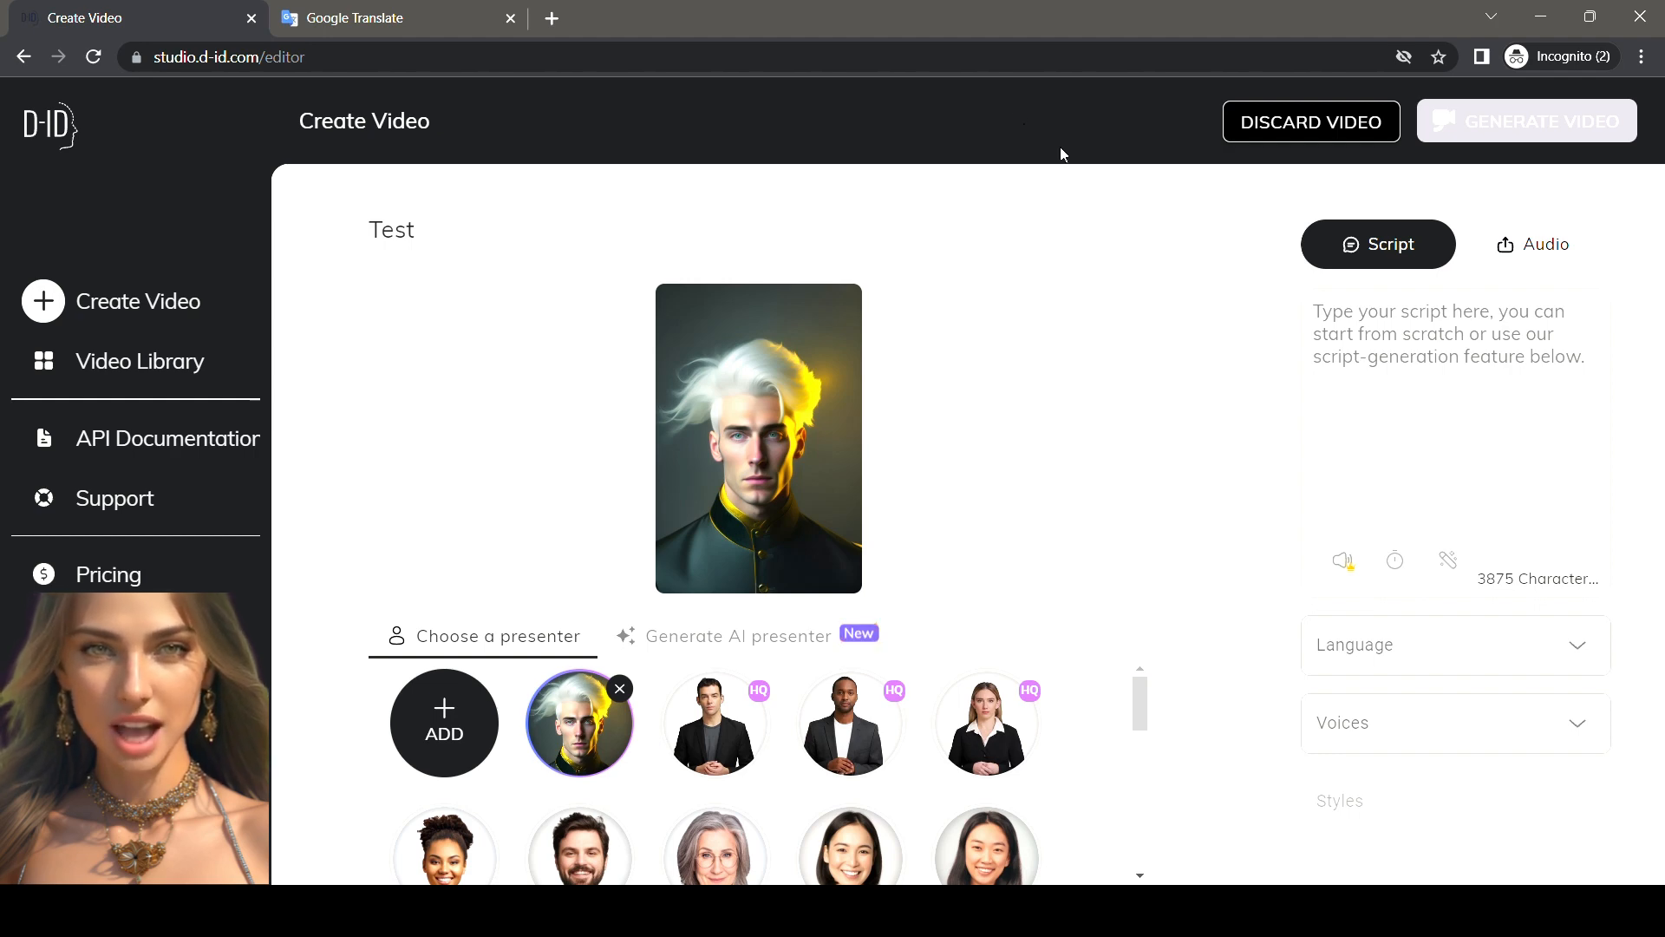
- Choose Hindi (India) with the Madhur voice and enter 'एआई ऑटोमेशन लैब्स चैनल को सब्सक्राइब करें'
left_click(1456, 644)
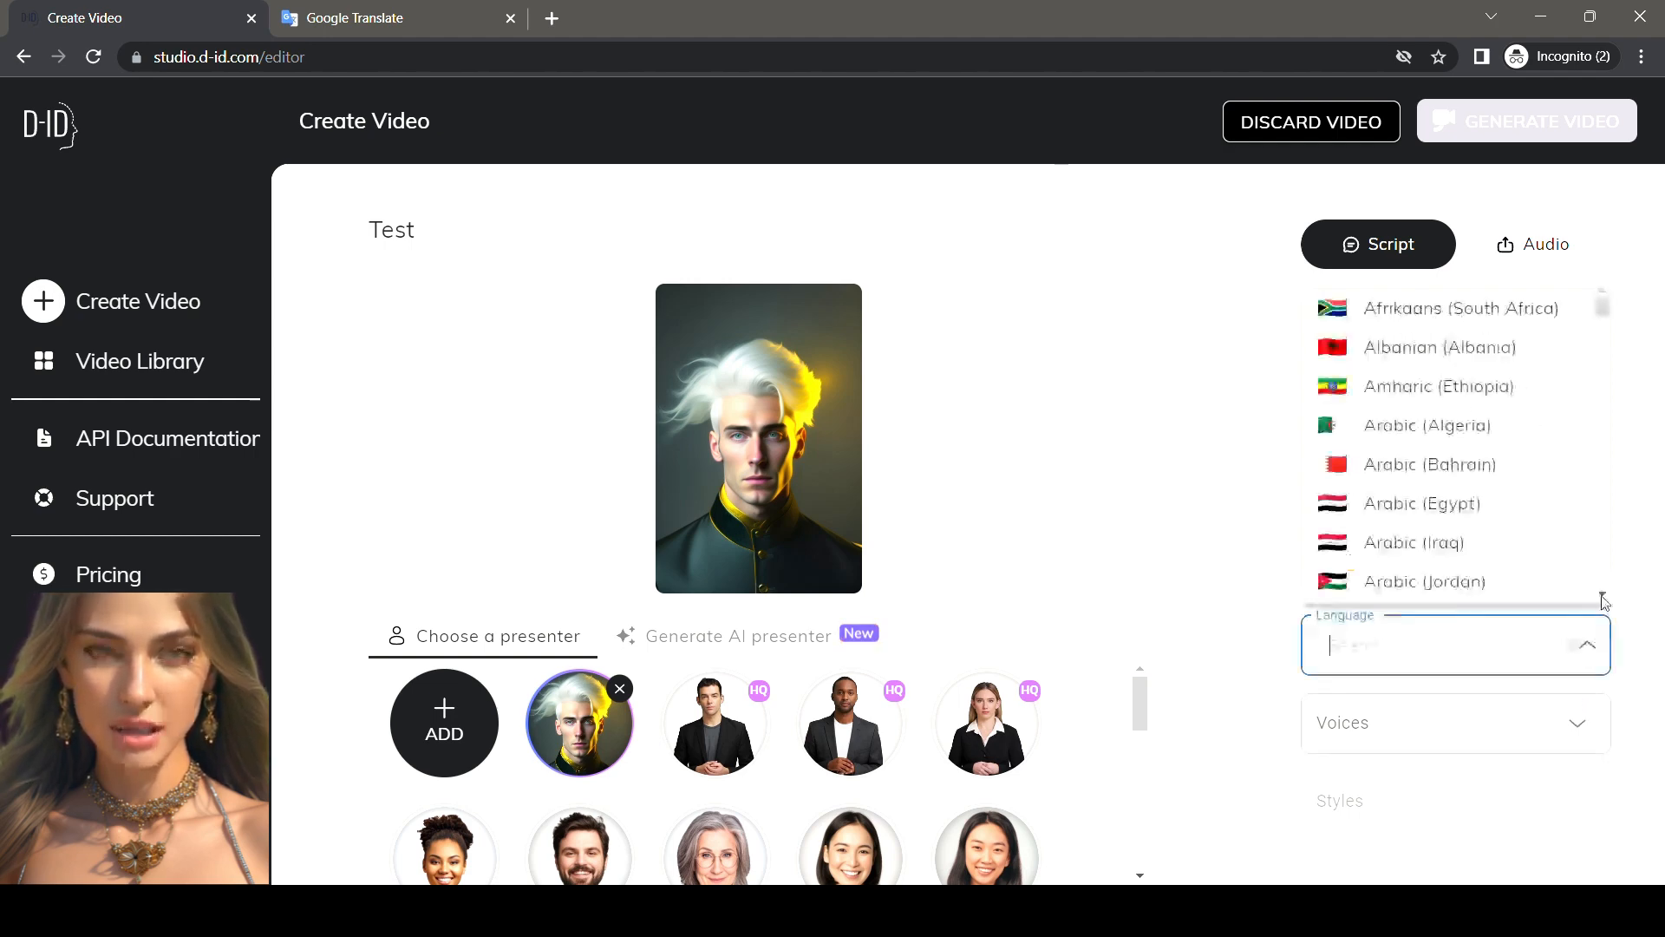
scroll("down", 3)
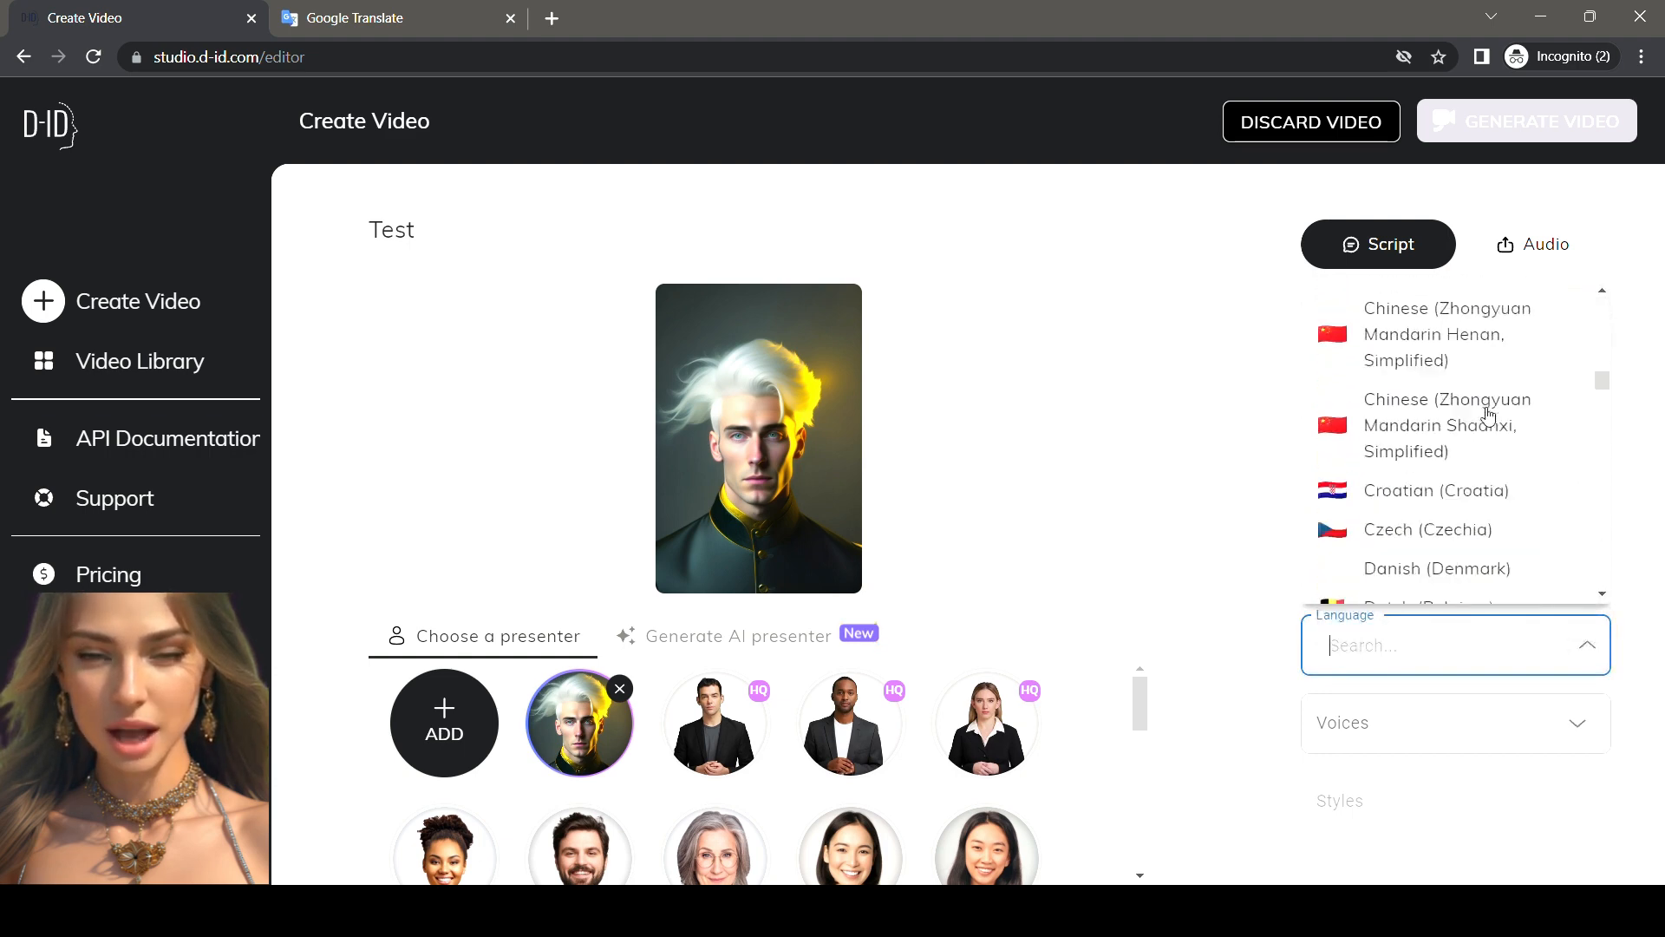
scroll("down", 3)
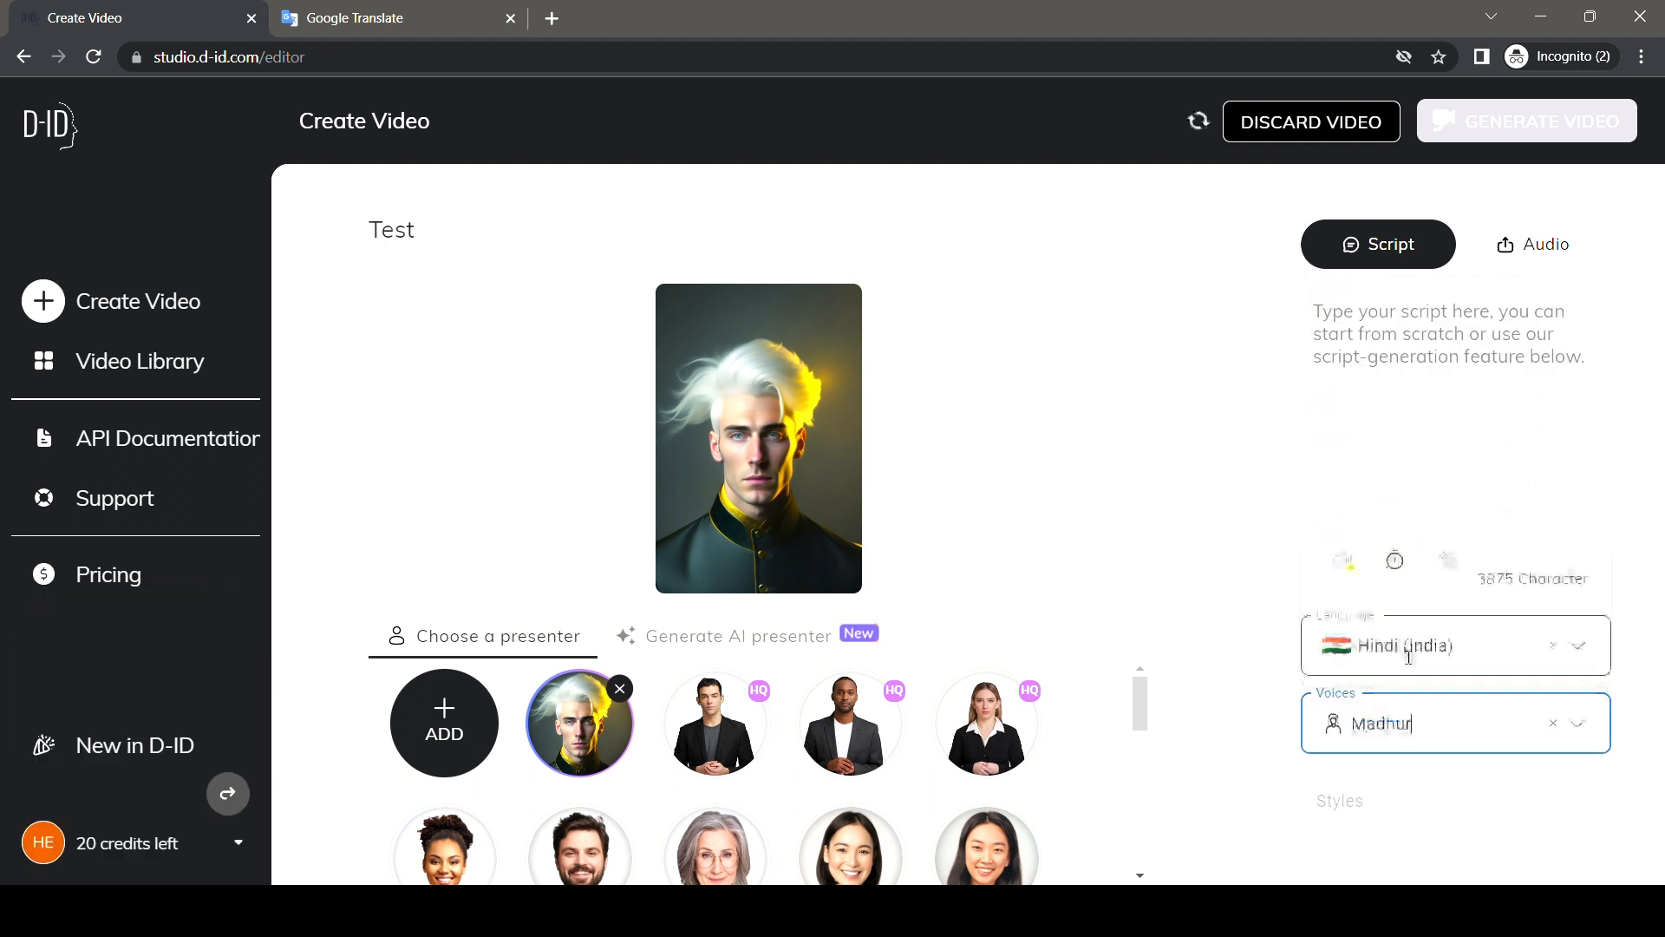
type("एआई ऑटोमेशन लैब्स चैनल को सब्सक्राइब करें")
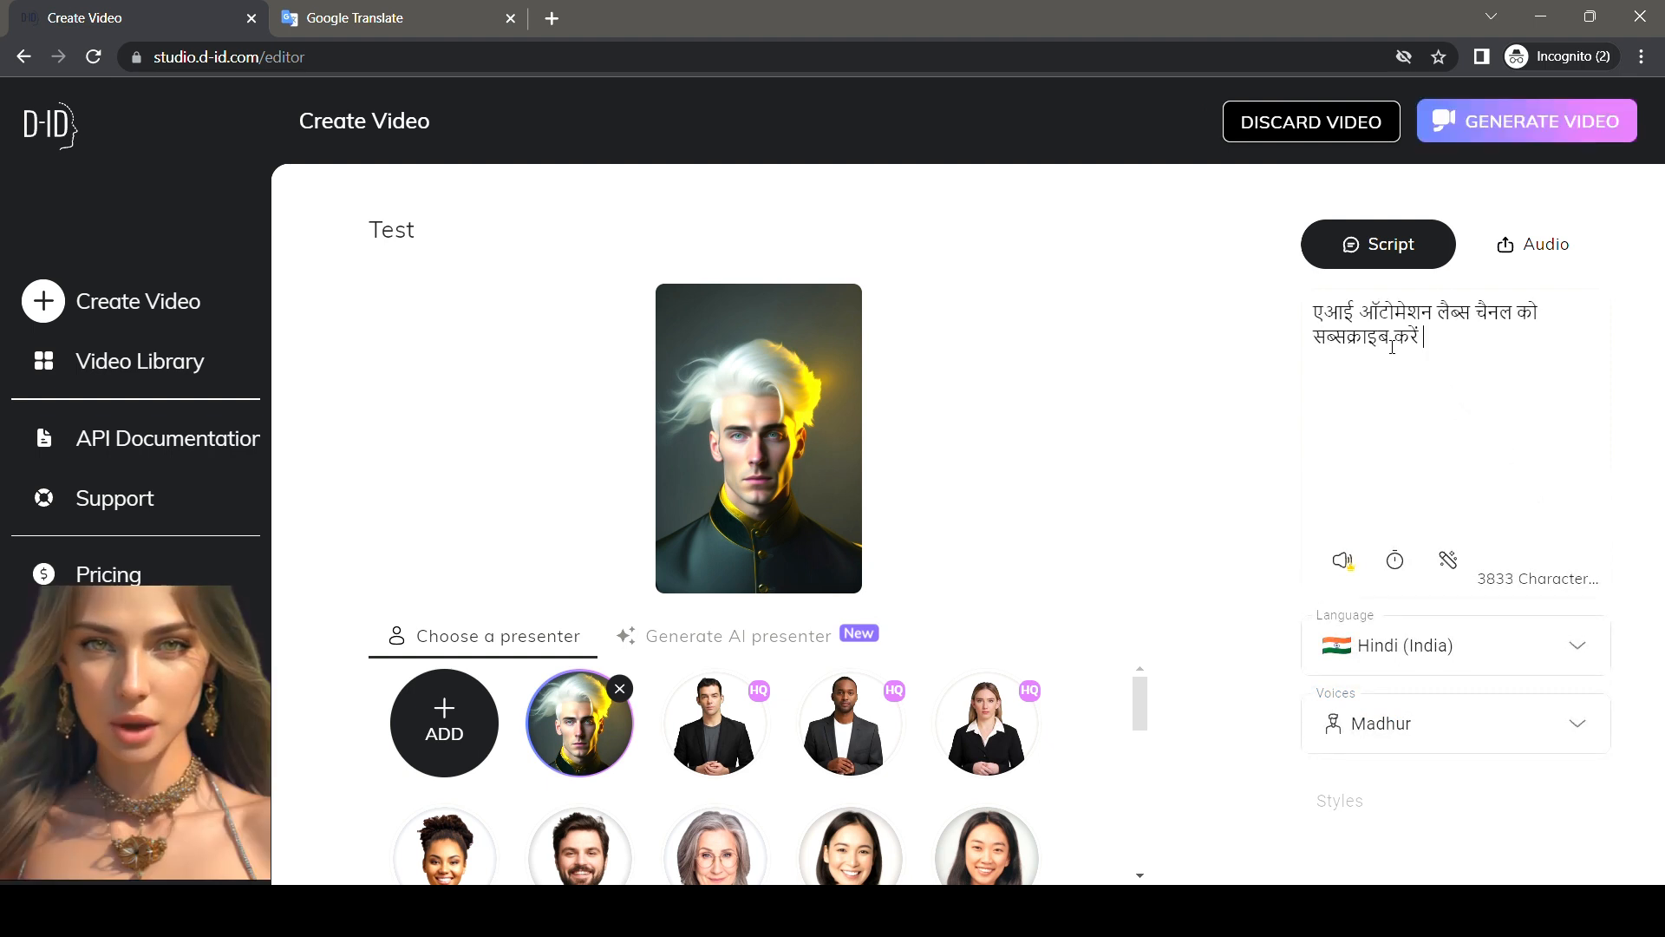
mouse_move(1343, 560)
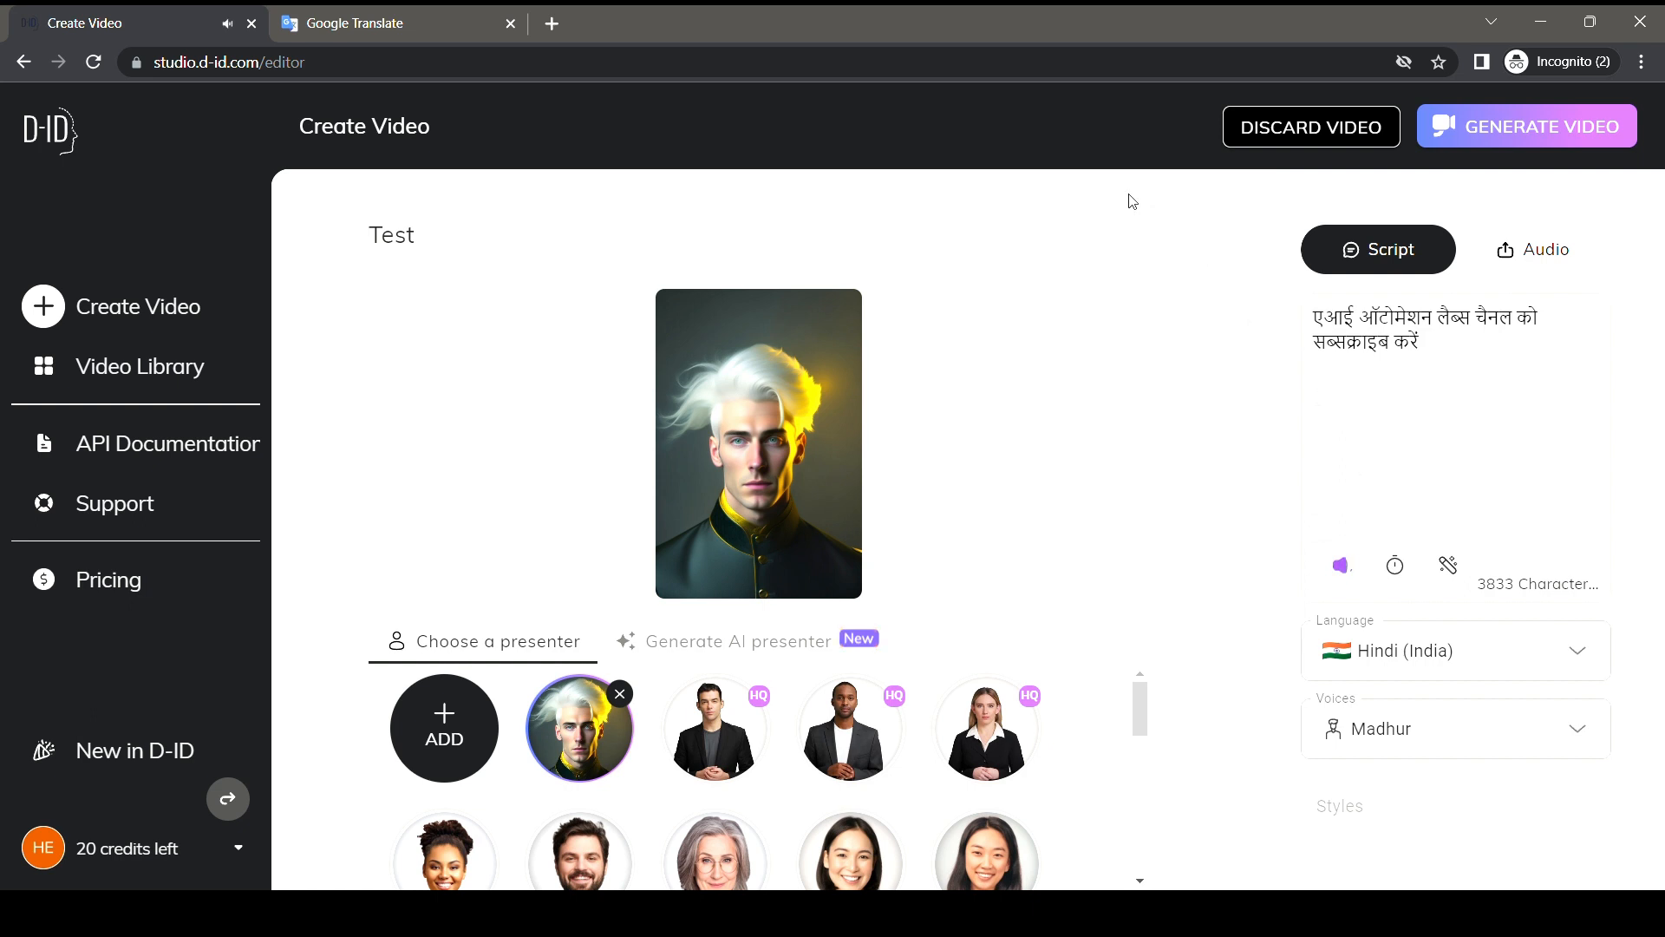
- Set the script language to Spanish (Mexico) with the Gerardo voice and preview it
left_click(1456, 650)
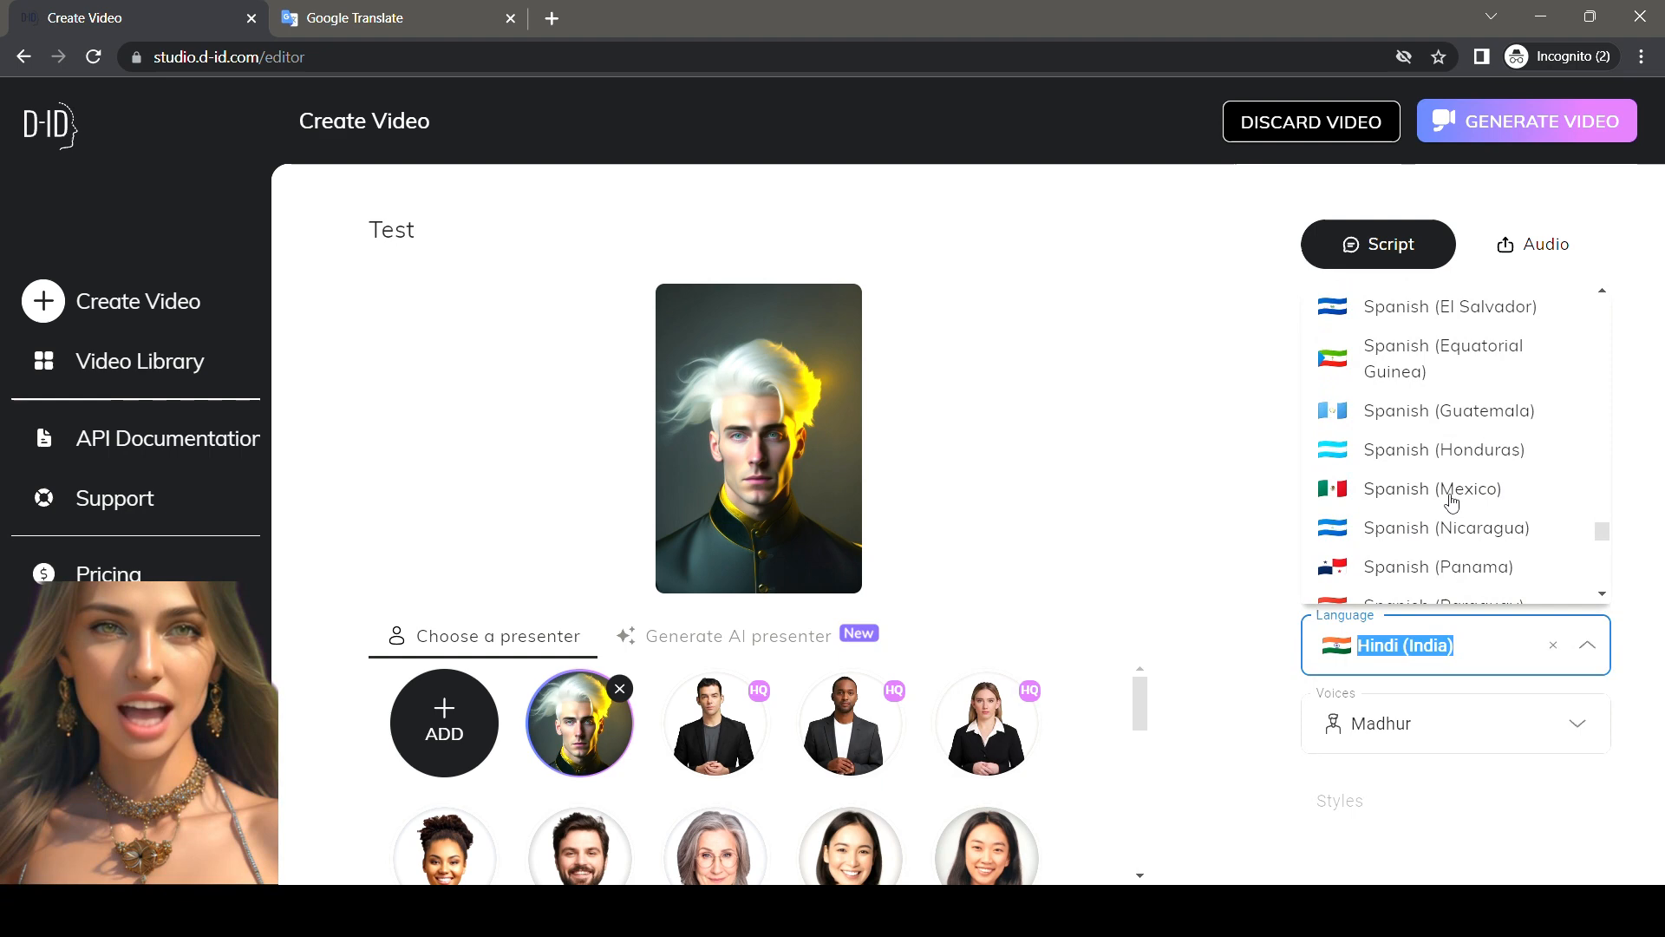
left_click(1433, 490)
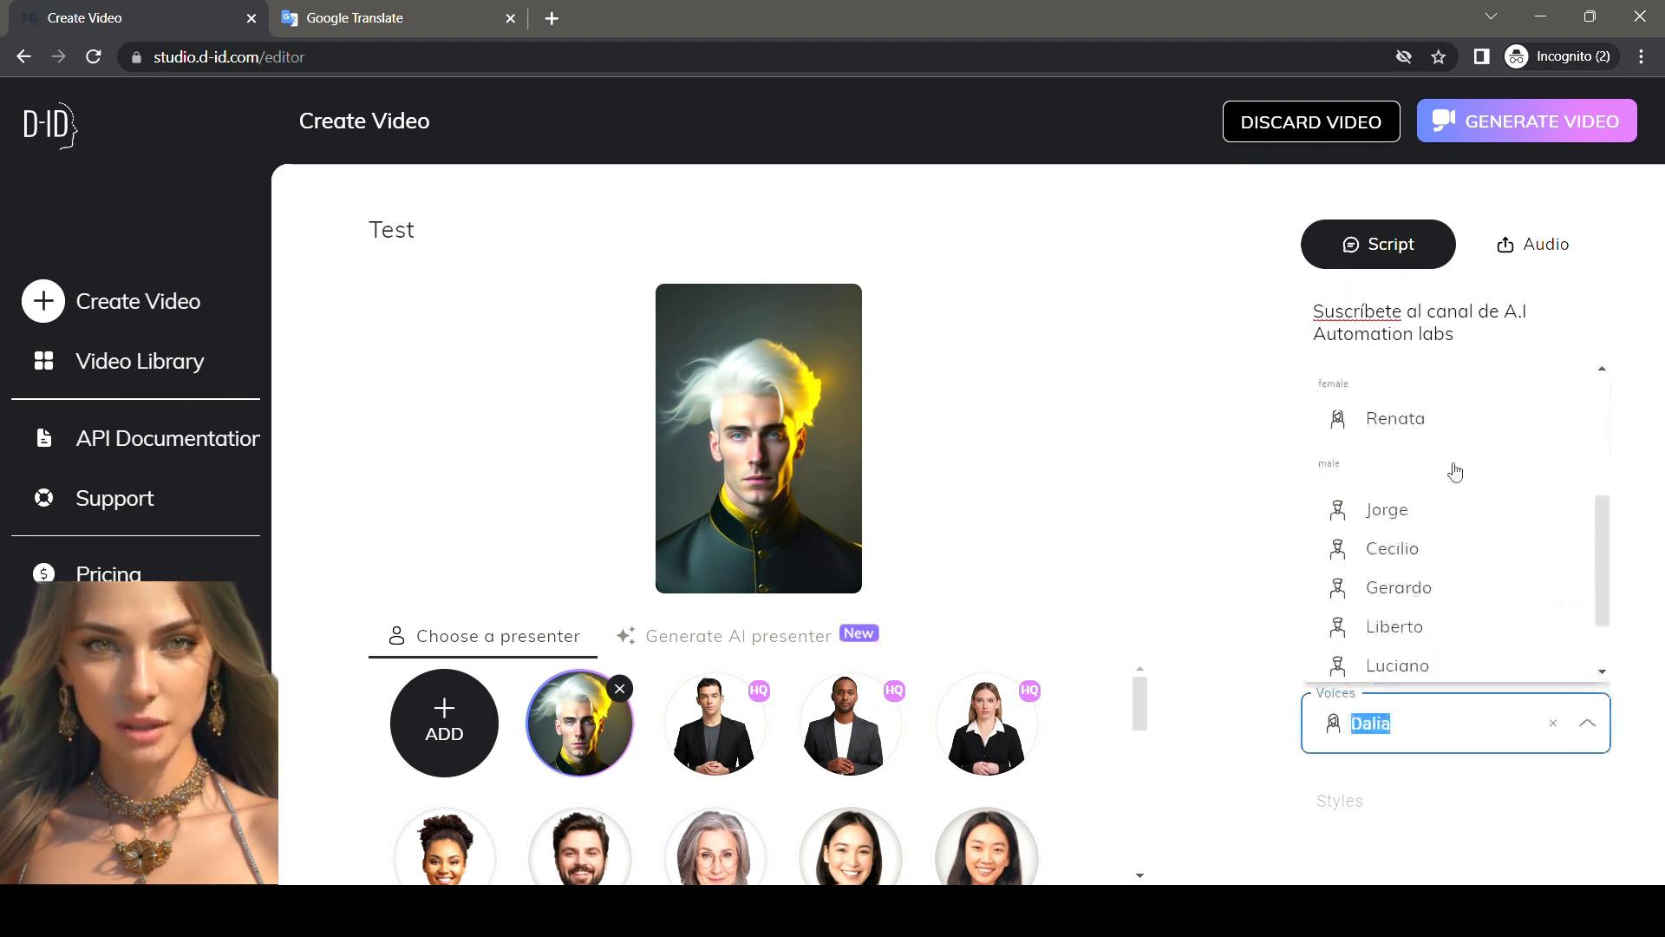
scroll("down", 3)
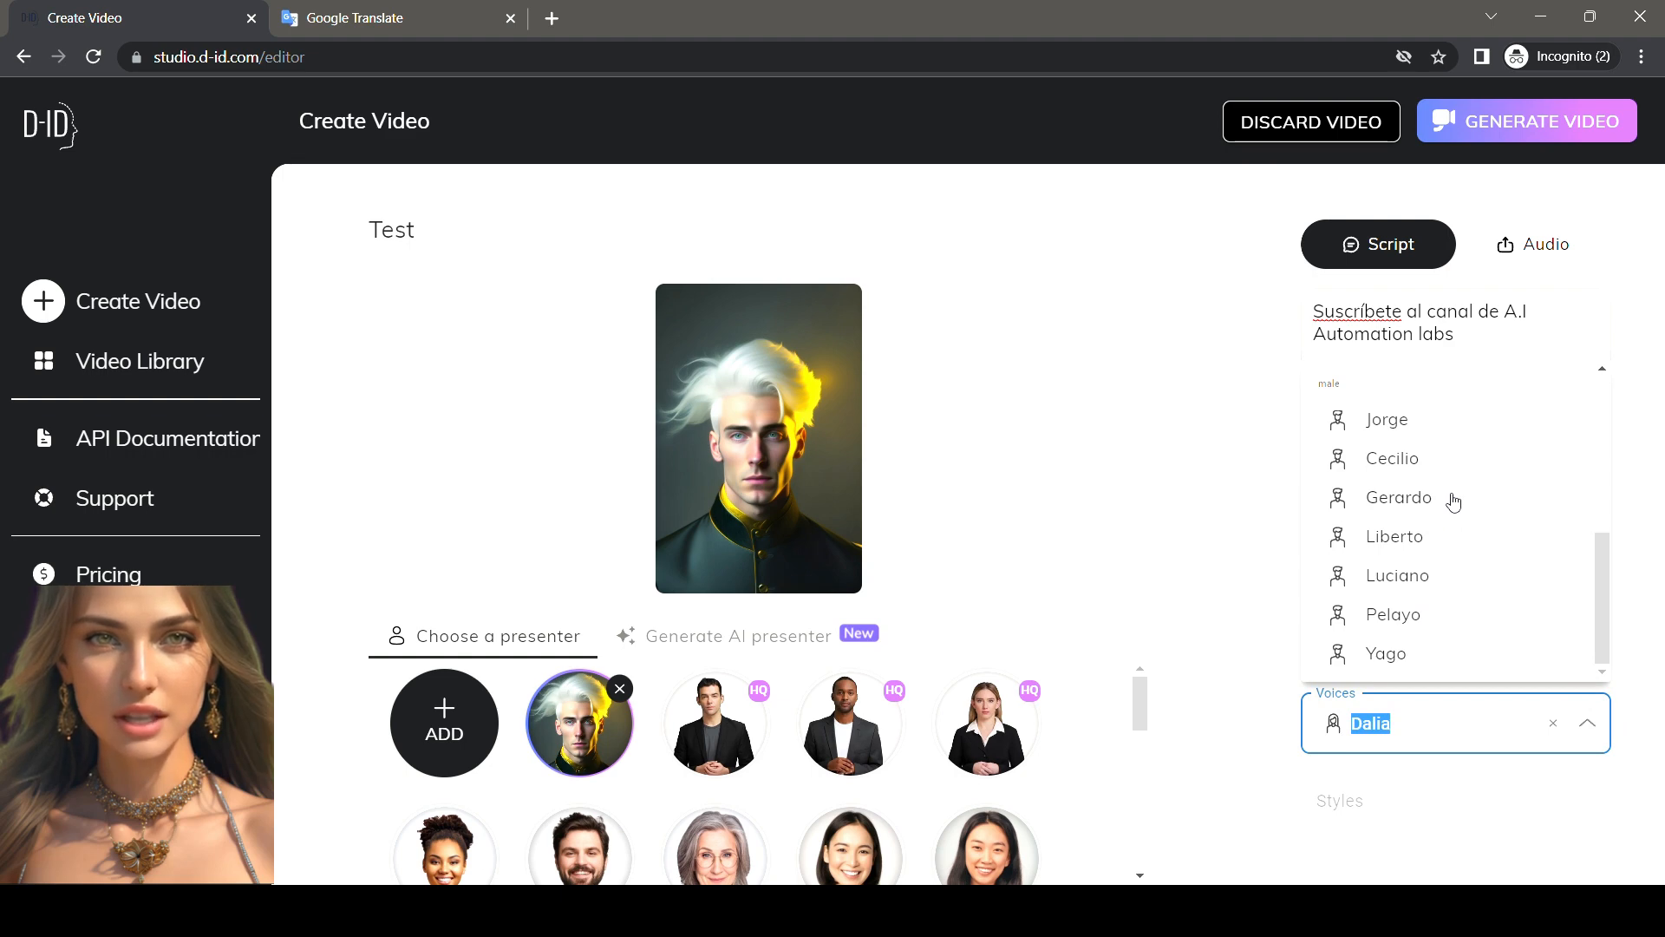
left_click(1398, 496)
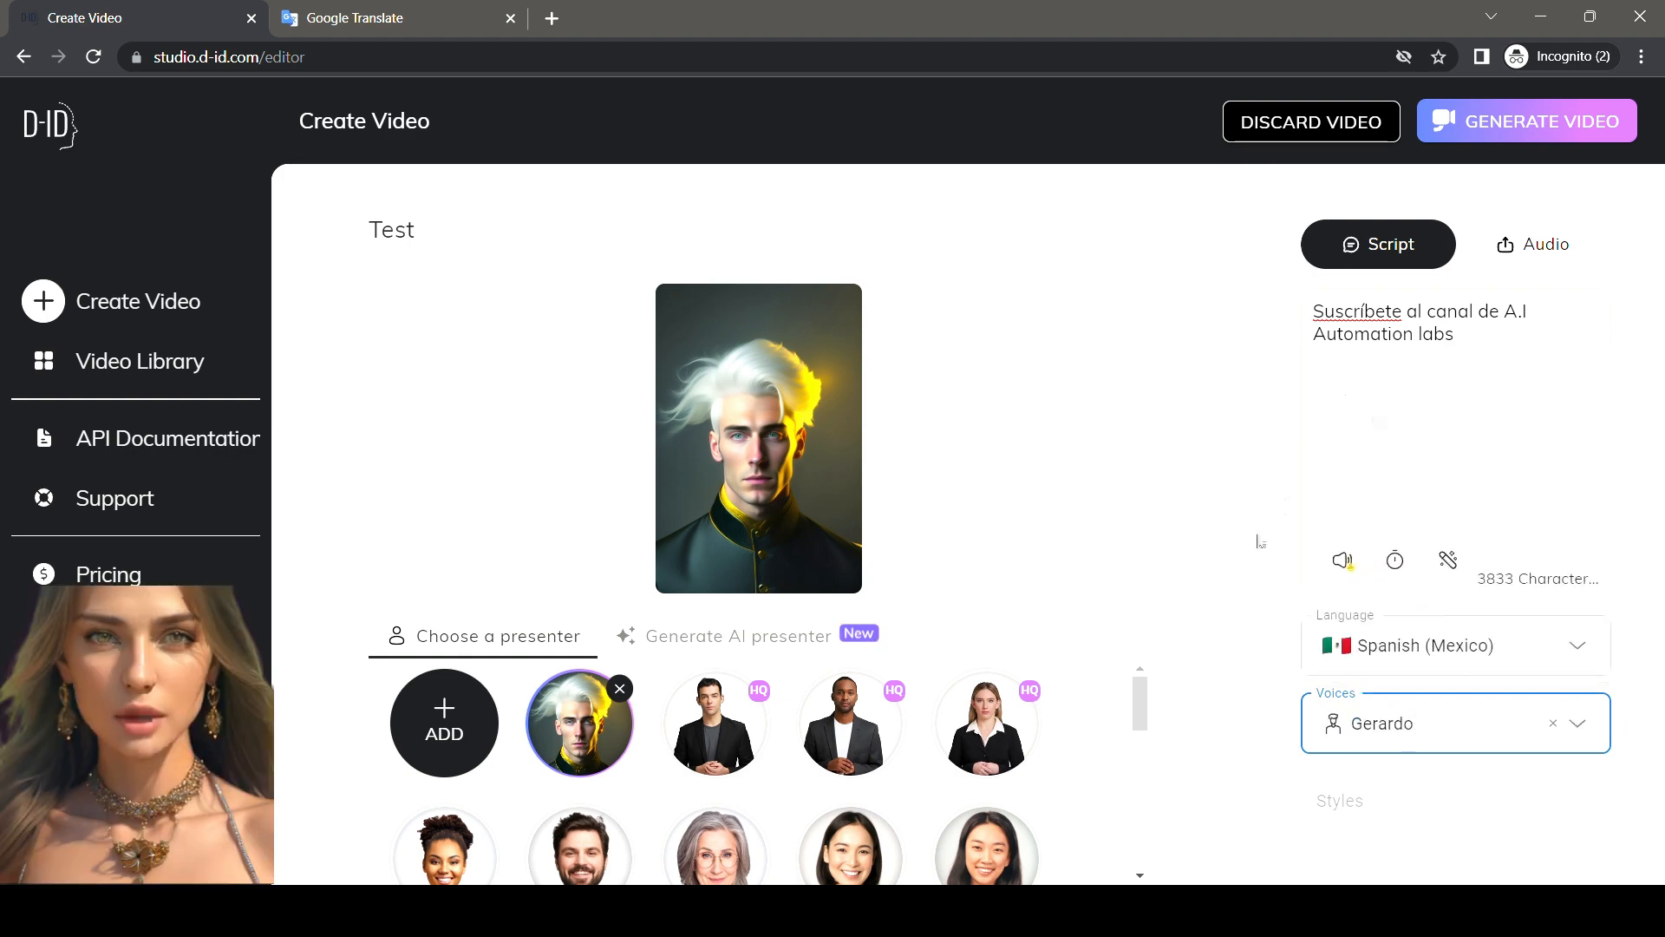
mouse_move(1343, 566)
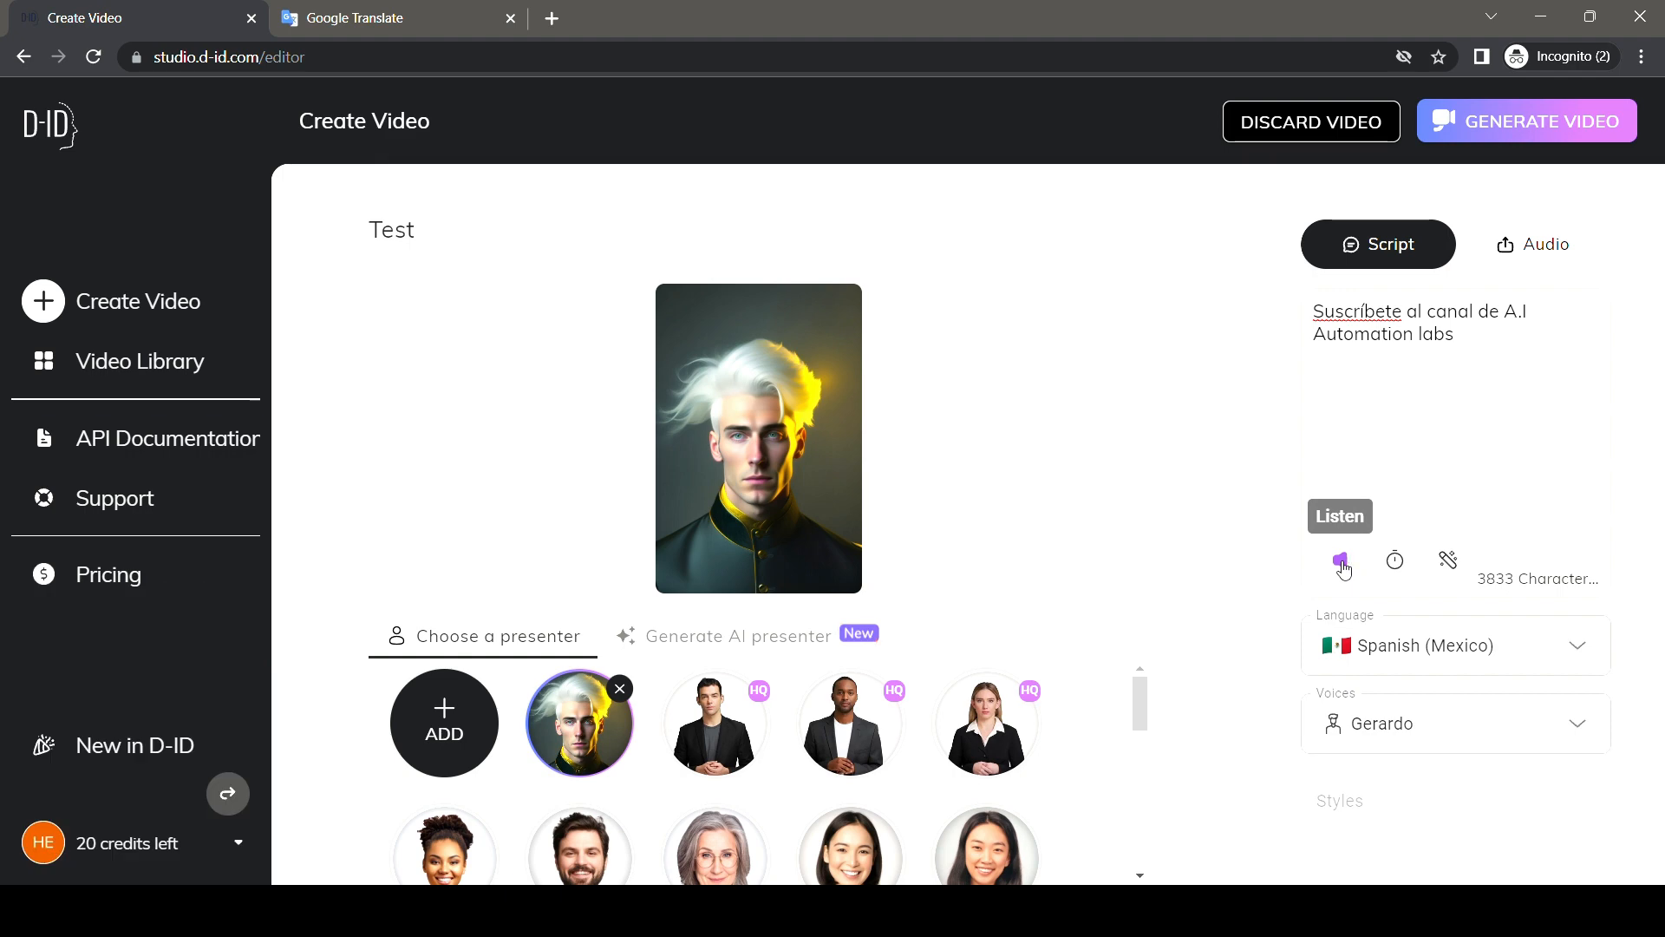
left_click(1339, 560)
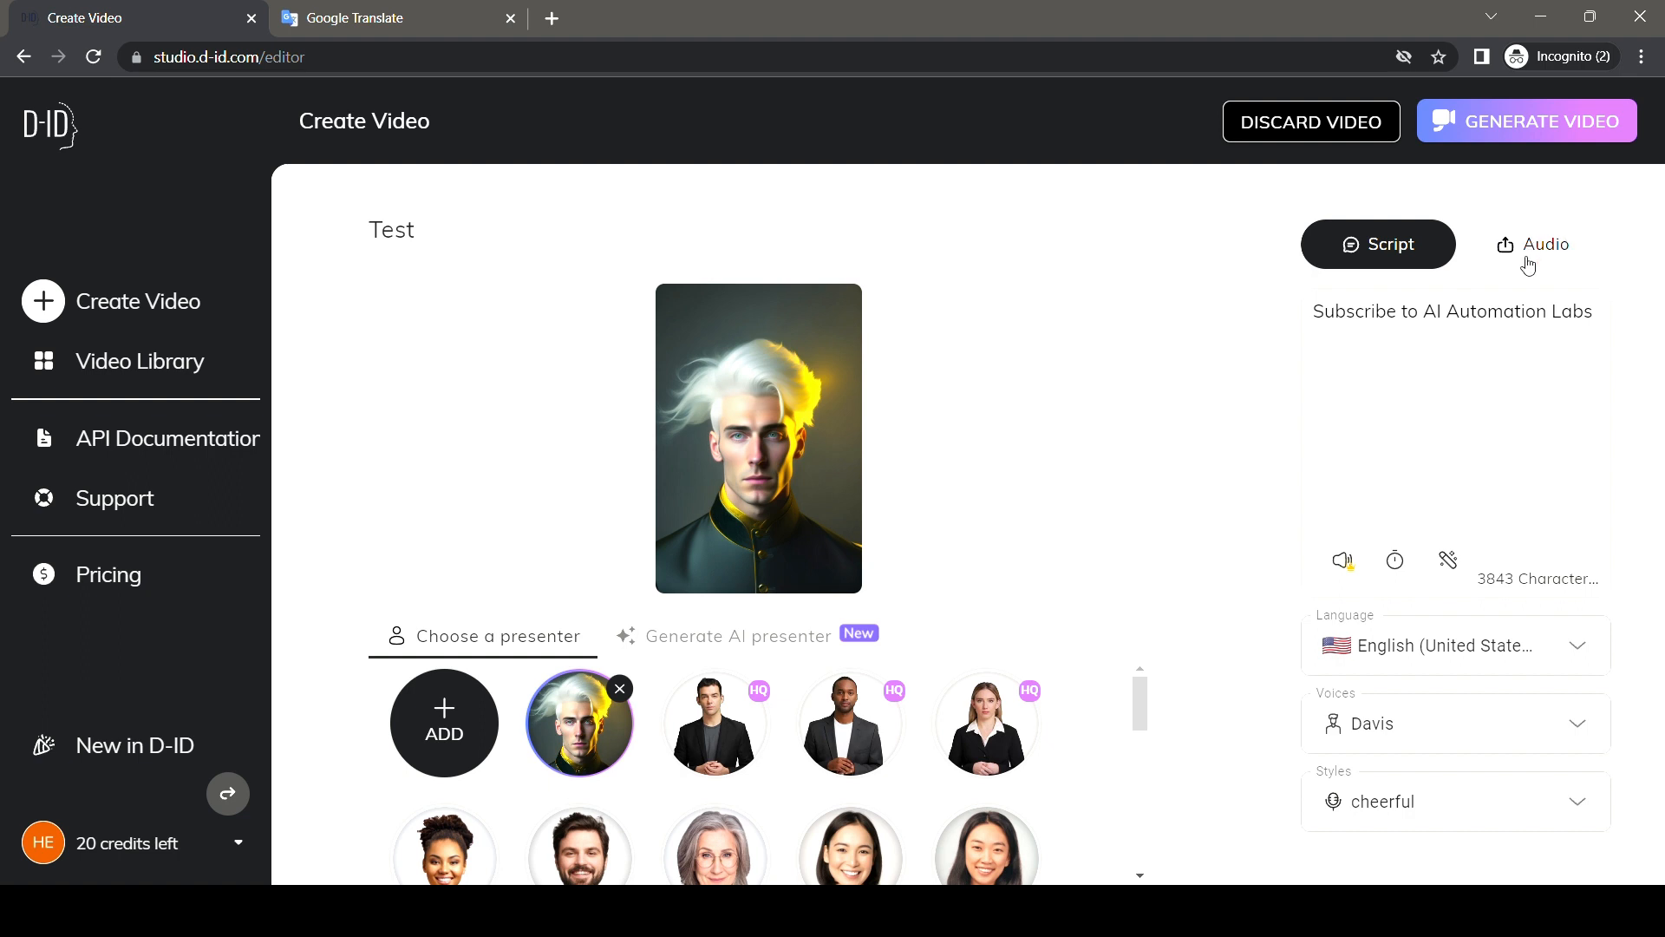
- Upload the 'Have you ever no 1' audio file as the presenter's voice
left_click(1548, 243)
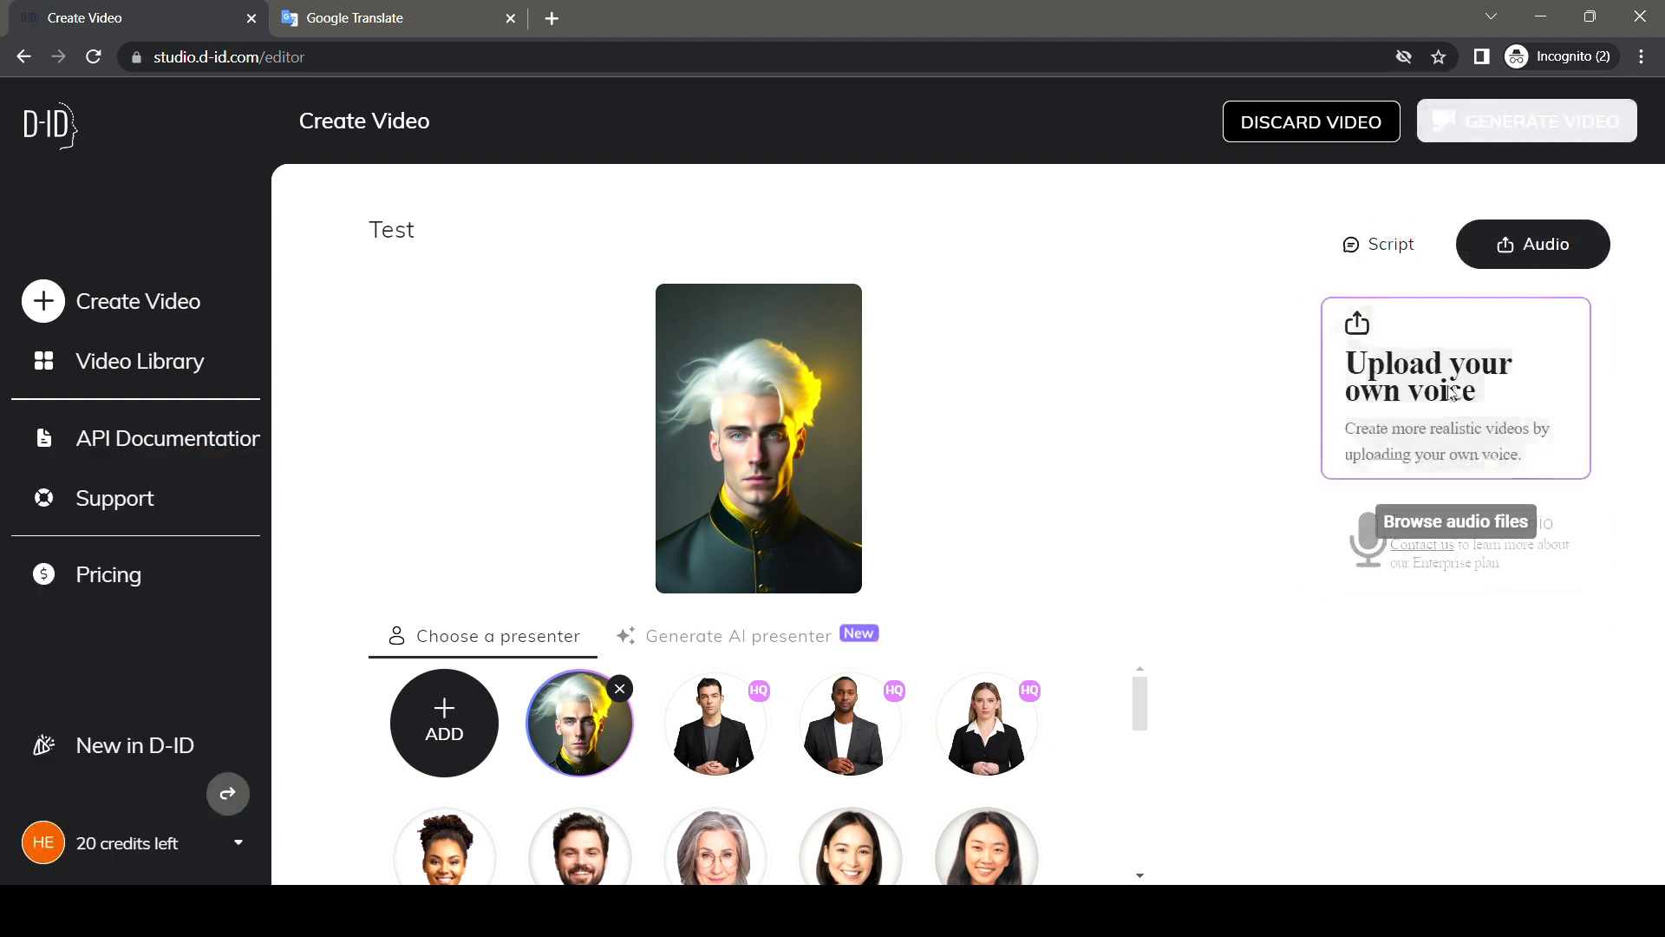
left_click(1457, 520)
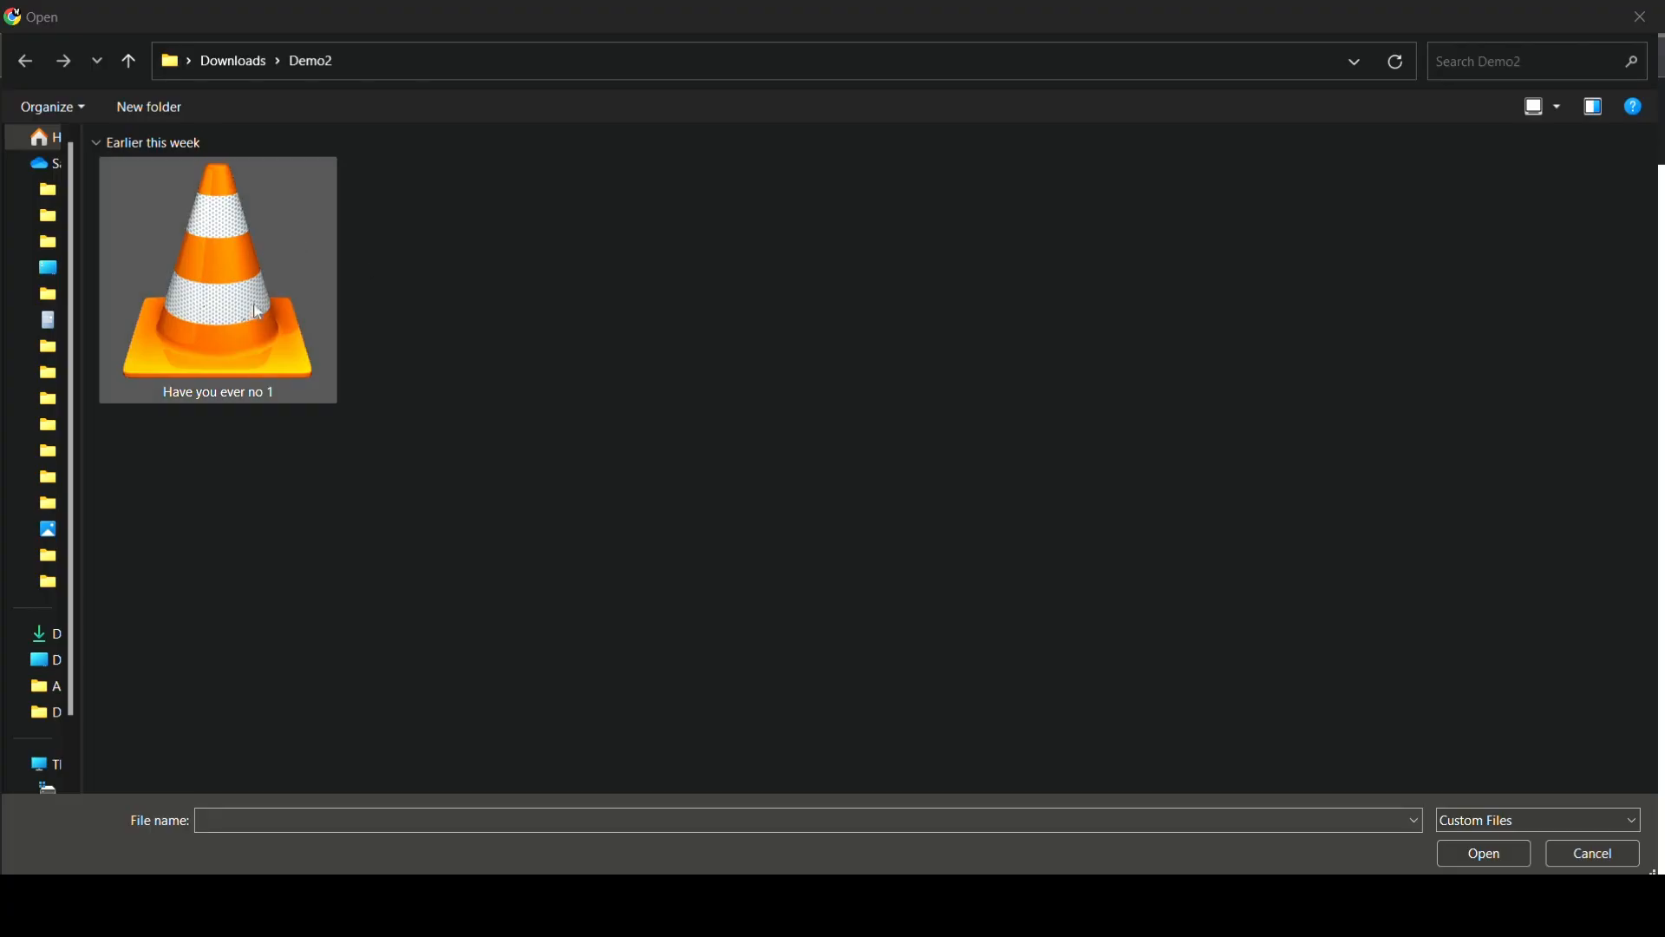
left_click(217, 277)
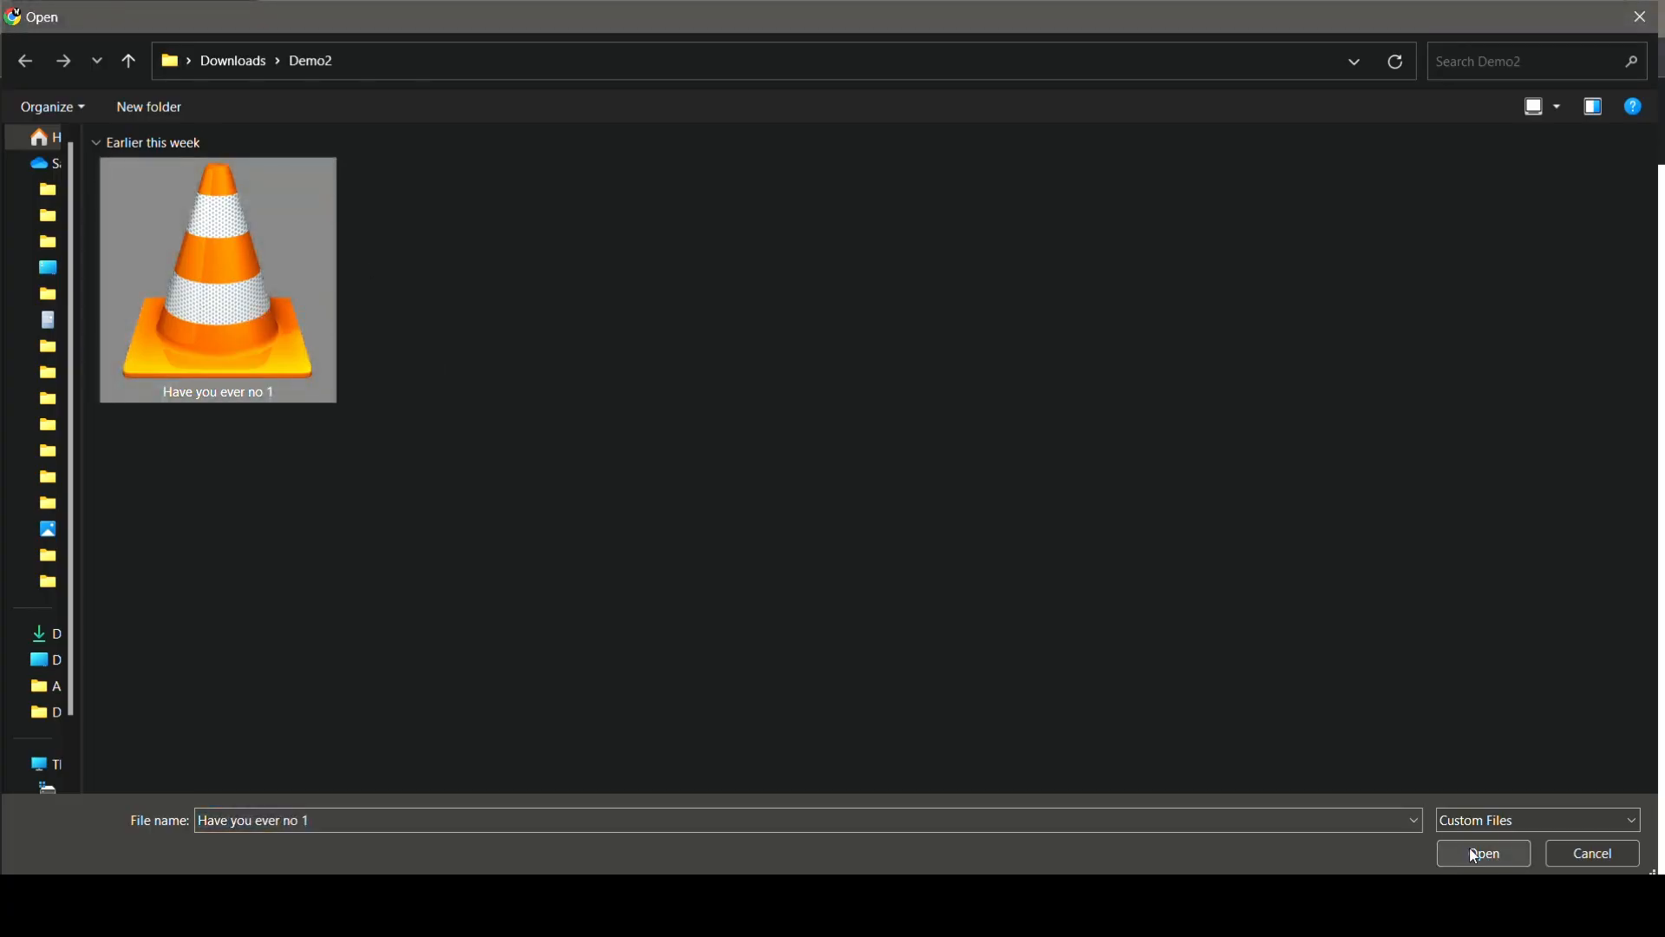
left_click(1483, 854)
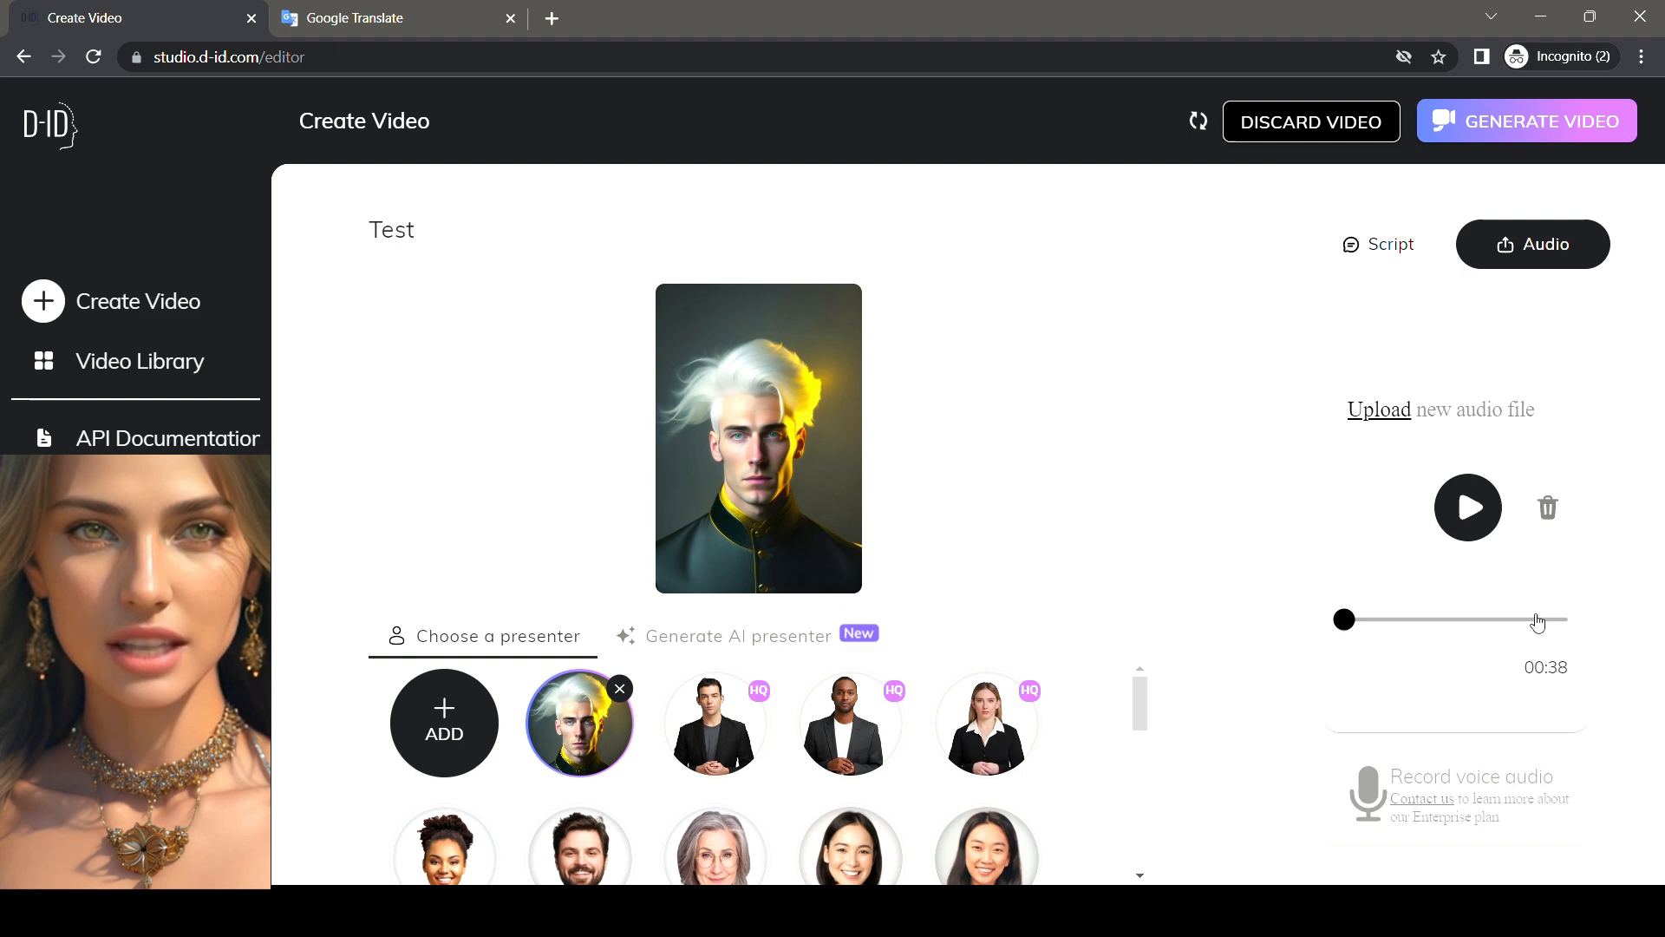
- Play back the uploaded clip, then start generating the video
left_click(1468, 506)
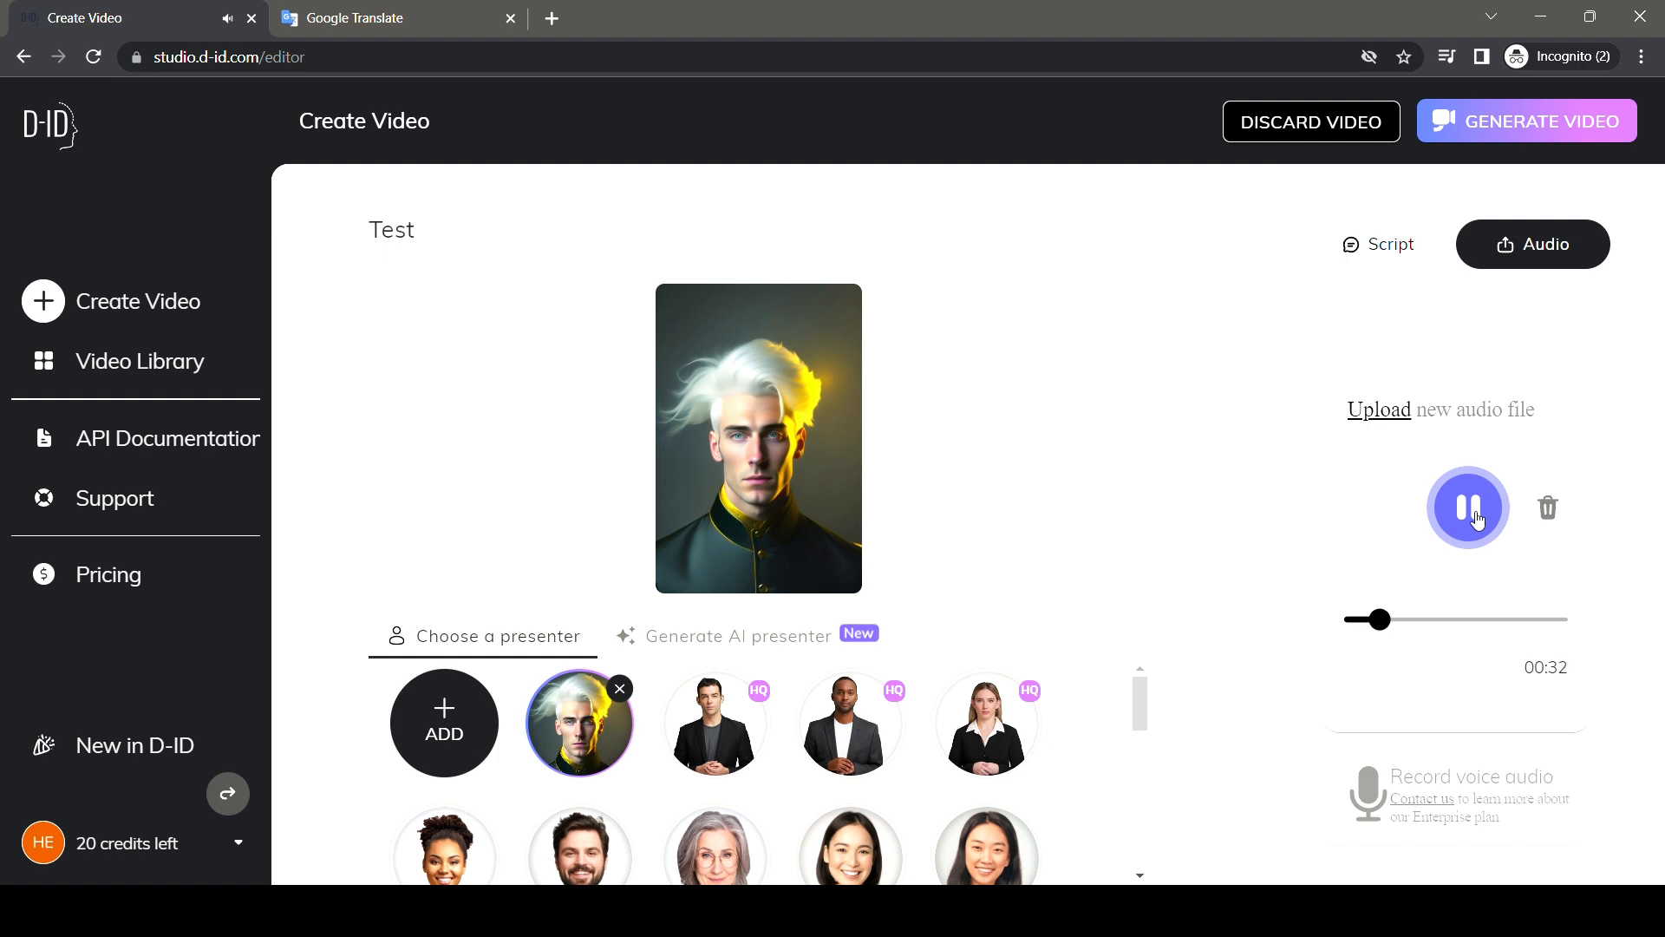
left_click(1468, 506)
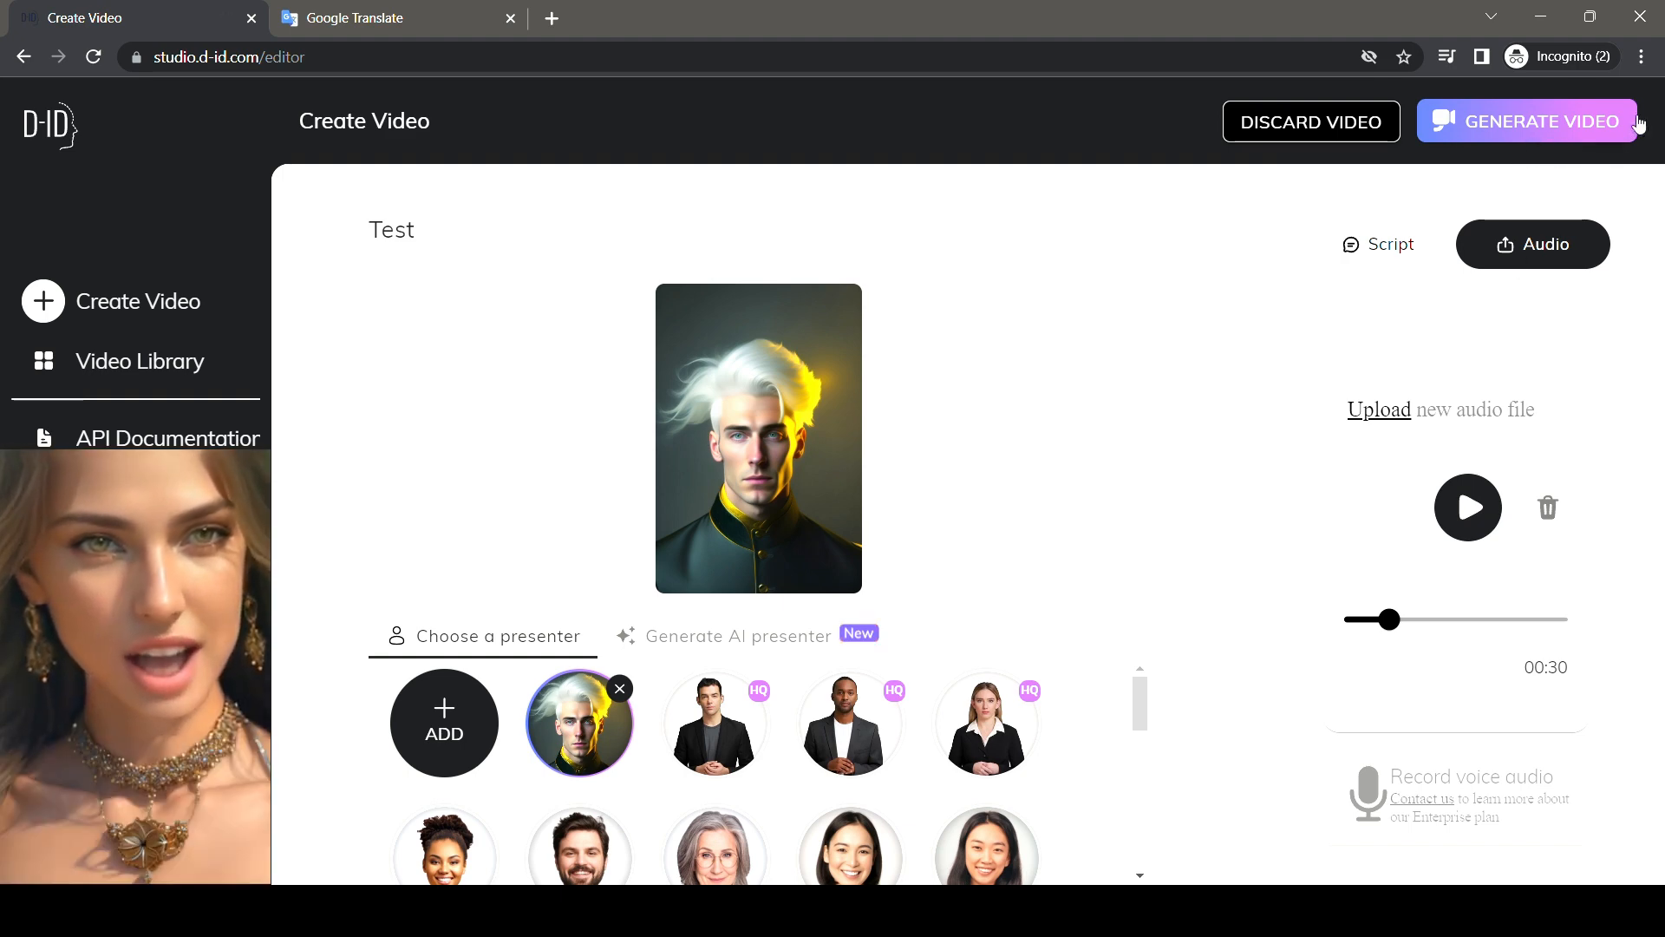
left_click(1540, 121)
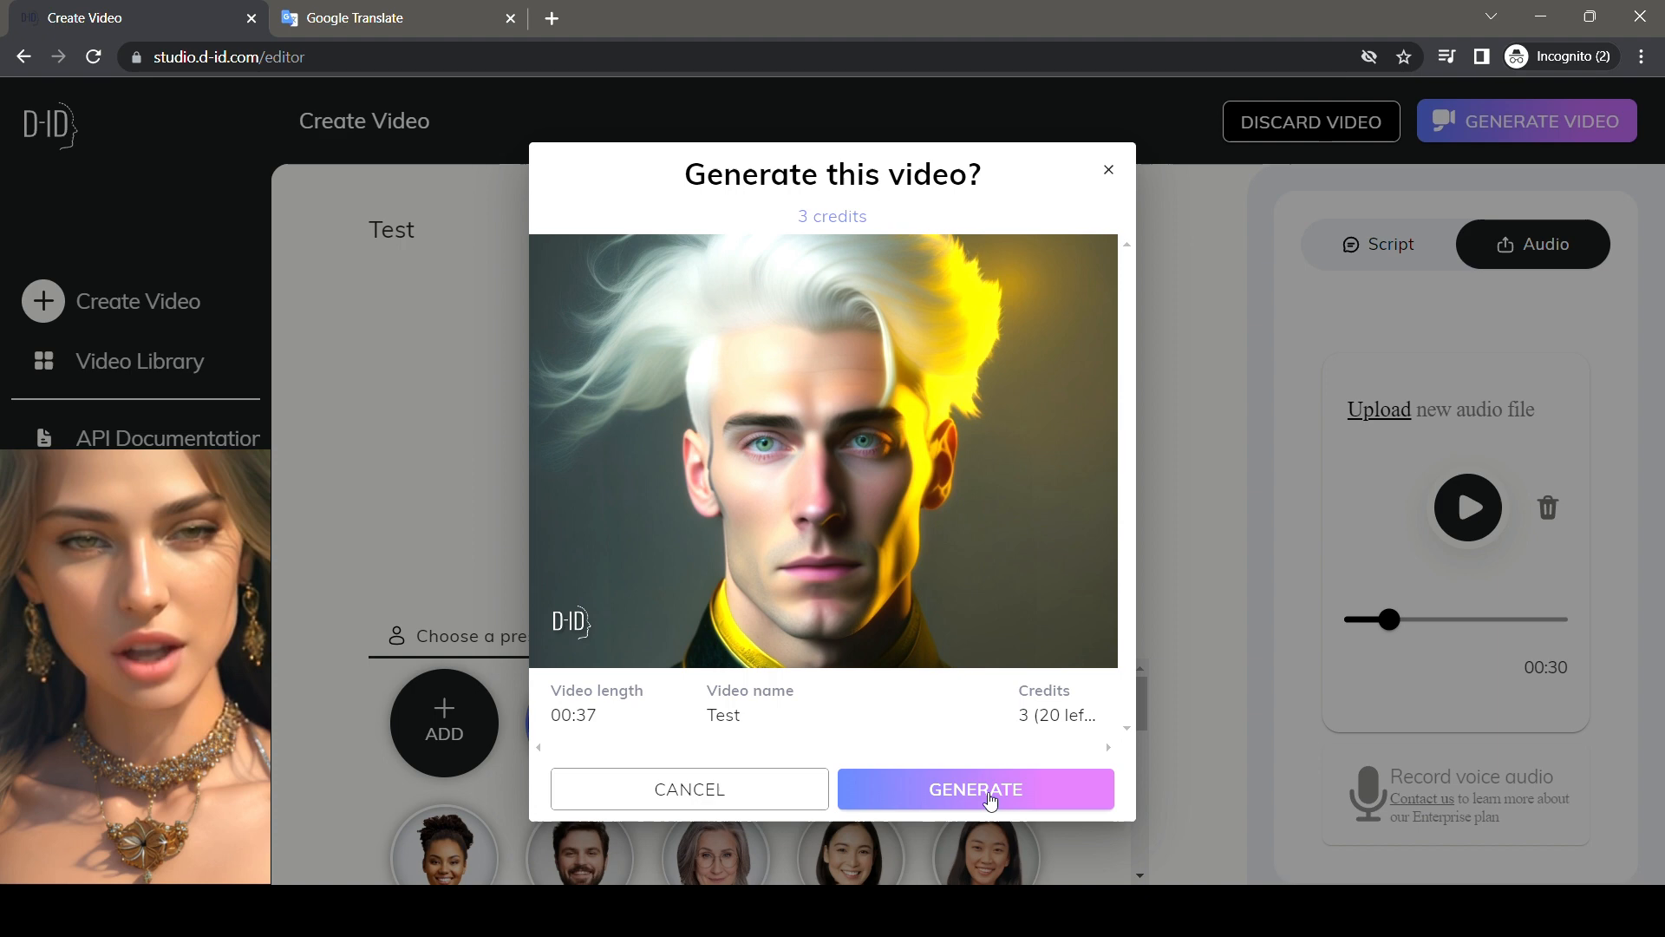